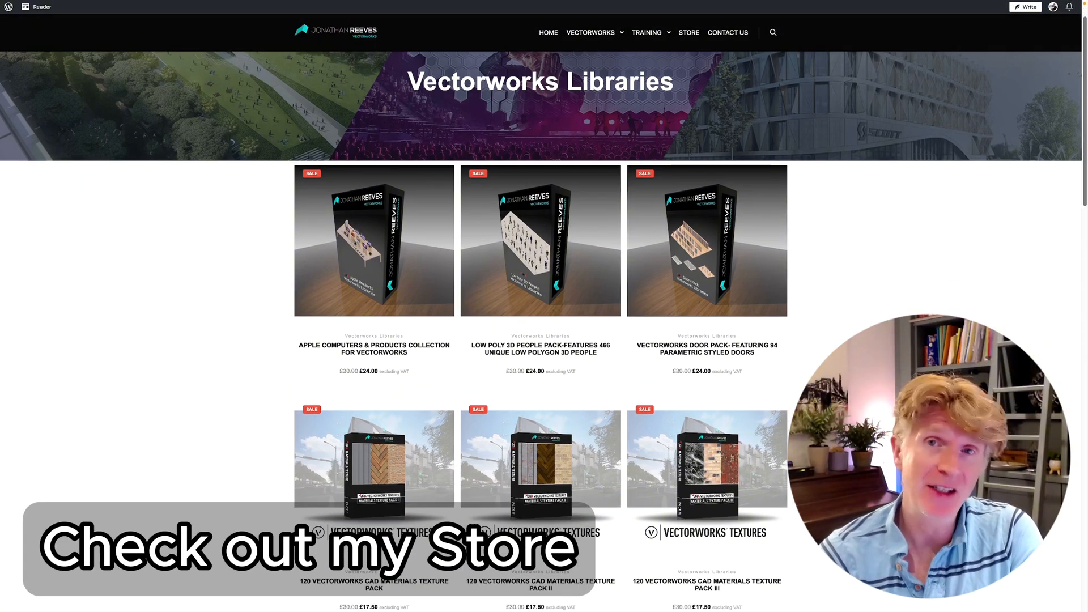
Scroll down the Windows and Doors model page and dismiss the View in AR QR code popup.
scroll(down, 3)
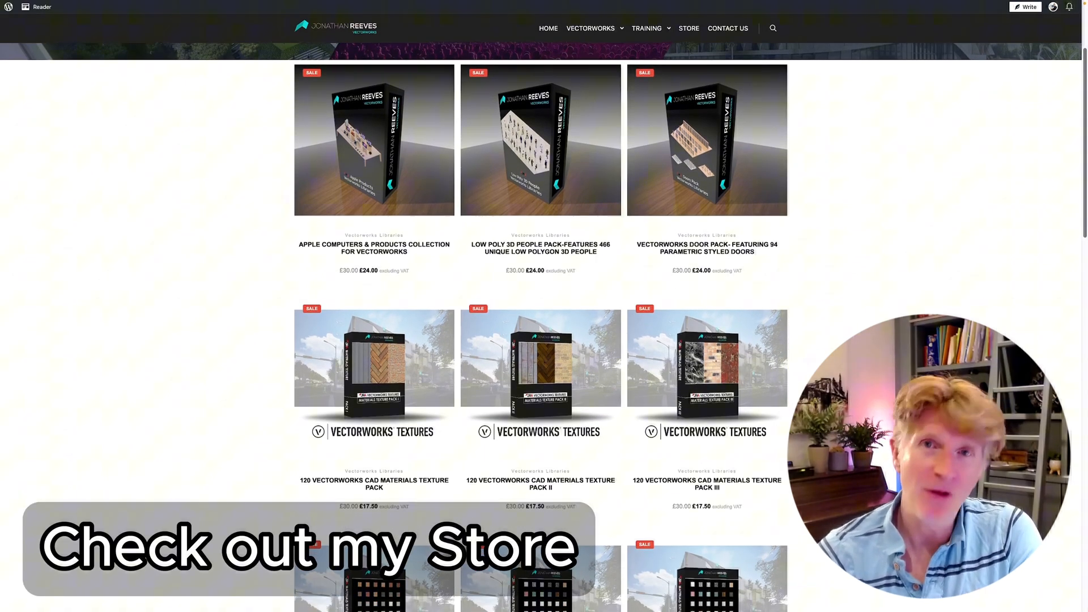
scroll(down, 3)
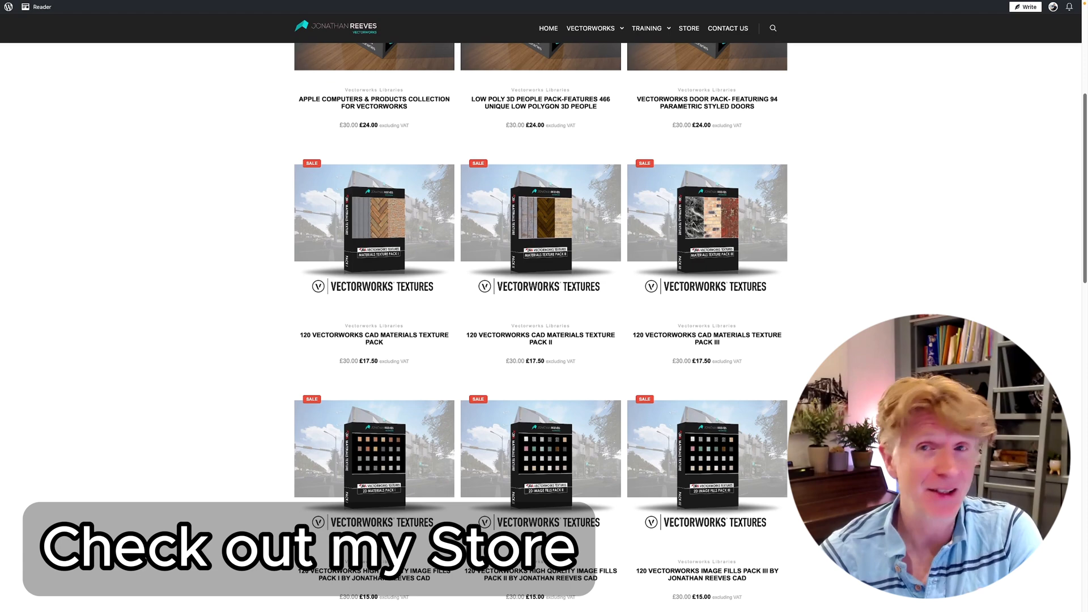
scroll(down, 3)
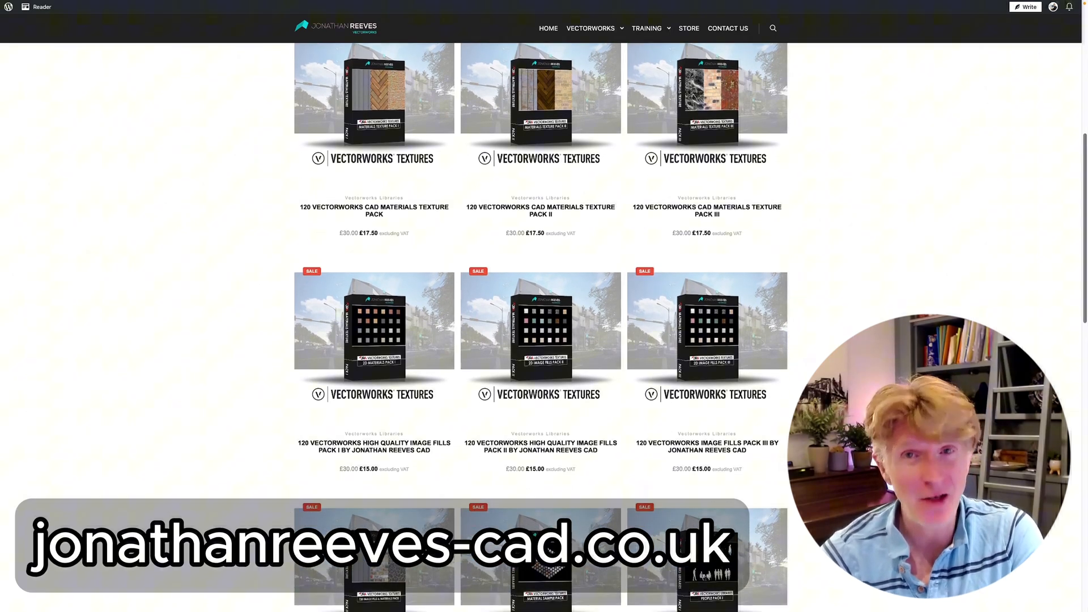
scroll(down, 3)
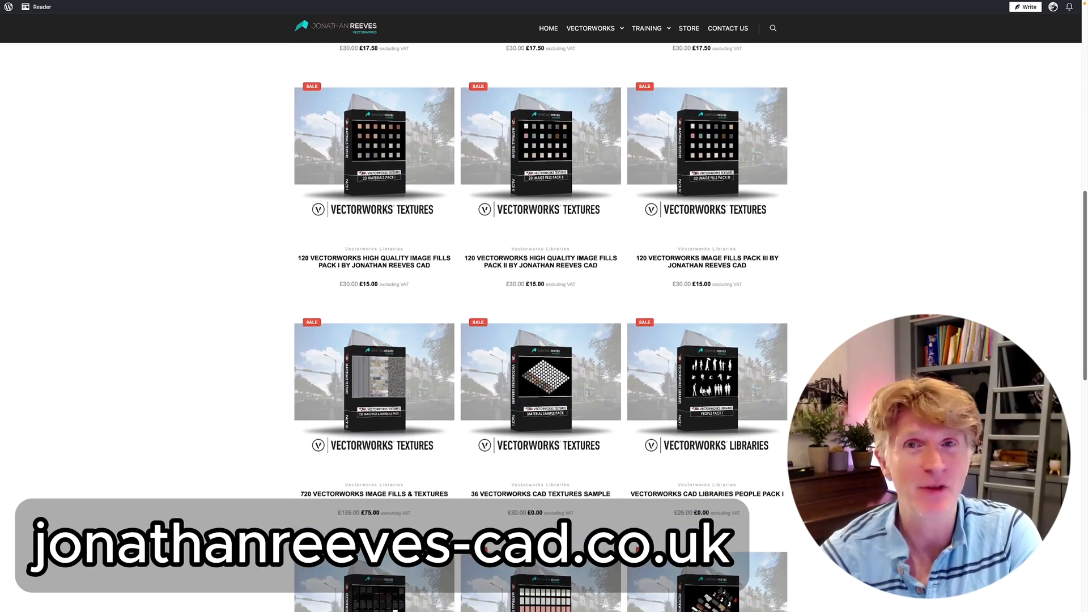
scroll(down, 3)
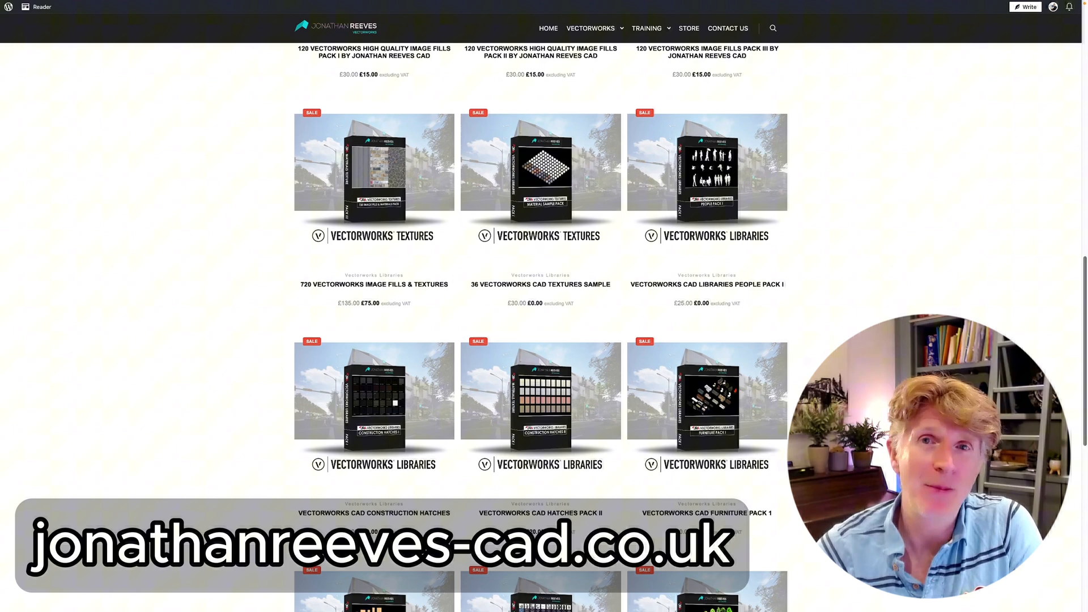
scroll(down, 3)
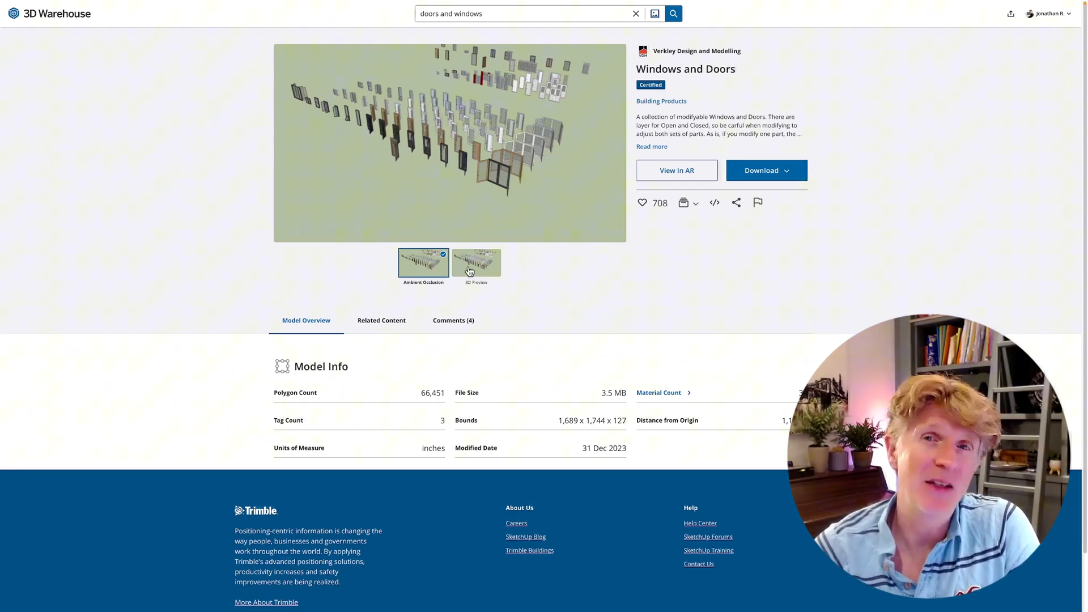
click(675, 170)
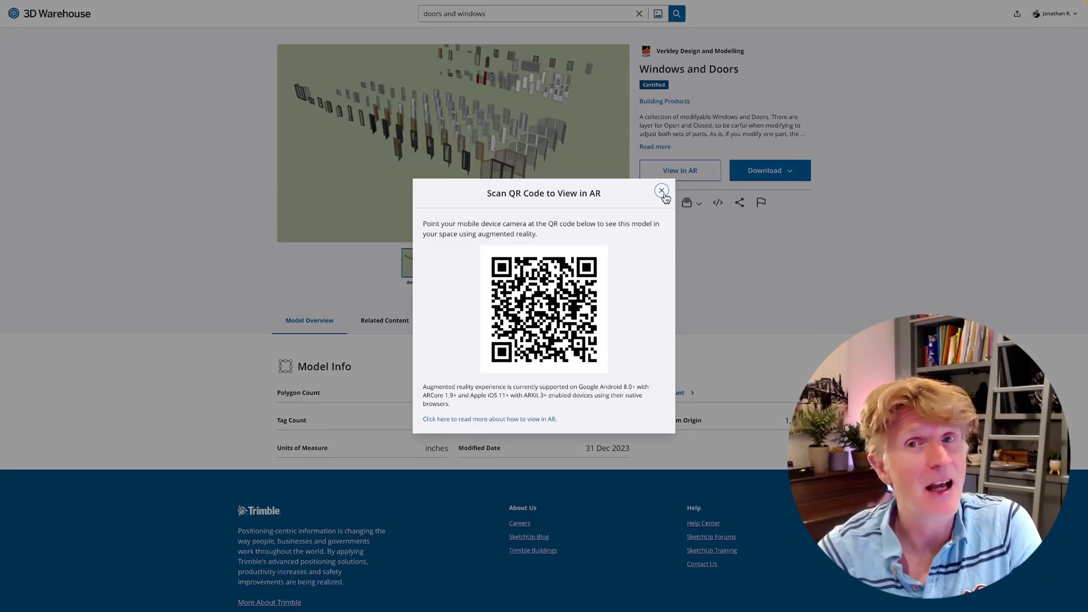
click(661, 190)
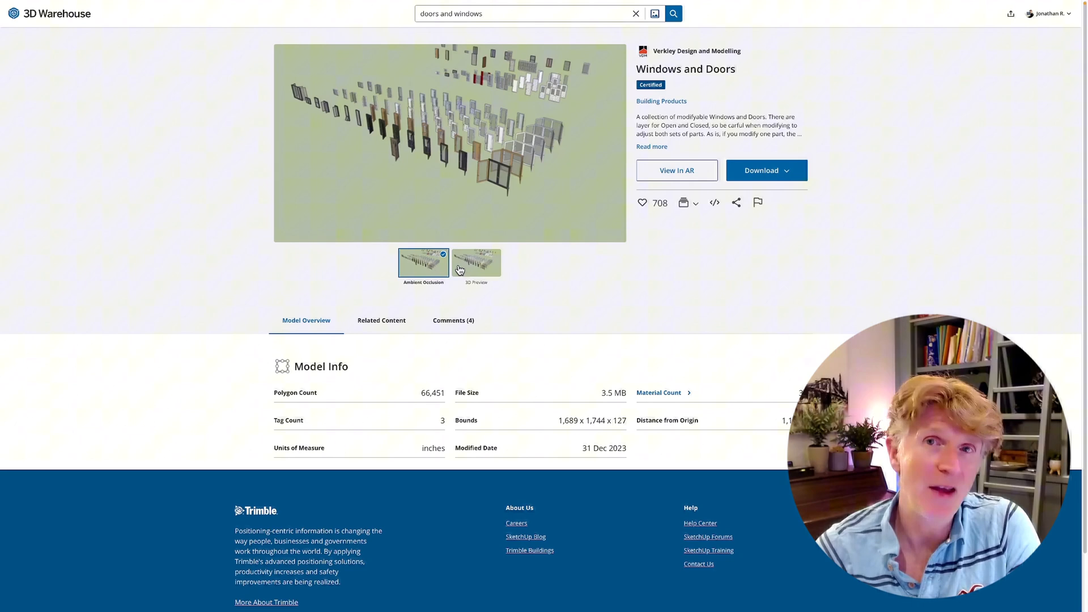
Load the interactive 3D preview of the model and orbit the windows and doors collection.
click(476, 264)
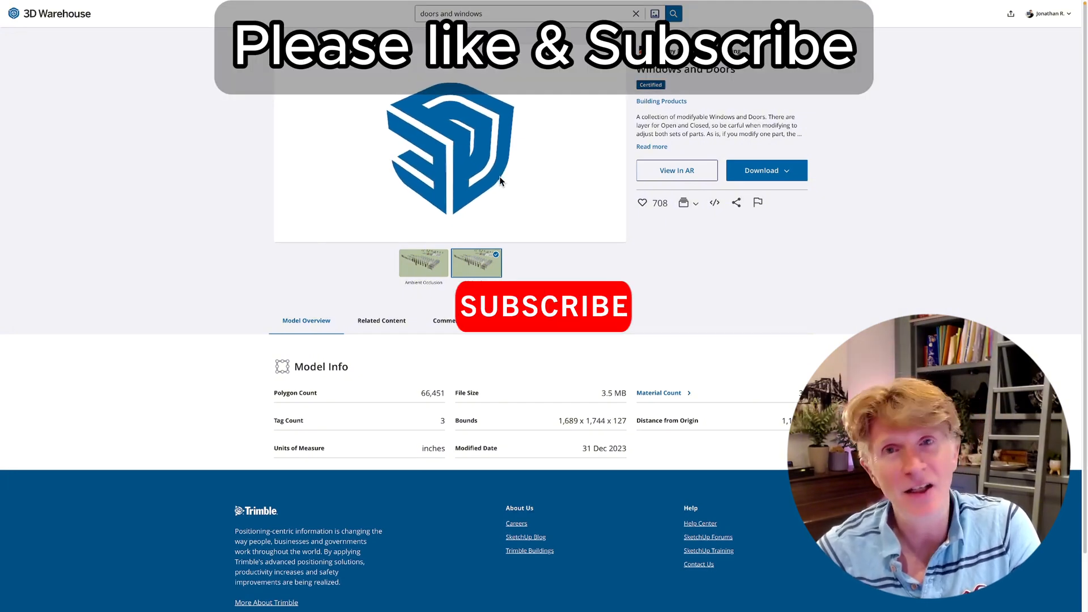
click(476, 261)
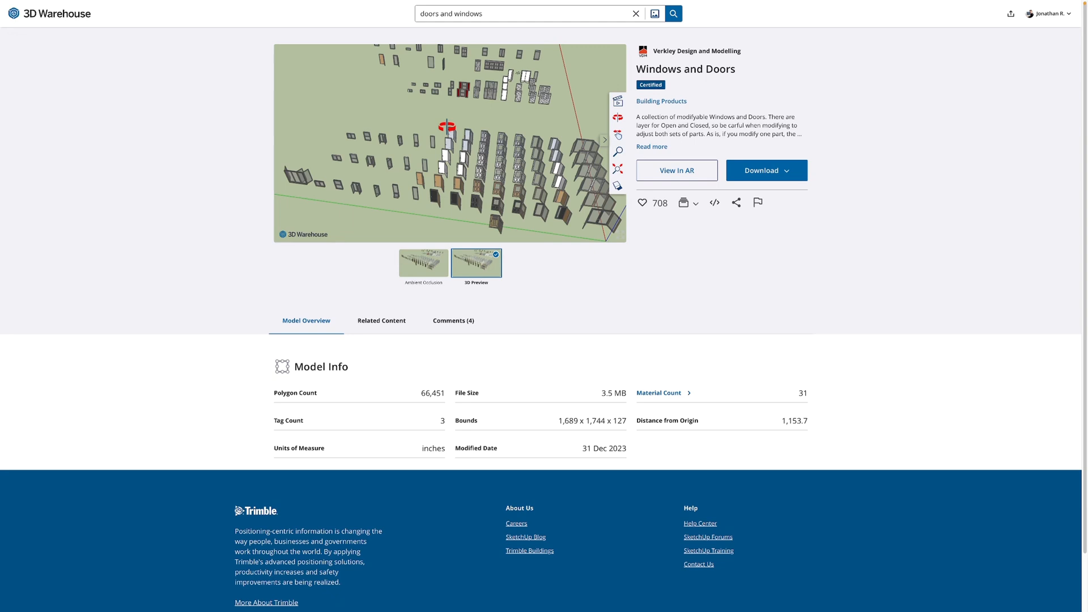
drag(448, 142, 389, 91)
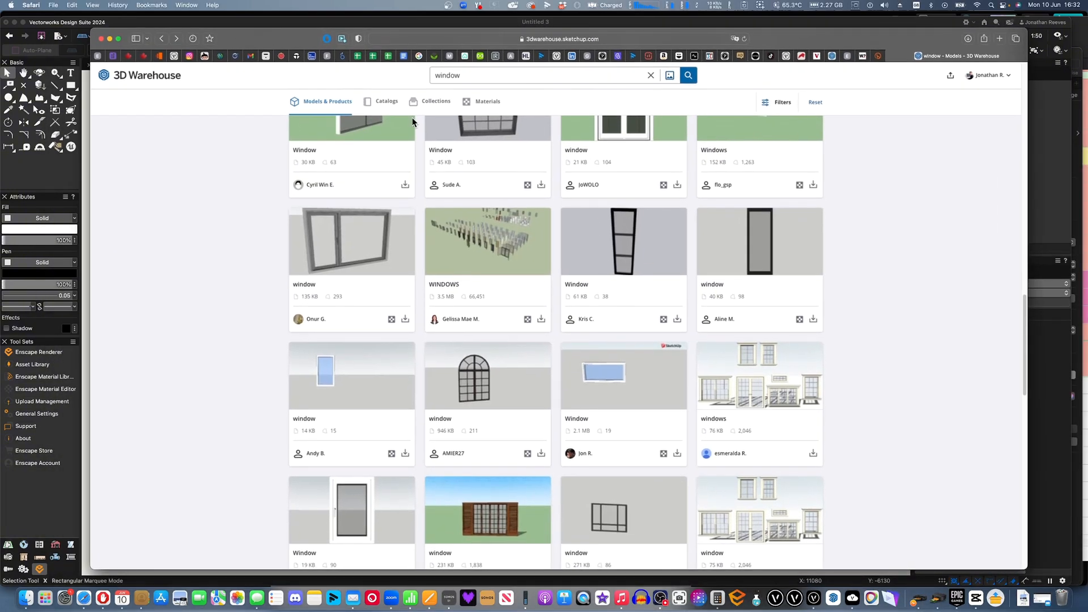
mouse_move(490, 260)
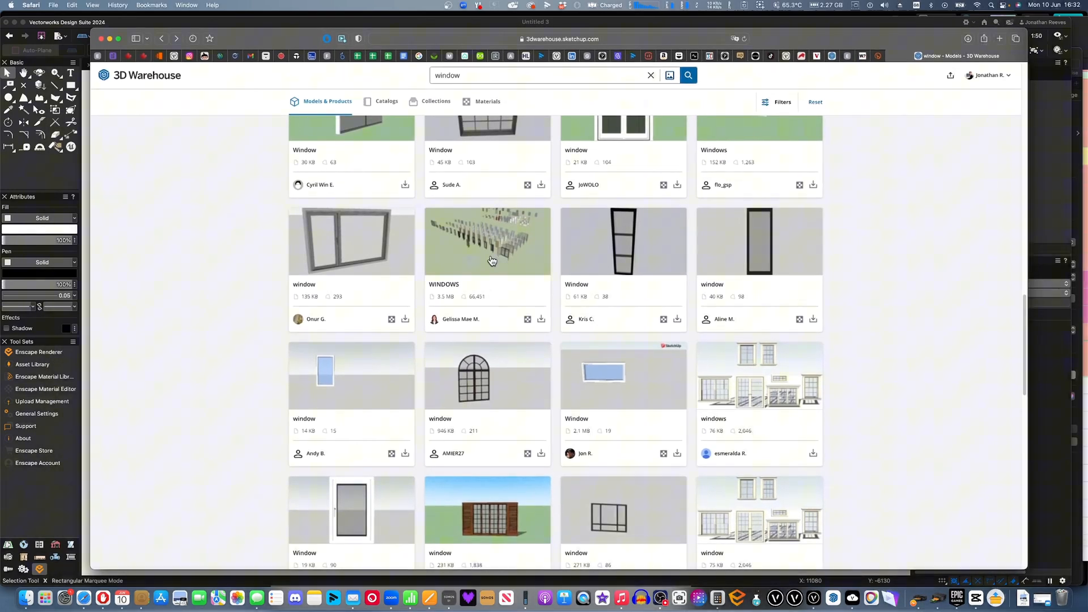
Open the WINDOWS model page from the search results, then bring Vectorworks 2024 to the front.
click(487, 240)
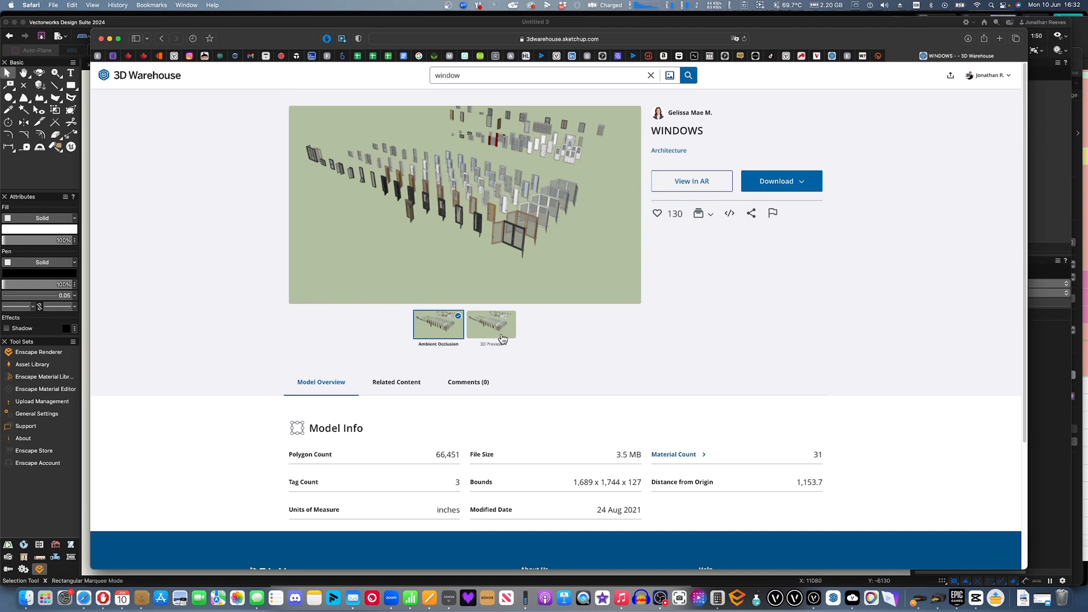
click(779, 181)
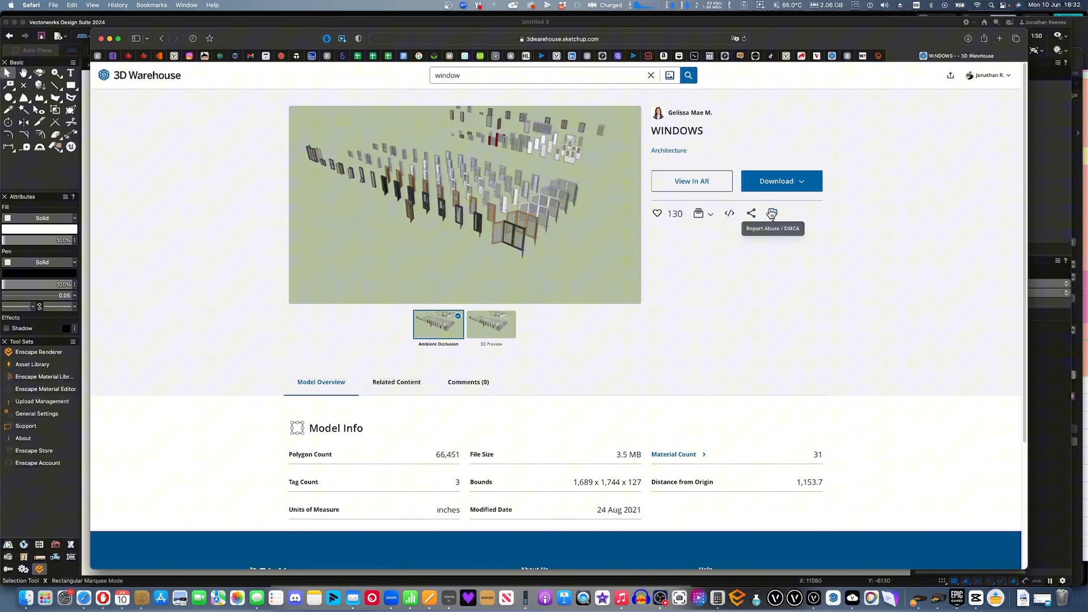
mouse_move(813, 597)
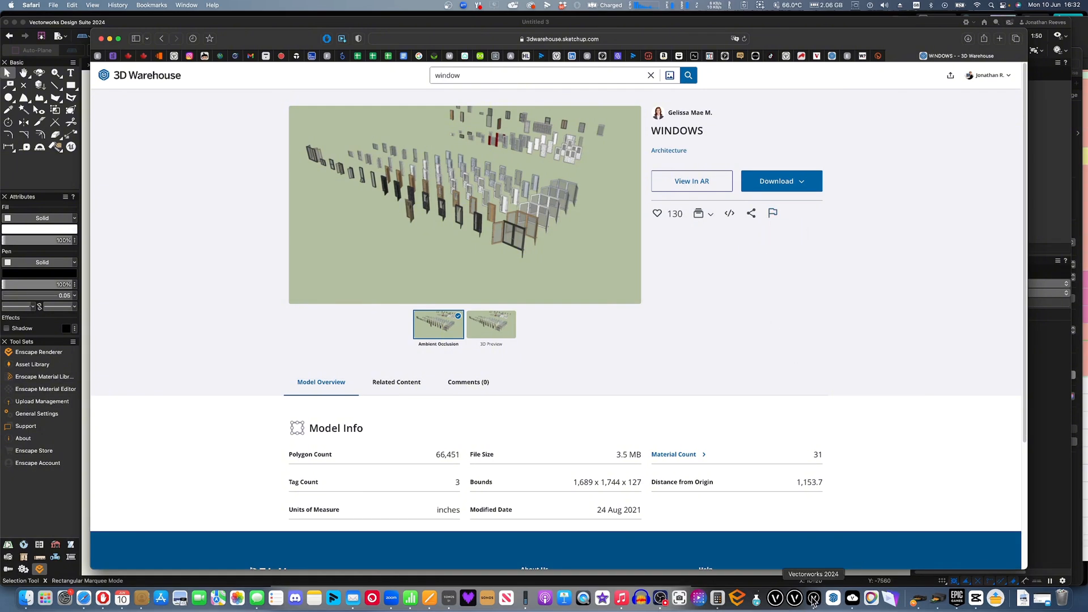
click(812, 598)
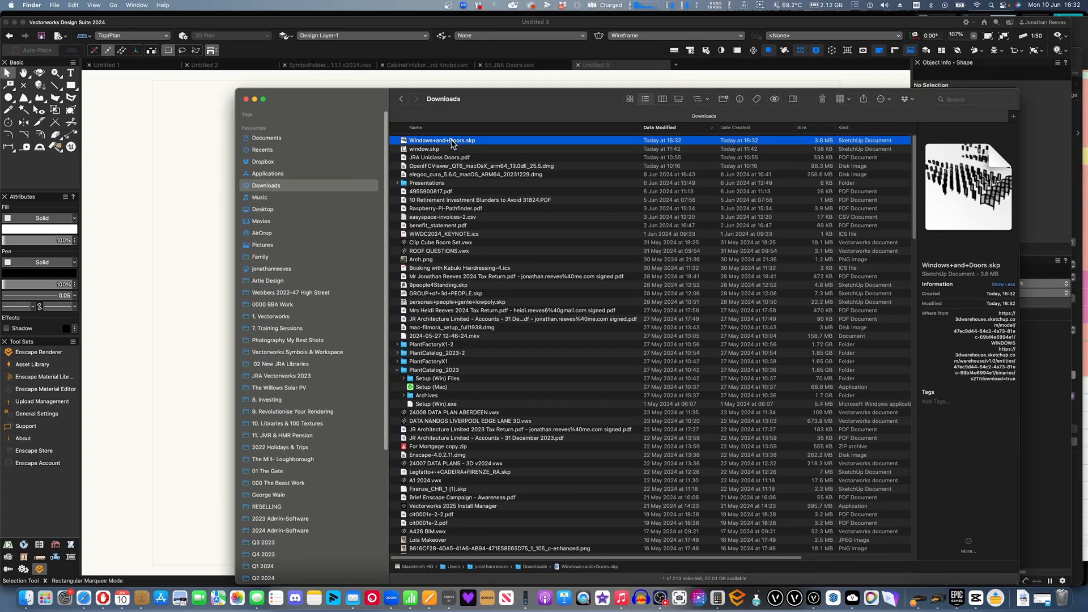
mouse_move(491, 135)
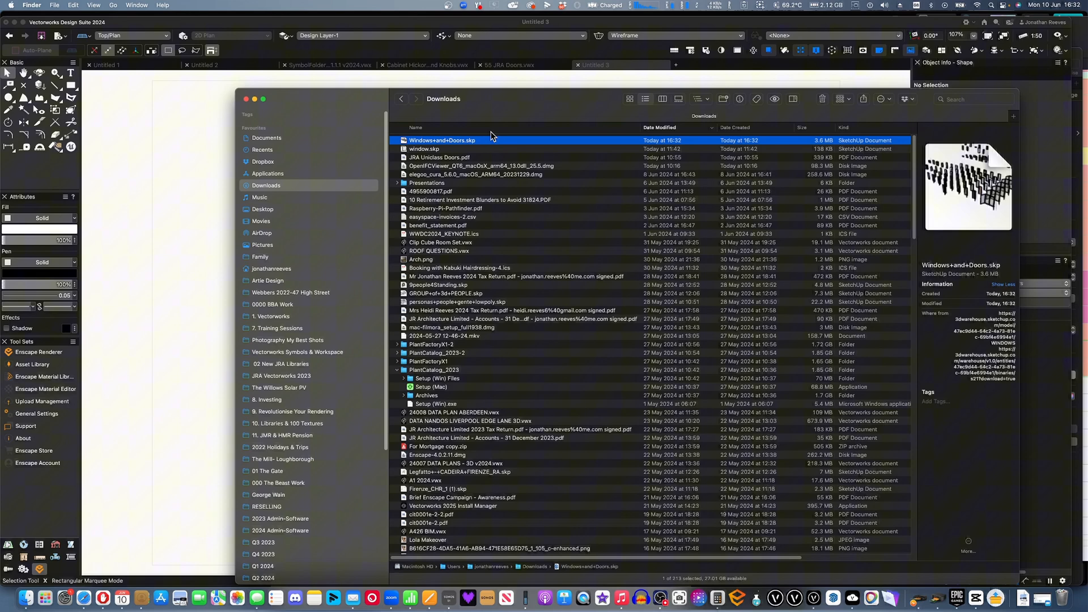
Import Windows+and+Doors.skp from Downloads with Renderworks textures created for all materials.
double_click(442, 141)
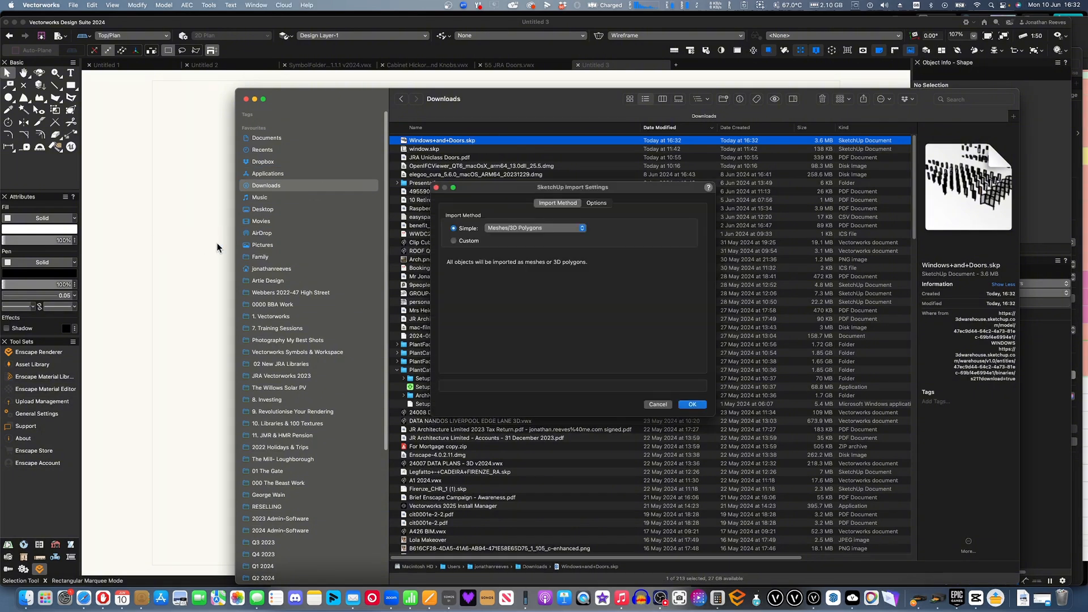
click(595, 203)
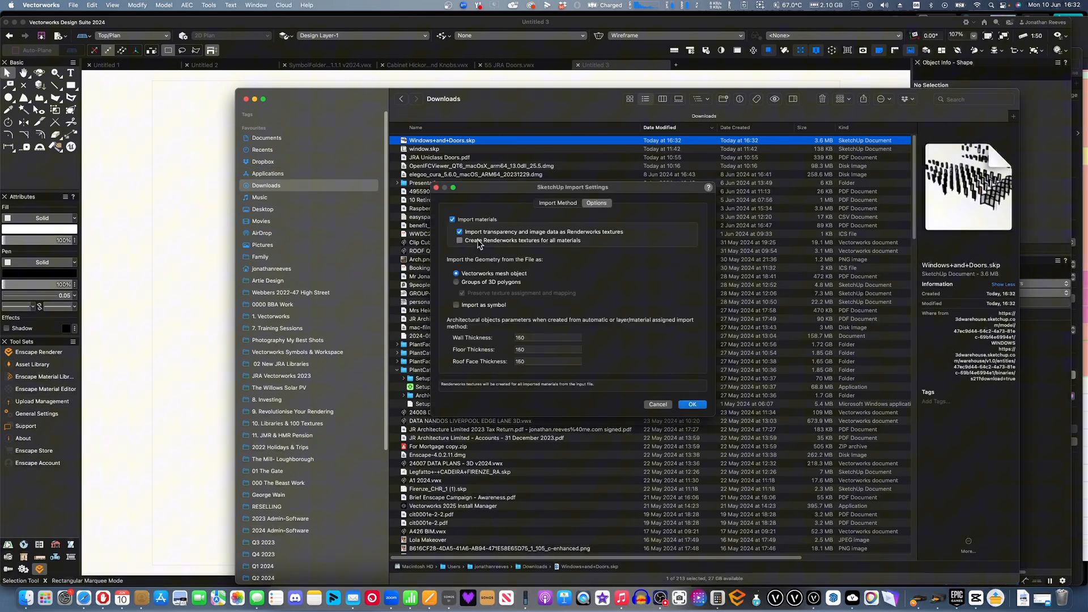
click(459, 240)
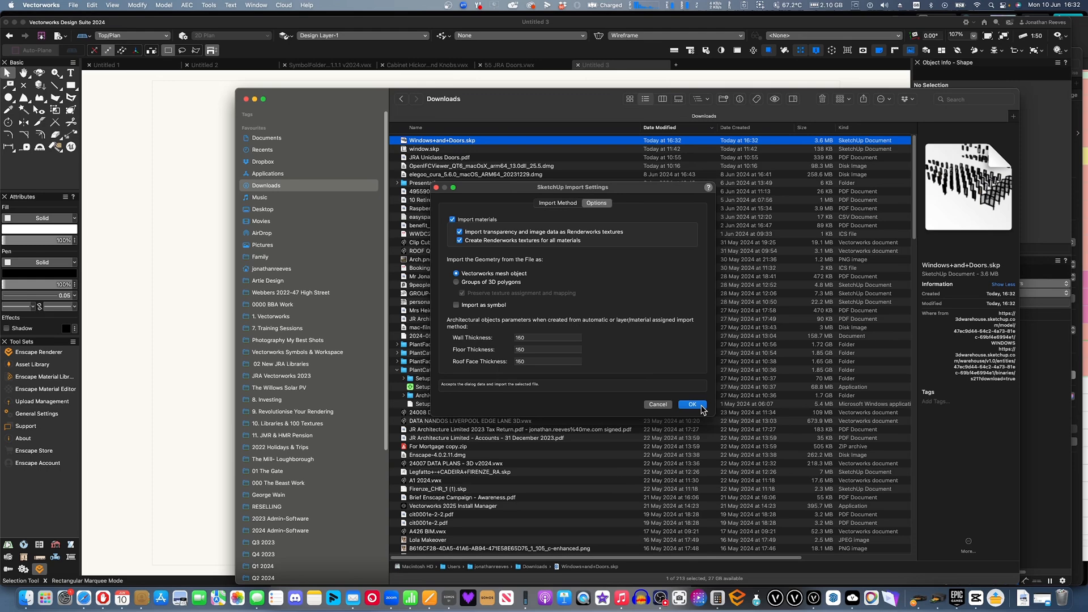
click(691, 405)
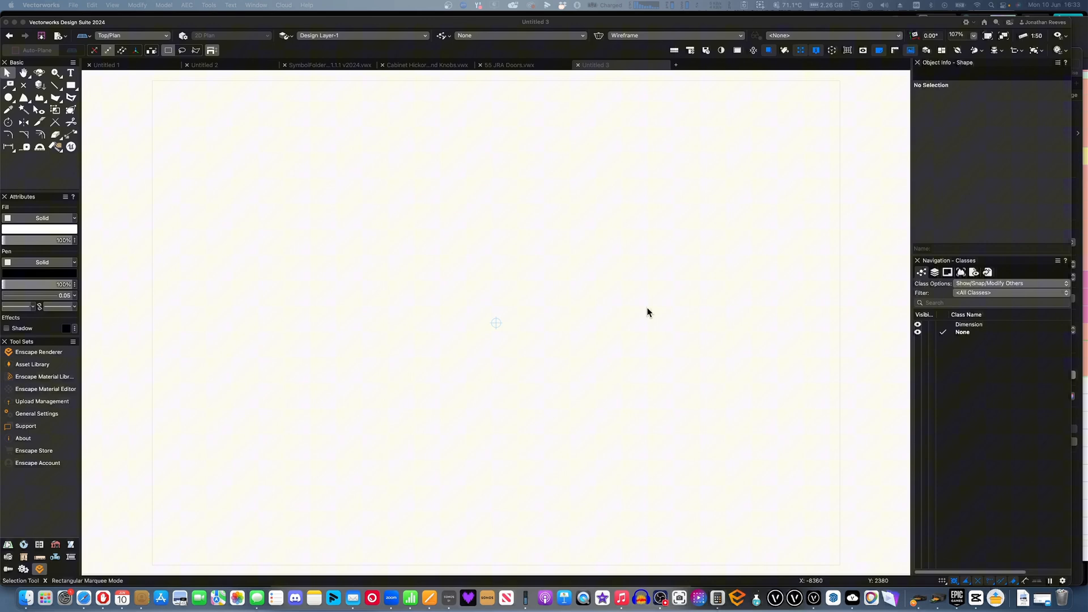
mouse_move(555, 267)
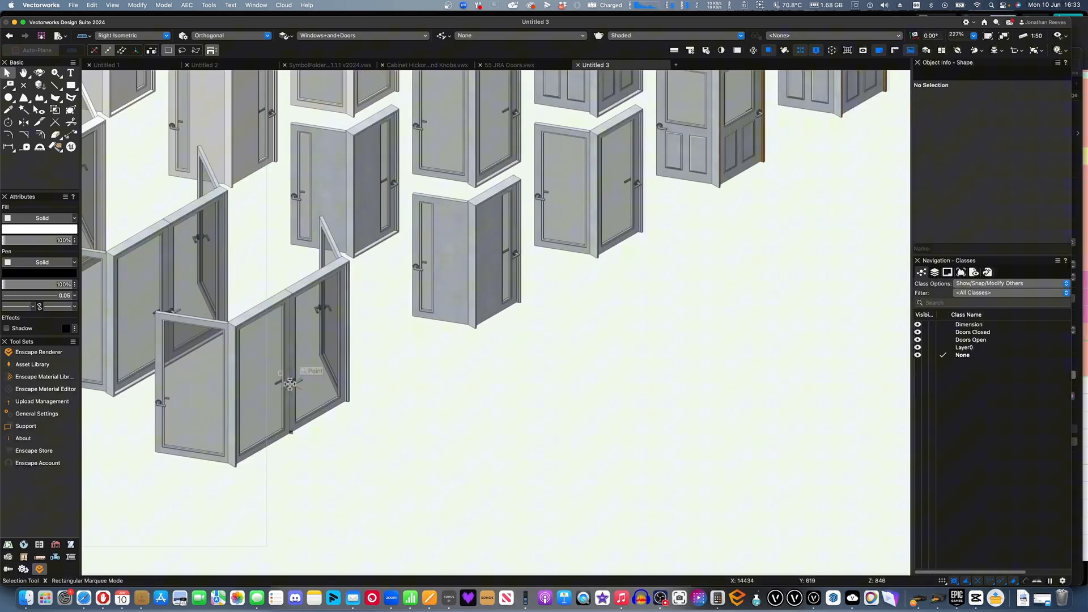
Zoom over the imported windows and doors, then make the empty Design Layer-1 active.
scroll(down, 3)
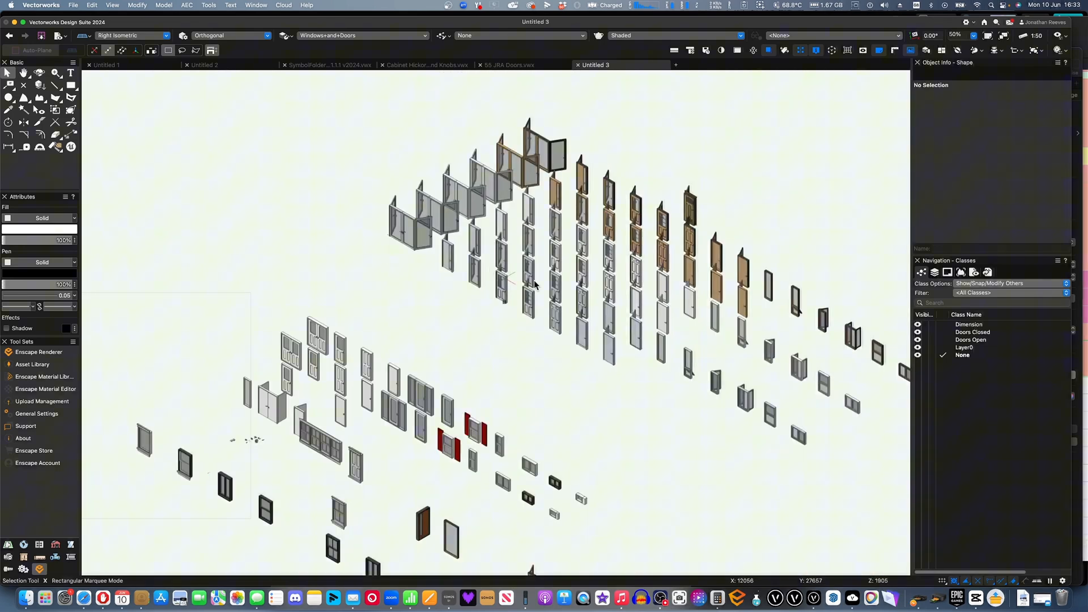
scroll(down, 3)
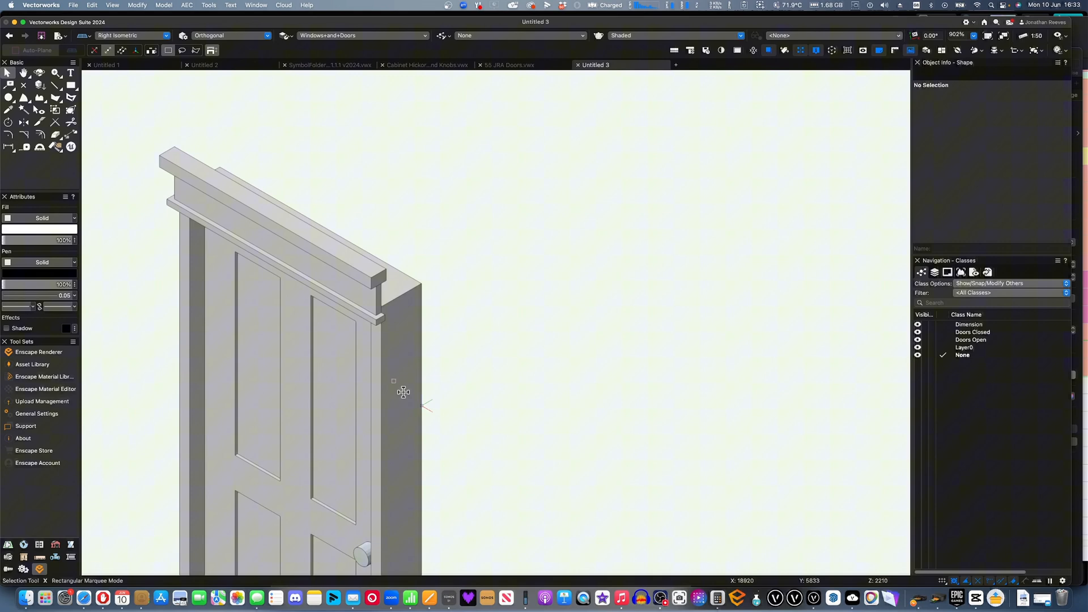
scroll(down, 3)
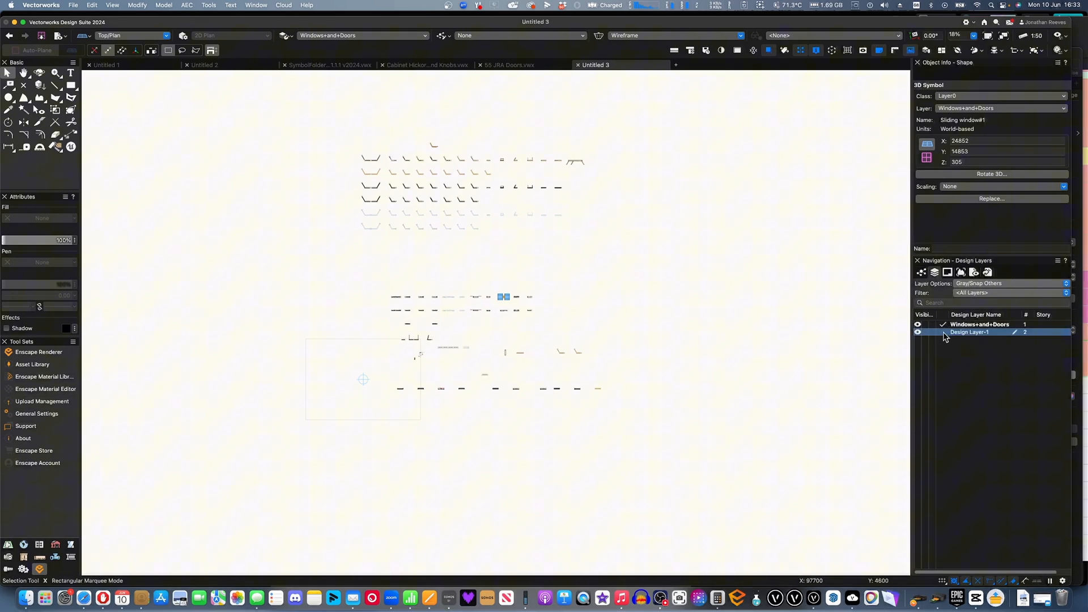
click(969, 332)
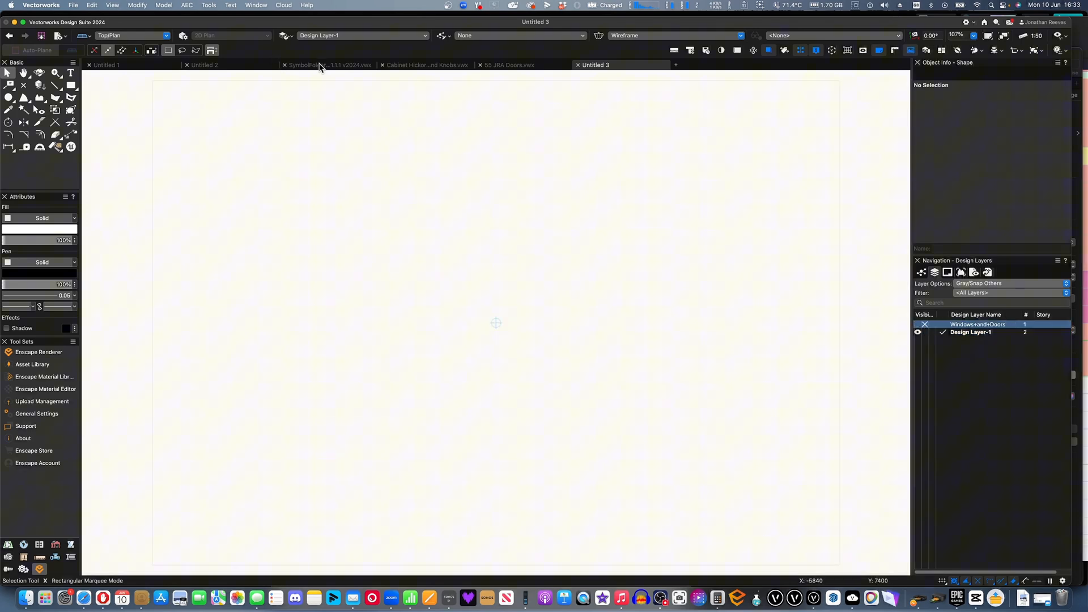
Copy the Marionette symbol-preview object from SymbolFolderPreview and return to Untitled 3.
click(329, 64)
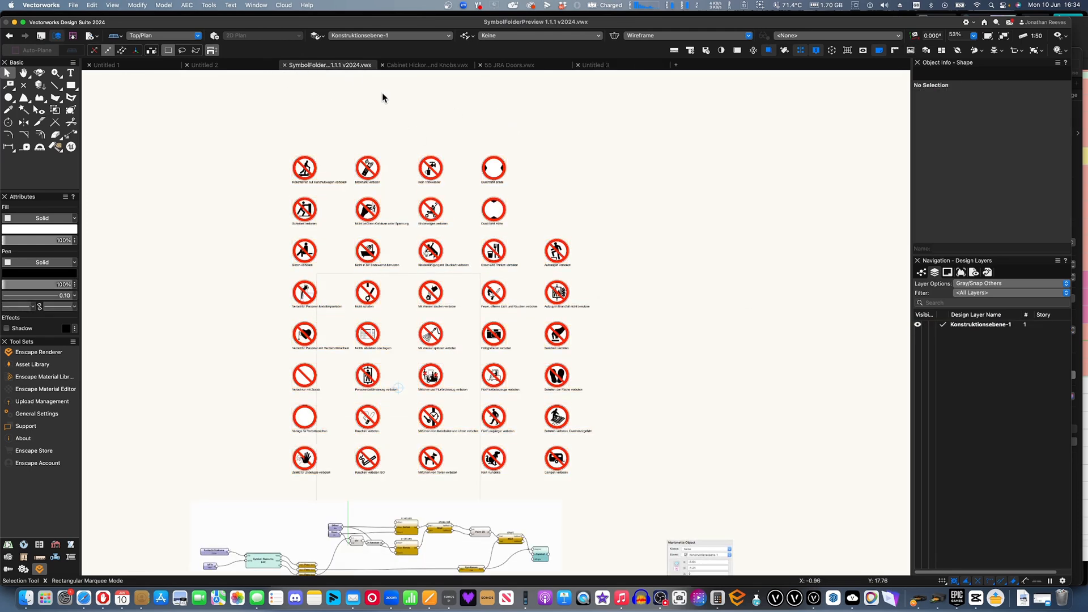
click(366, 168)
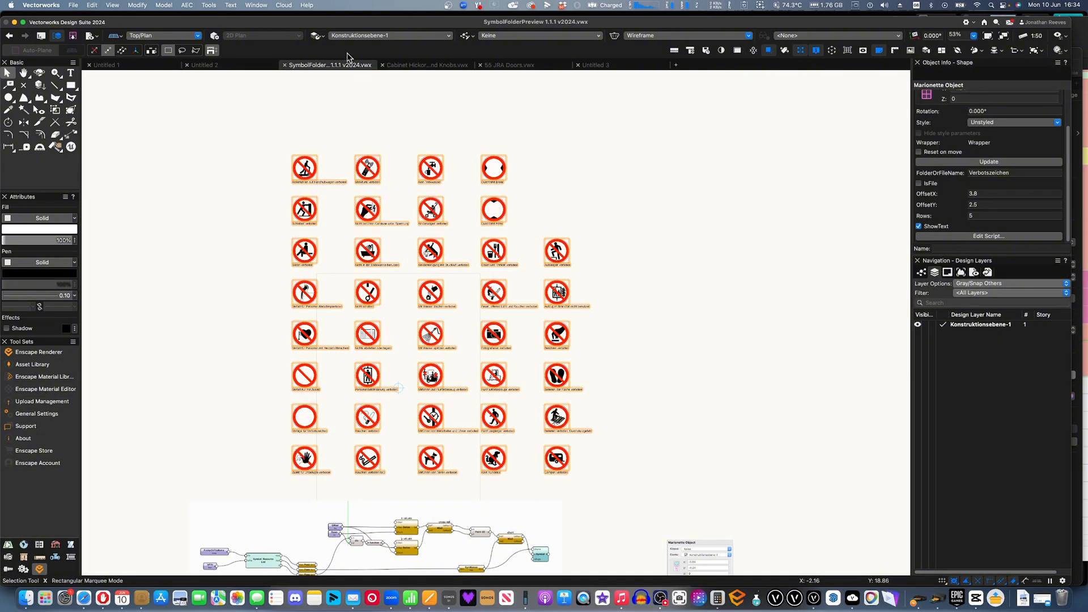
click(594, 65)
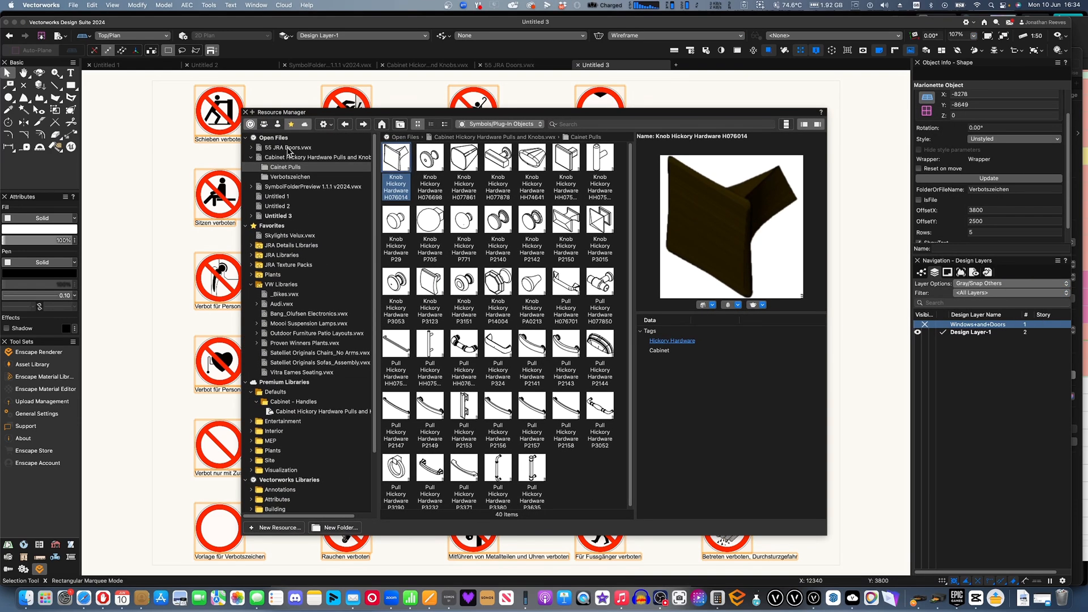
Create a new symbol folder named Windows in Untitled 3's resources.
click(278, 215)
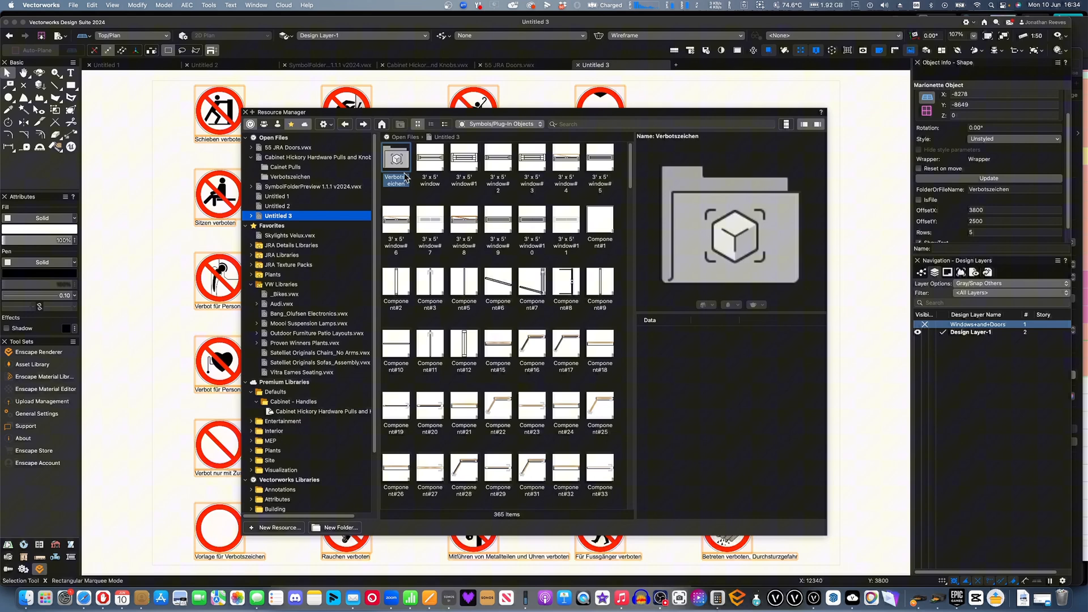
click(428, 156)
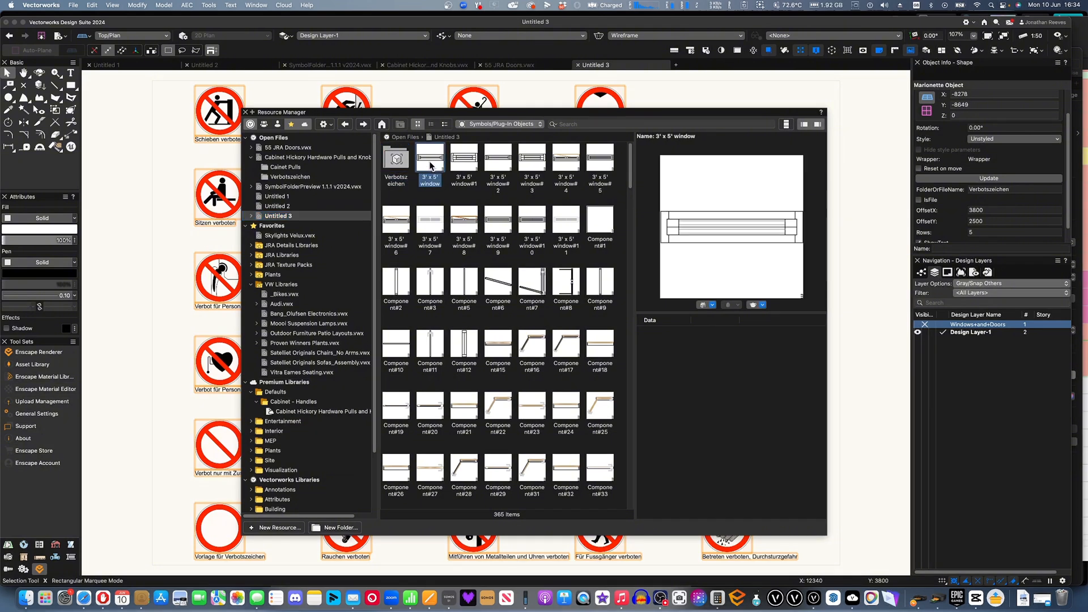
click(338, 529)
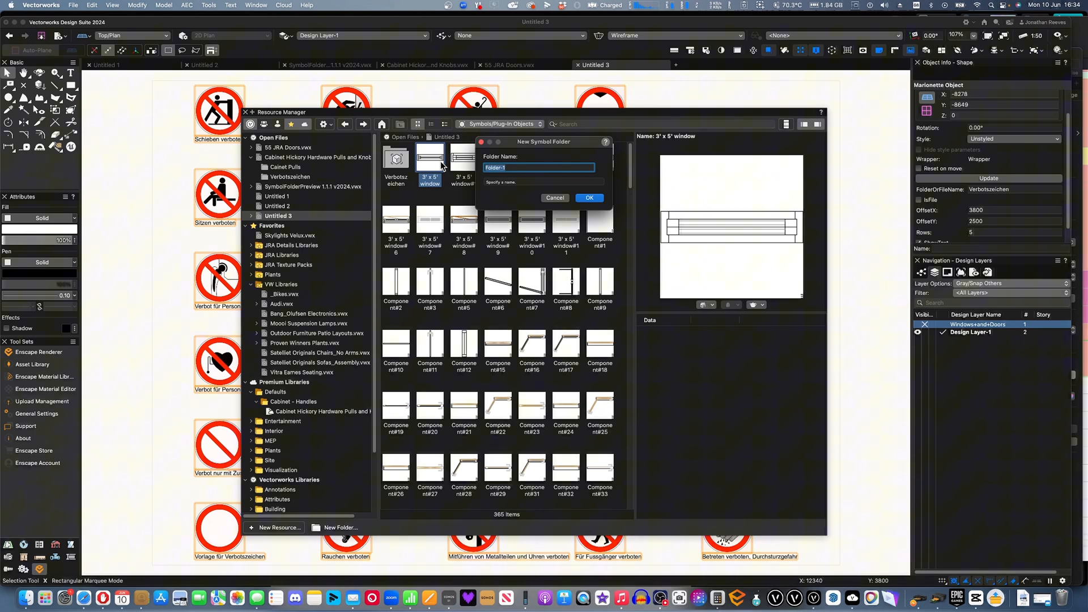
text(Windows)
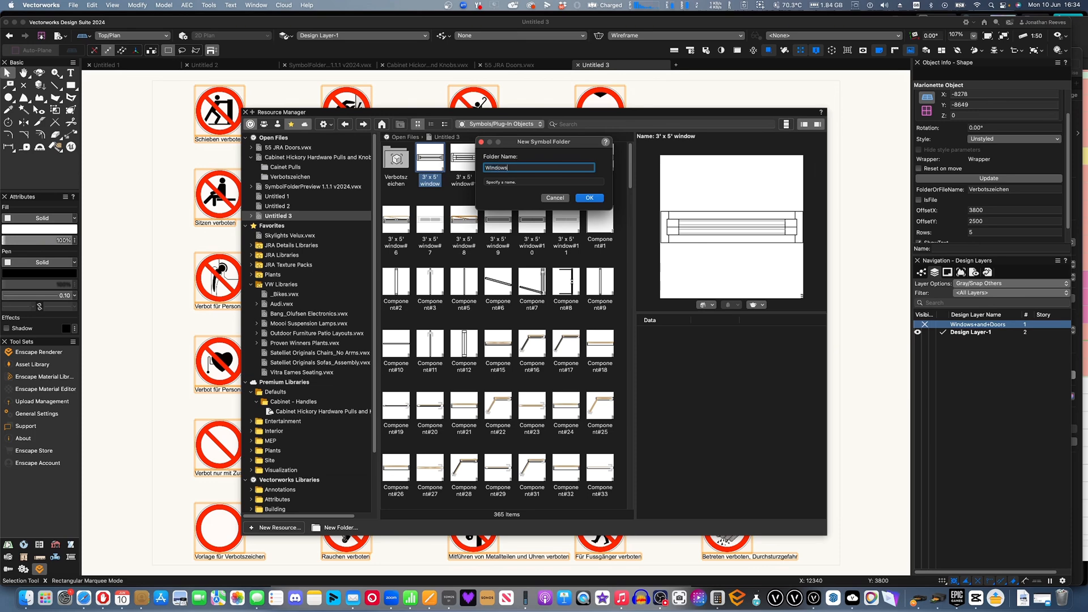
click(589, 197)
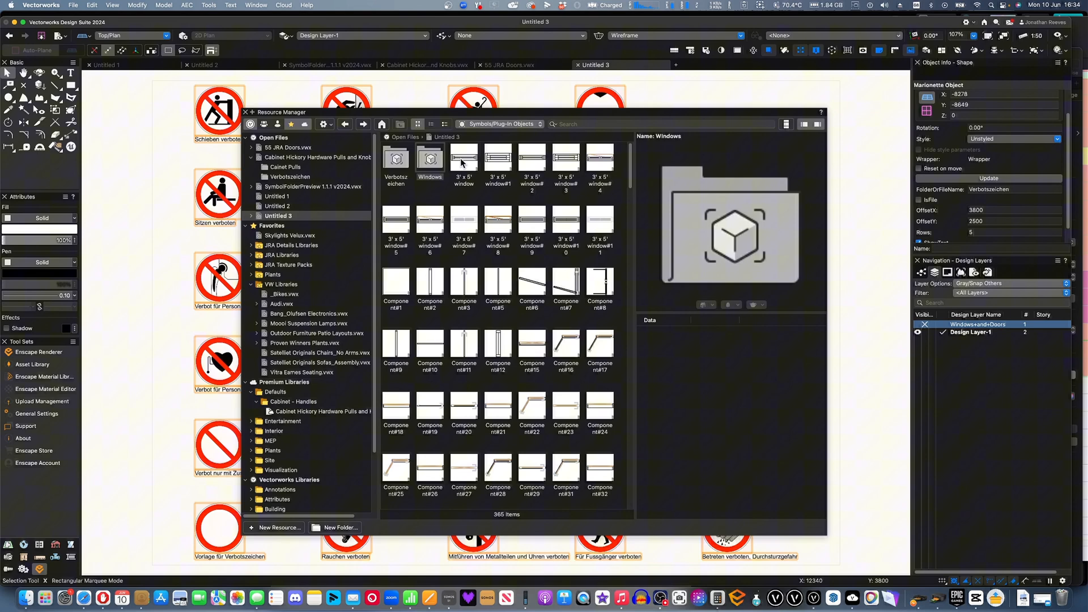
Search the Untitled 3 resources for 'window' to list the window-related symbols.
click(659, 125)
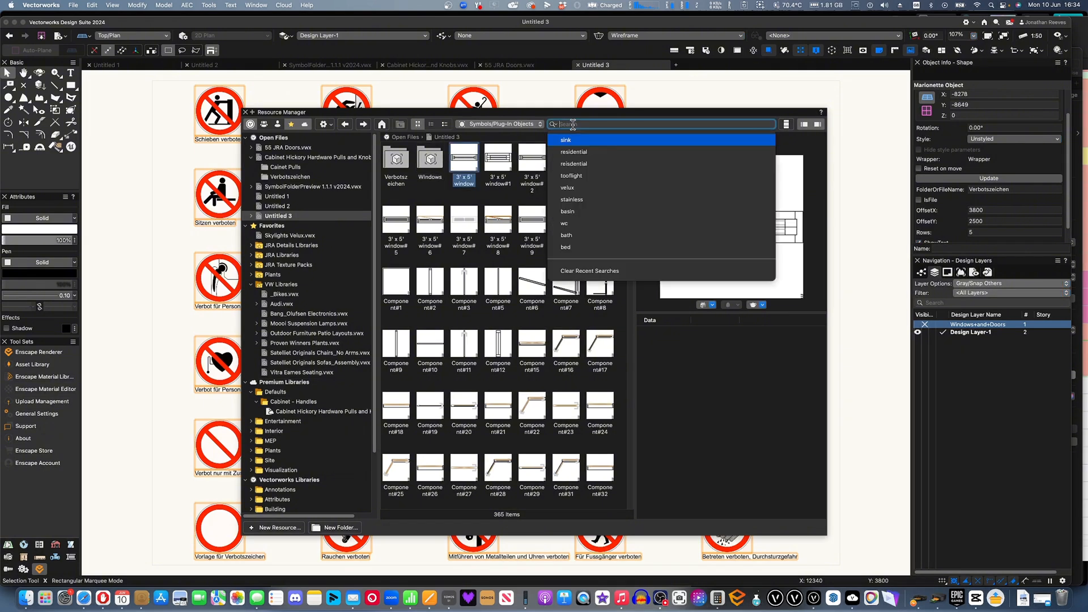
text(window)
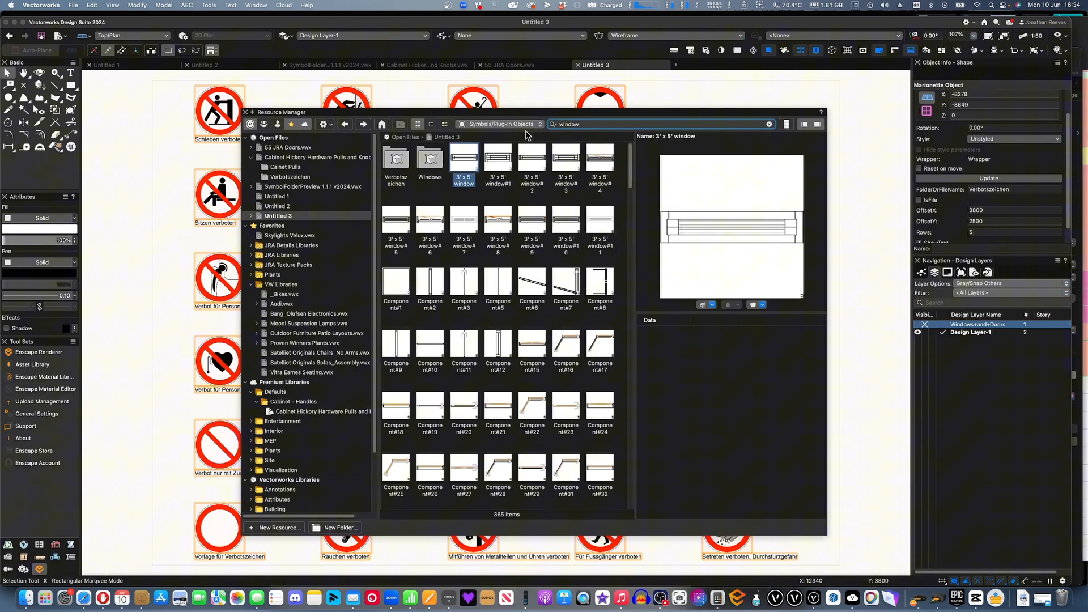
click(552, 124)
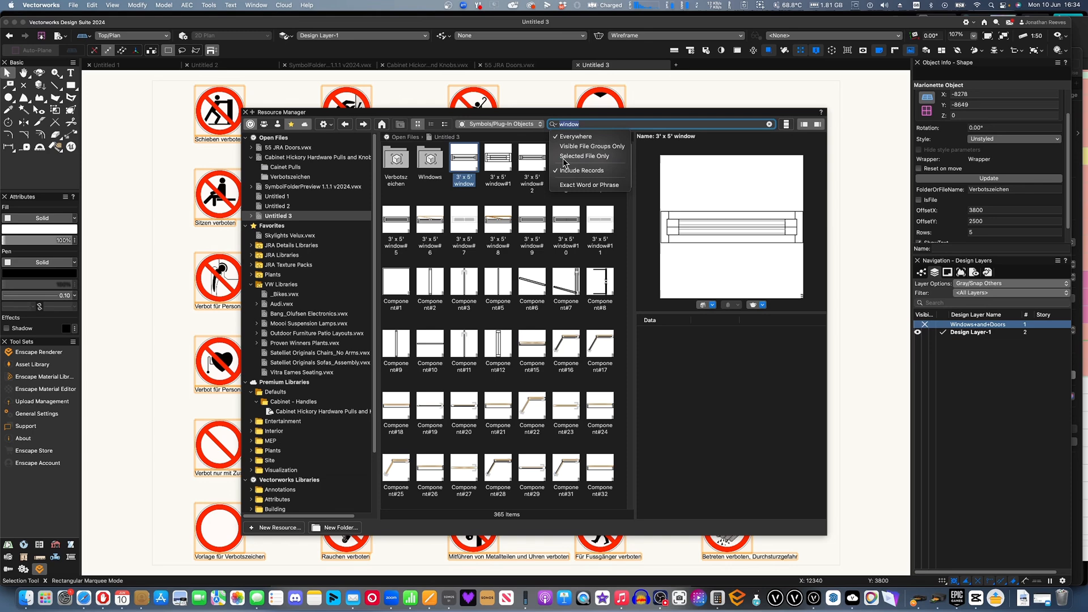
text(sink)
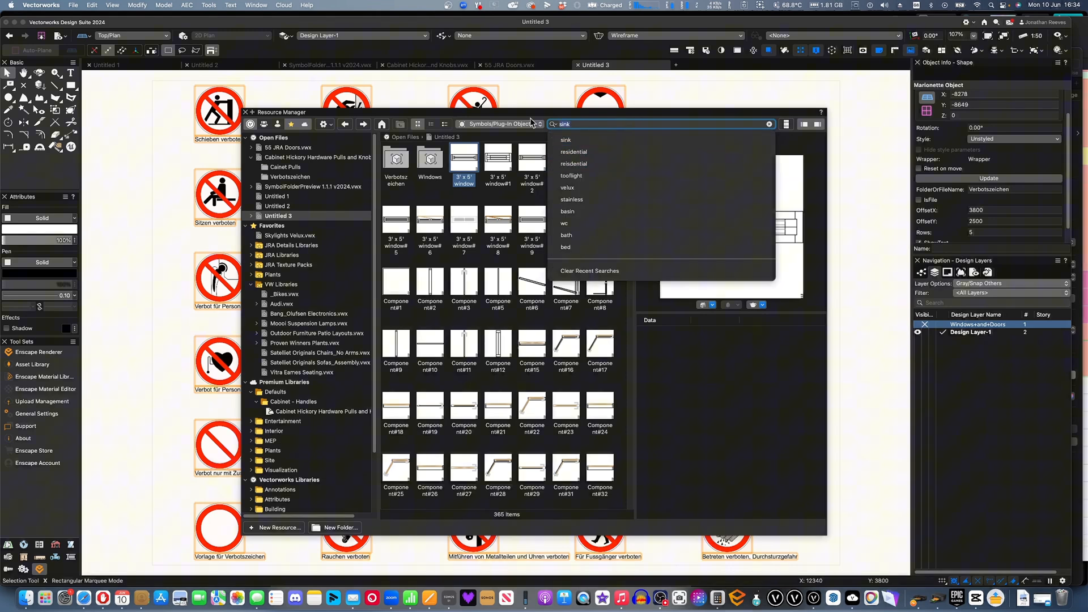
text(window)
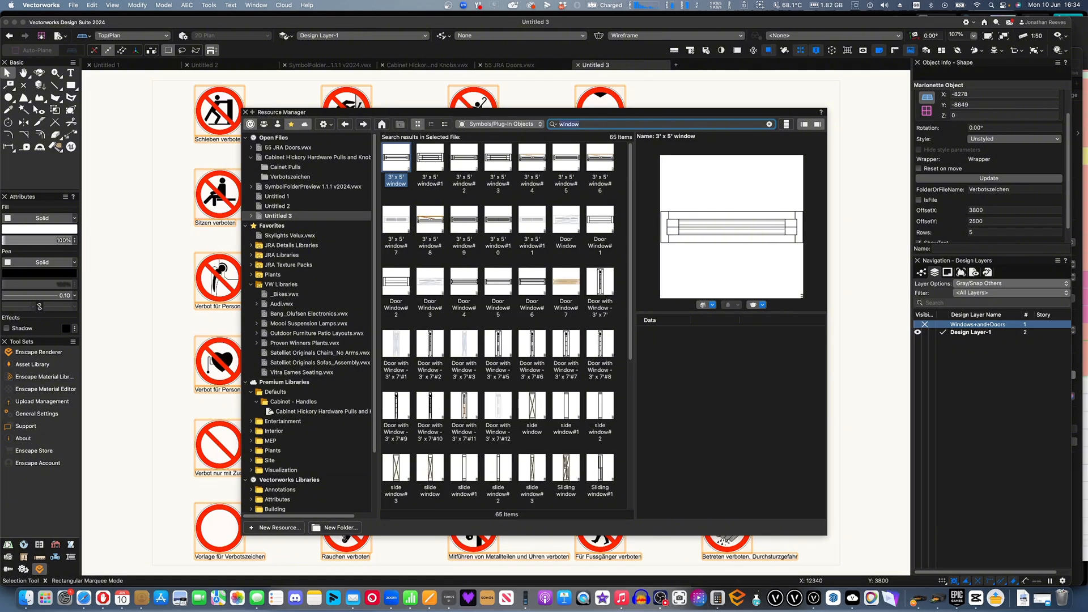
mouse_move(584, 217)
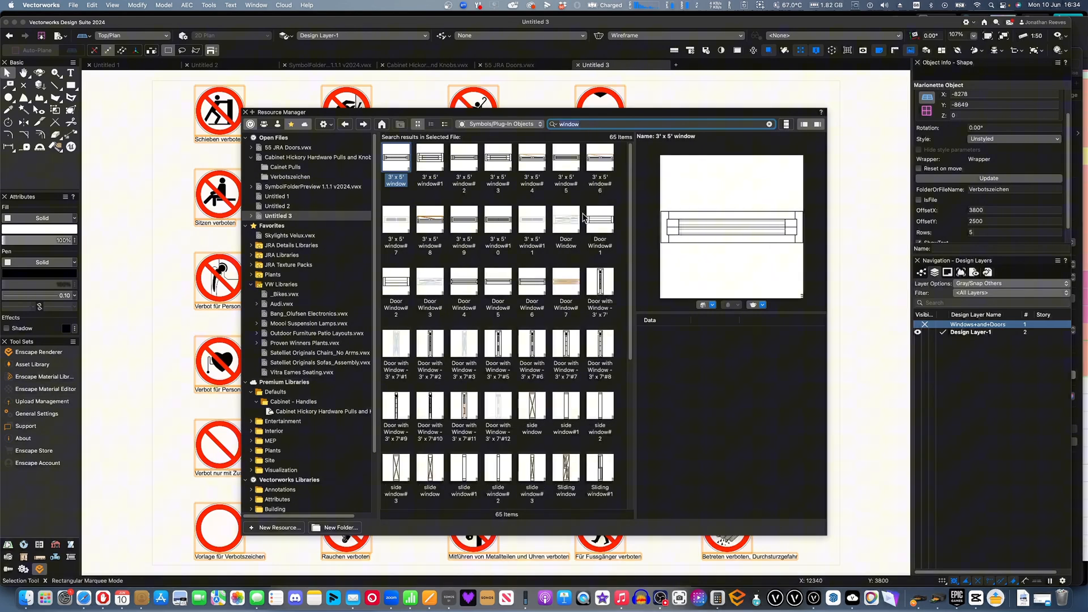
scroll(down, 3)
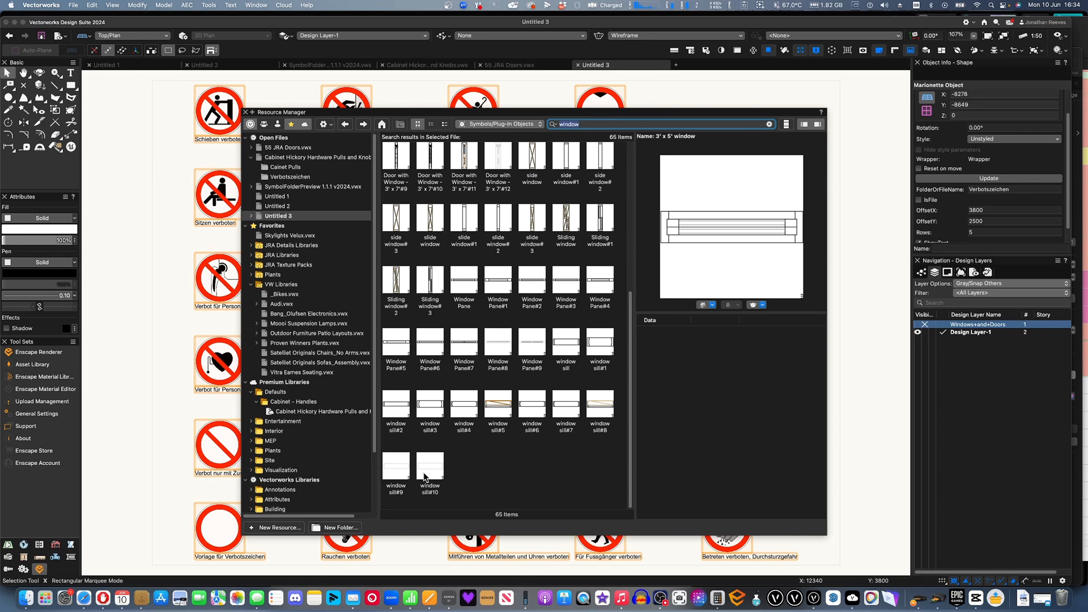
Add the tag Window to all the found window symbols.
right_click(429, 284)
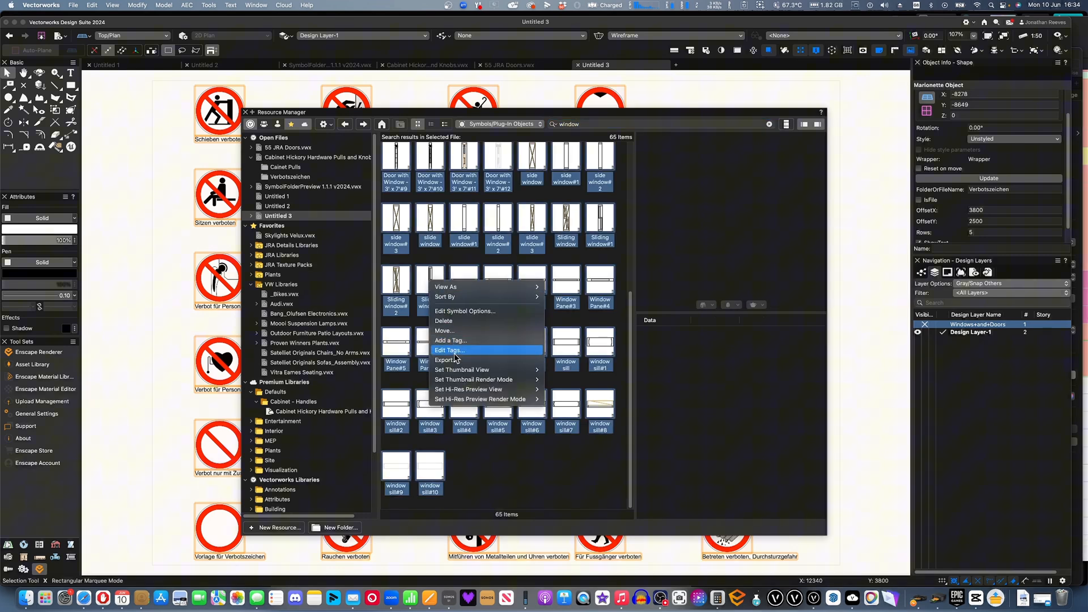
click(450, 340)
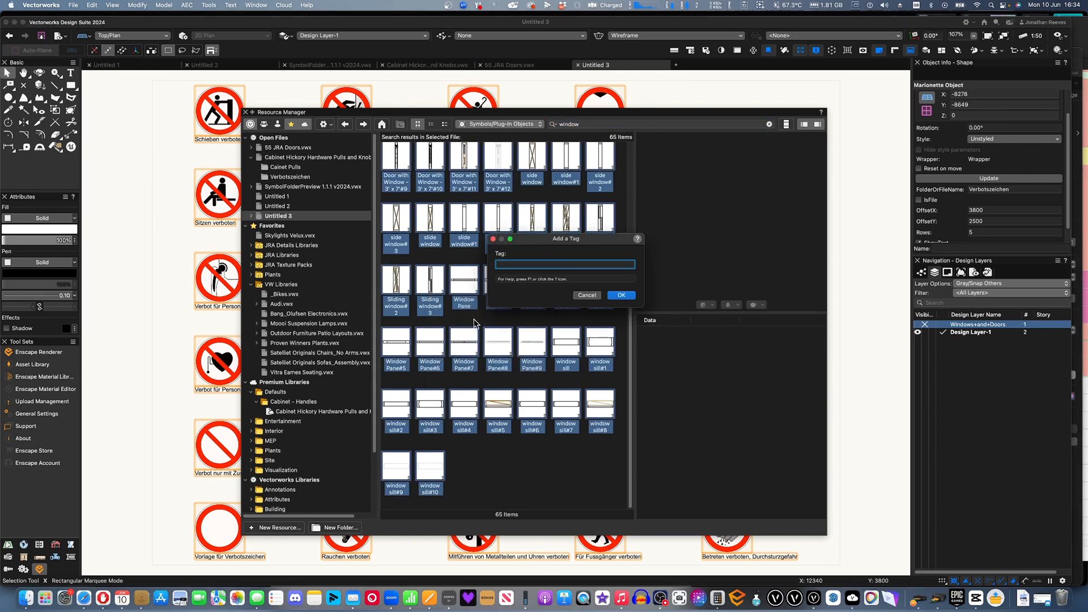
text(Window)
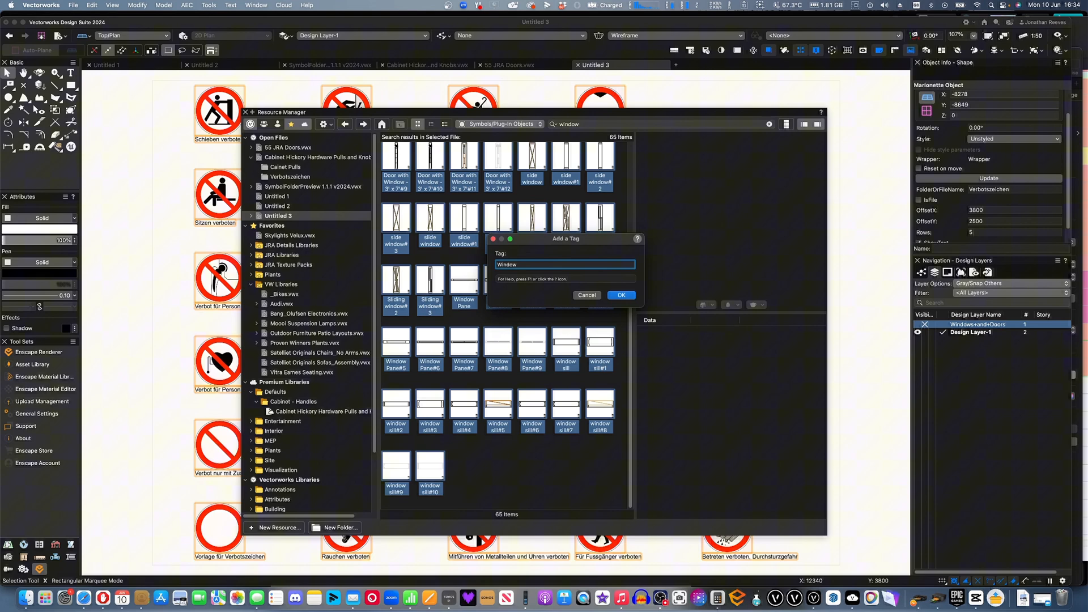
click(620, 295)
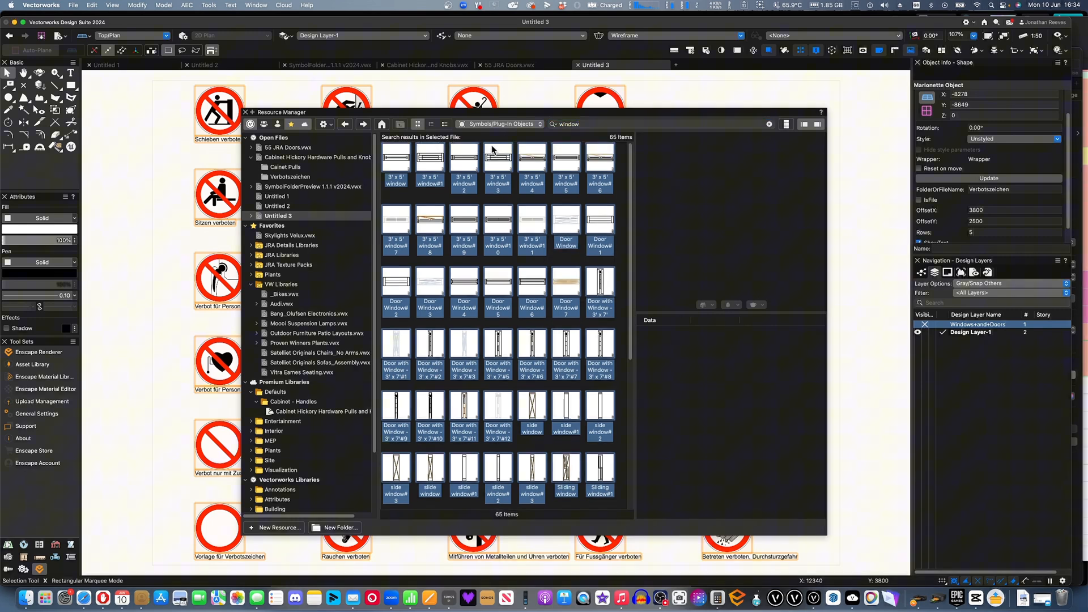
mouse_move(271, 203)
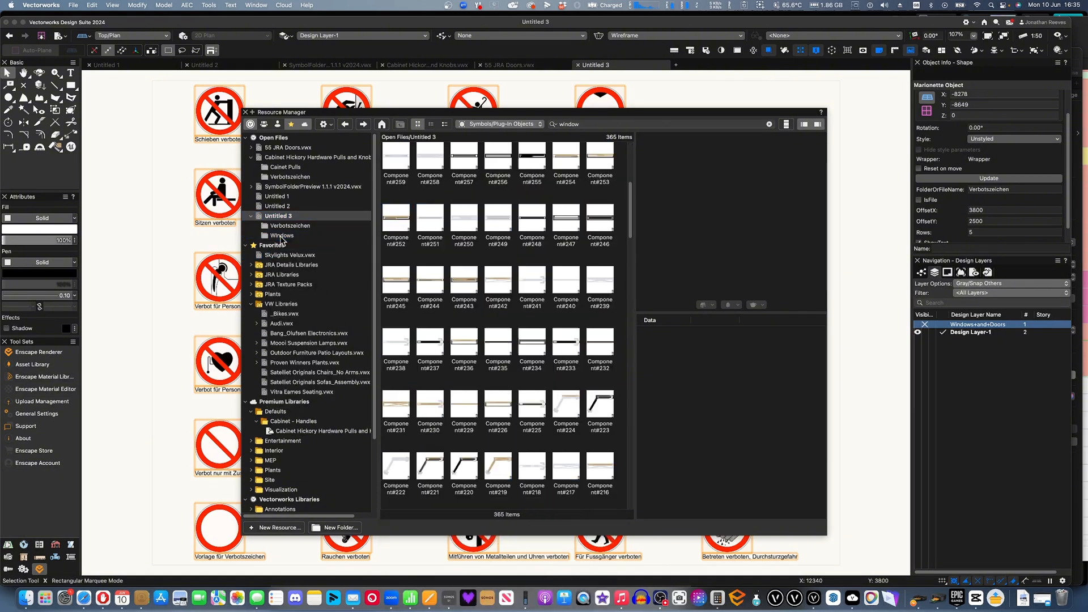
Browse the Untitled 3 symbols, previewing the door handle and Component#255.
click(281, 236)
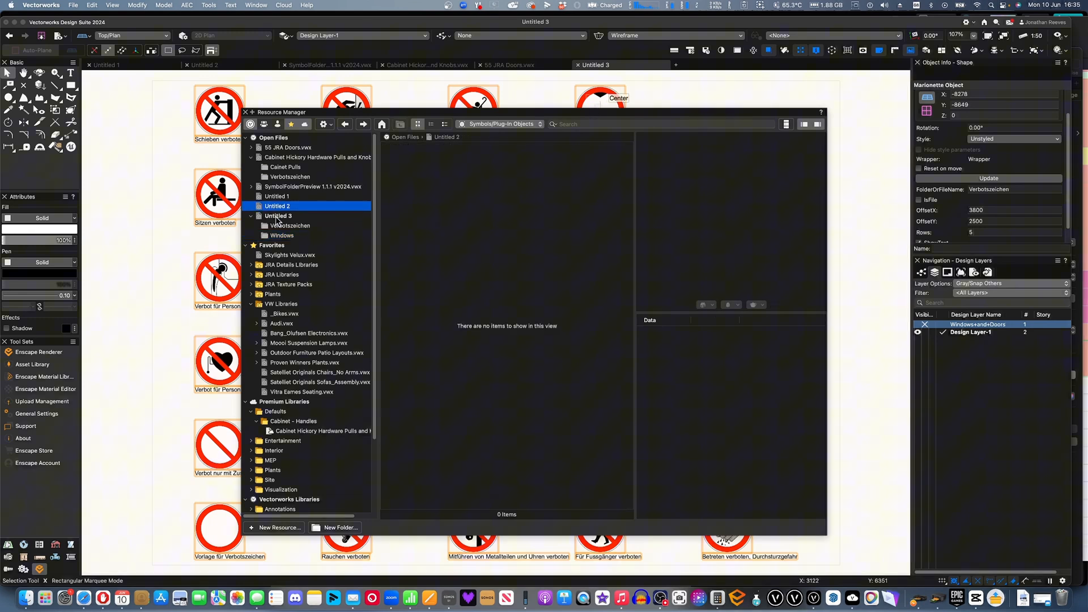
click(278, 215)
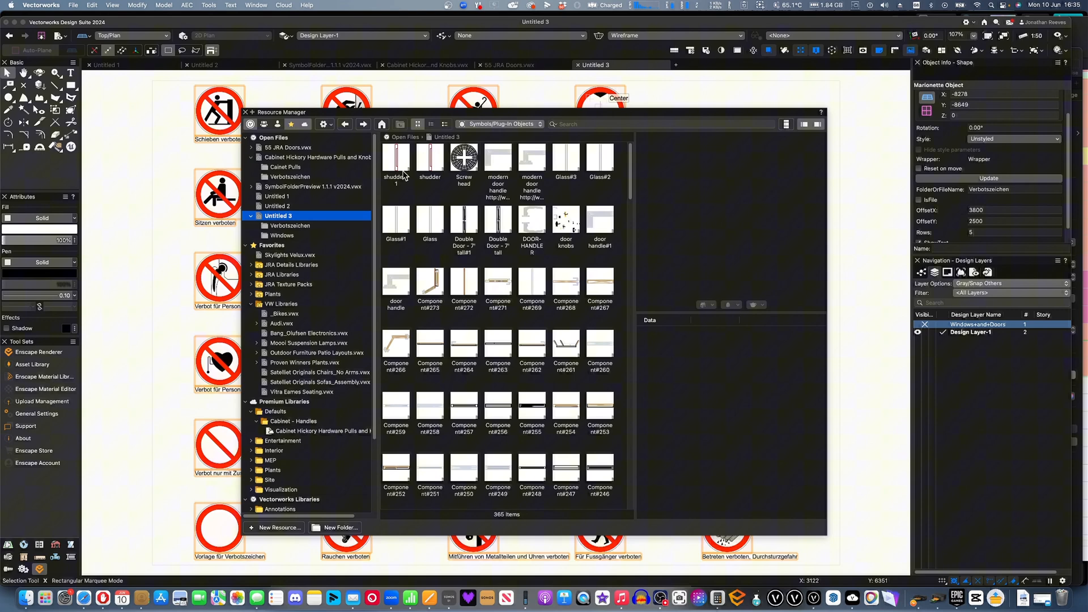
click(395, 282)
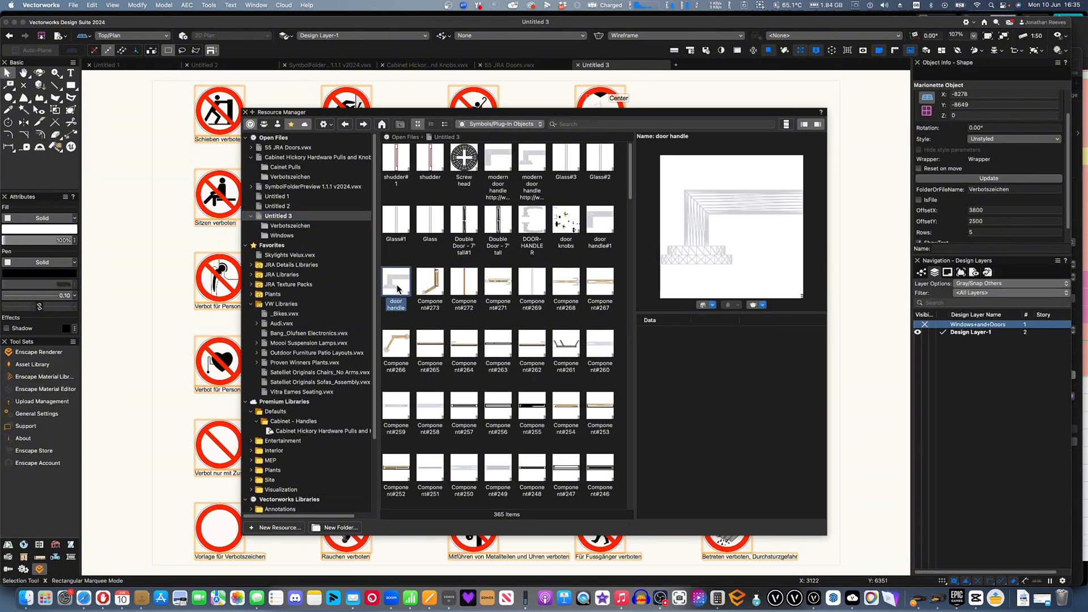
click(531, 408)
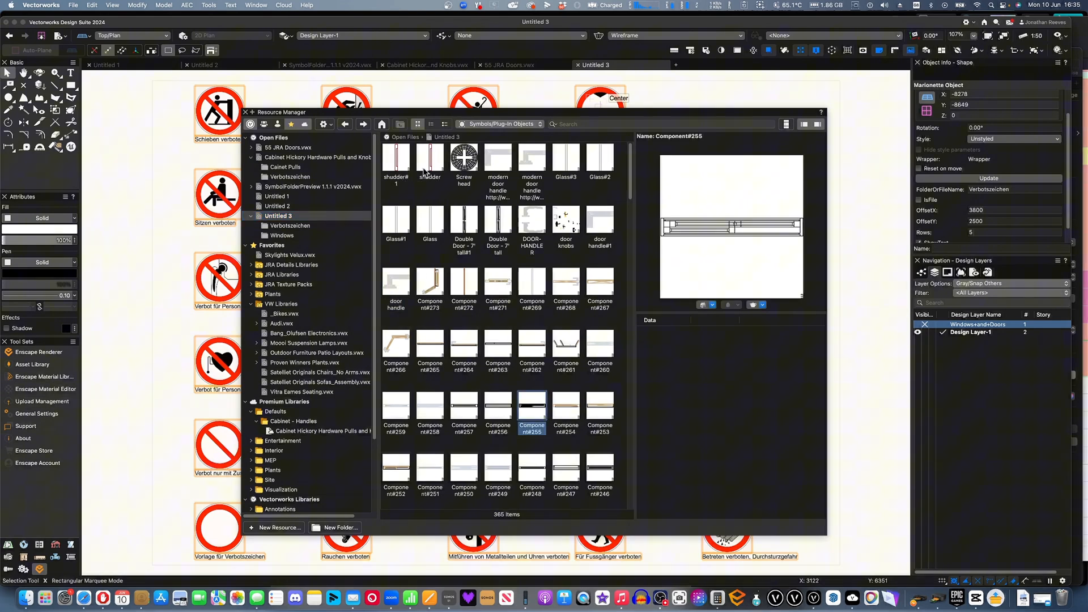
scroll(down, 3)
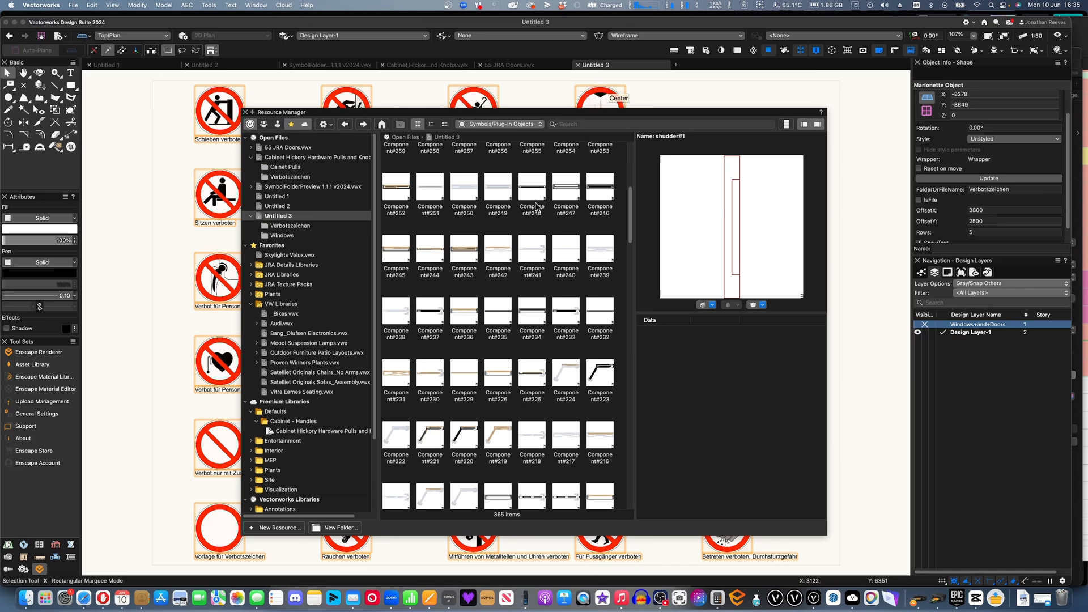
scroll(down, 3)
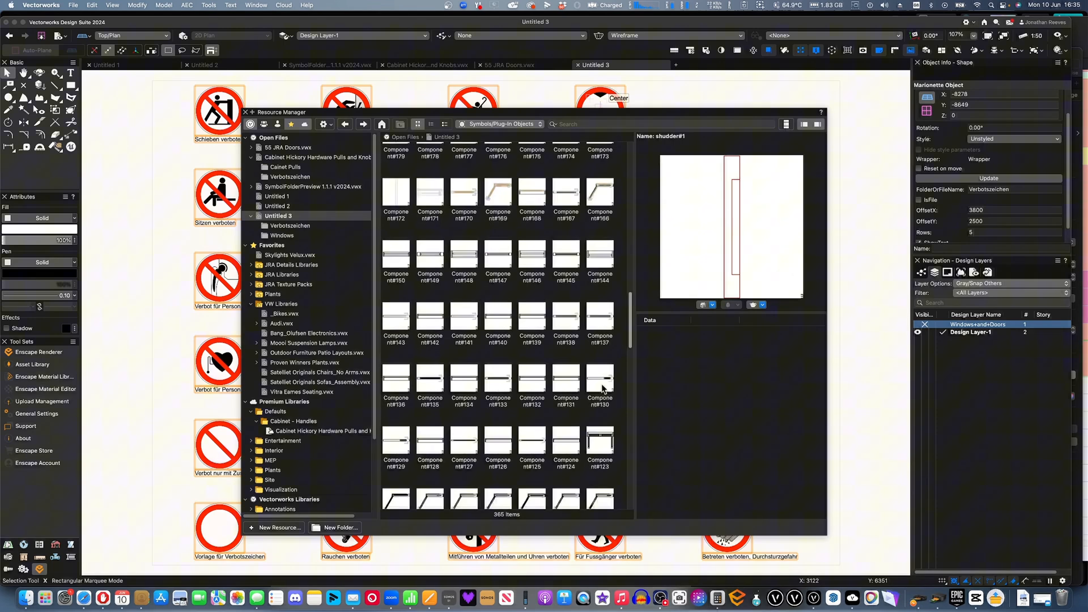
scroll(down, 3)
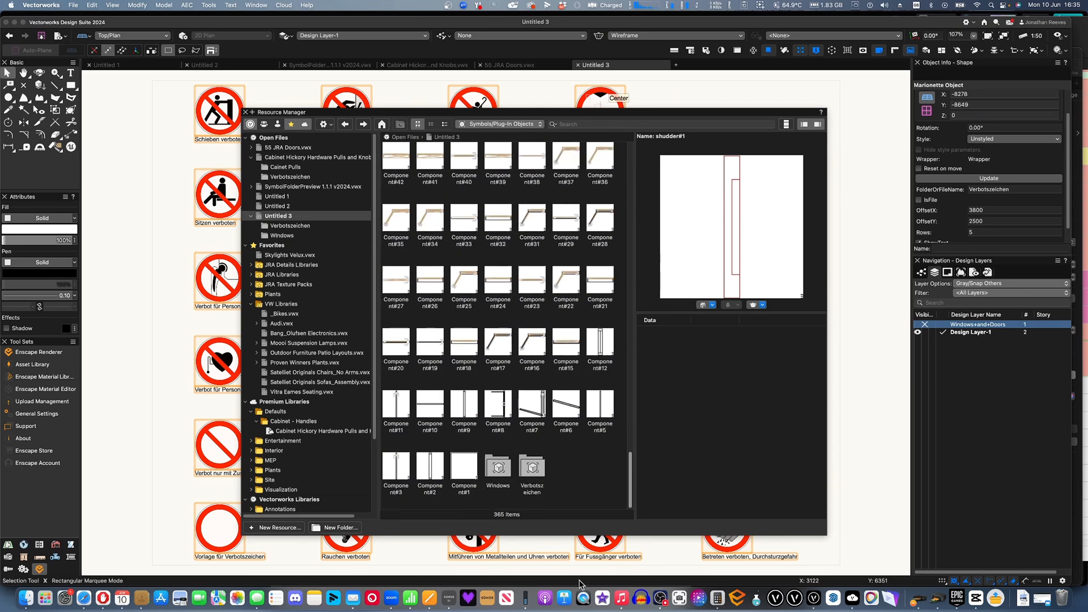
Select the batch through Component#8 and drop the symbols onto the Windows folder.
click(497, 407)
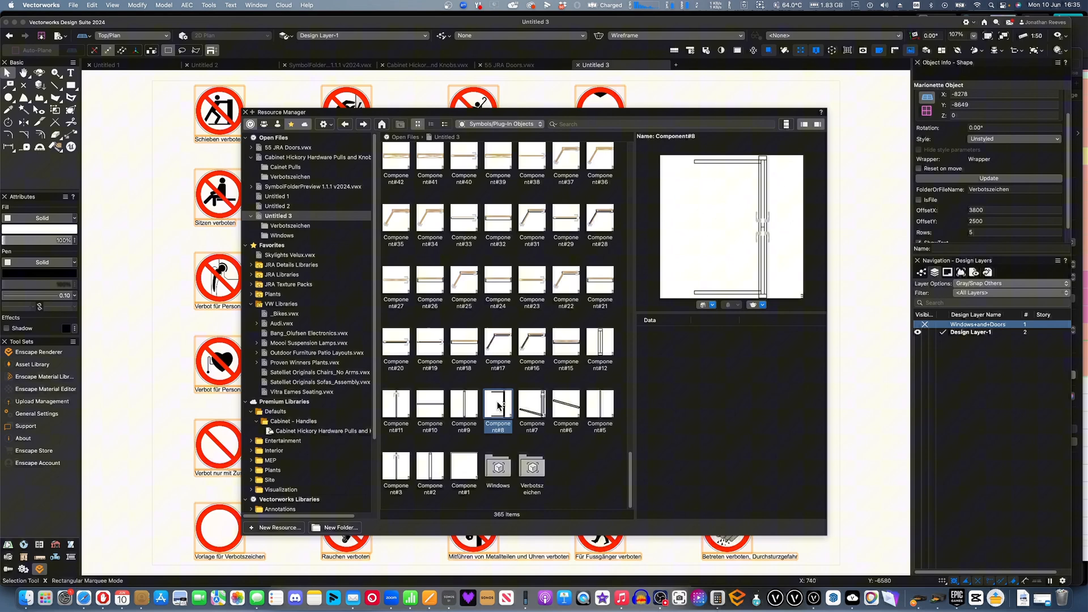
mouse_move(628, 472)
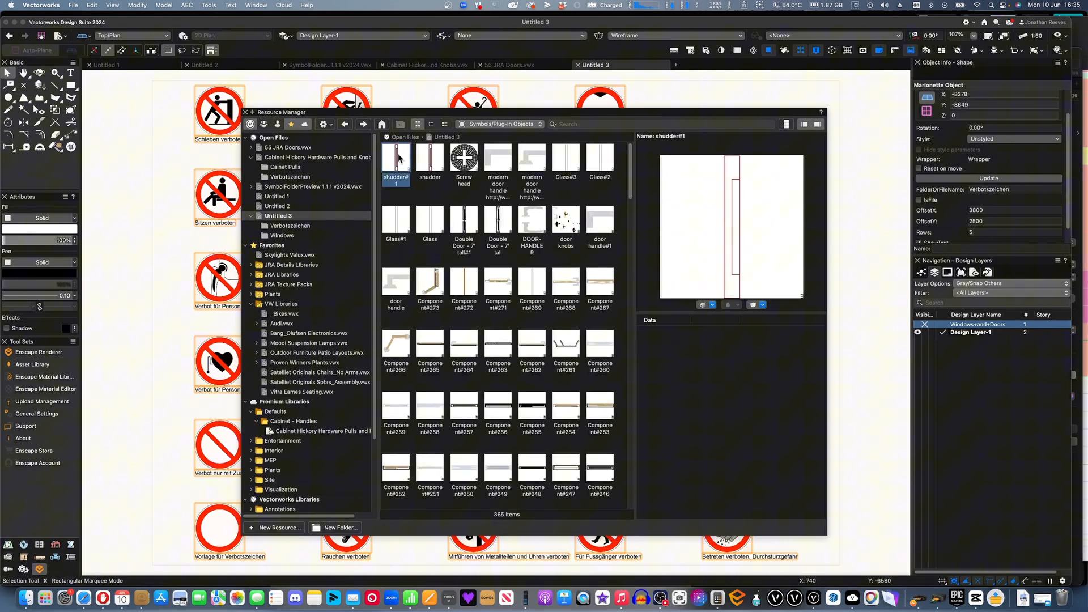
scroll(down, 3)
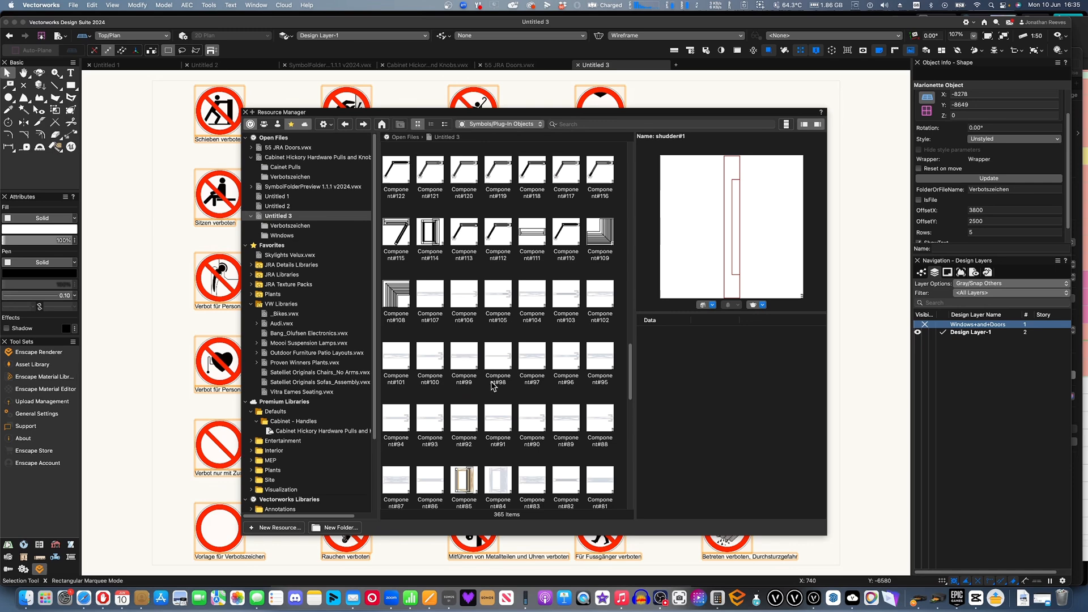
scroll(down, 3)
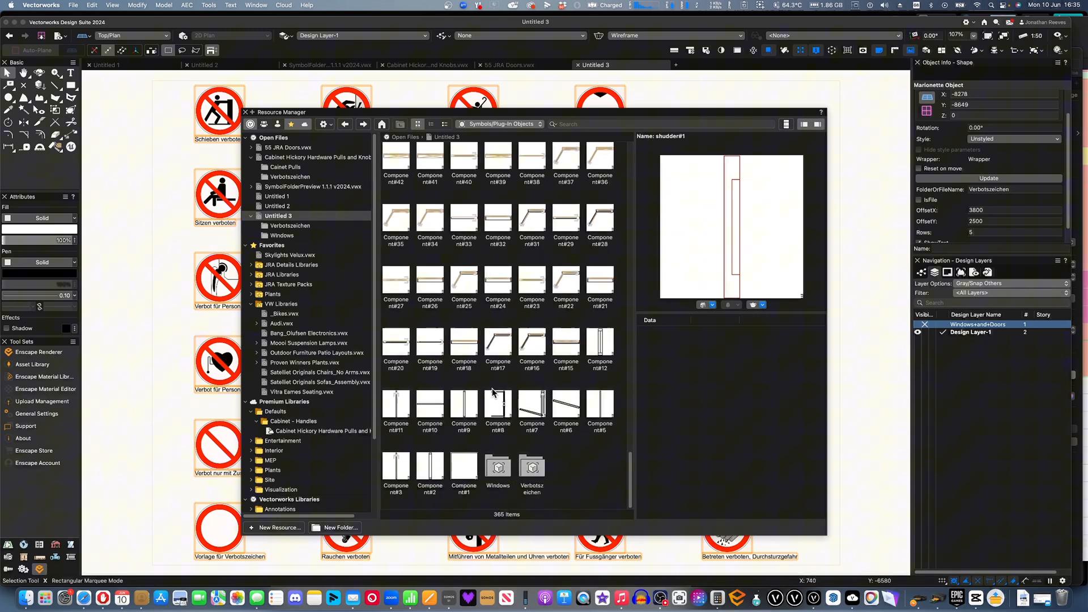
mouse_move(463, 468)
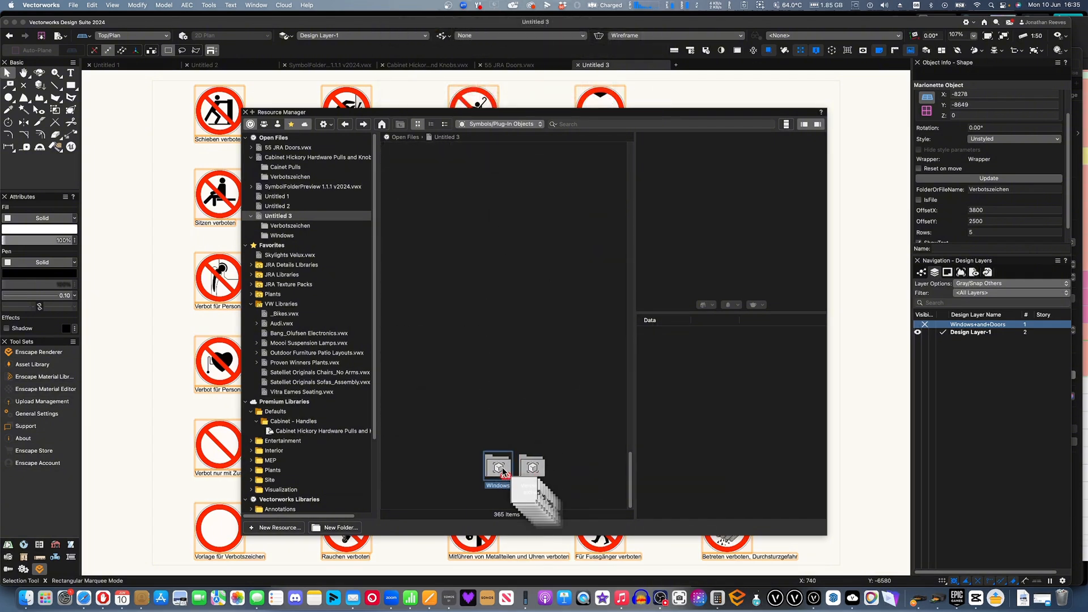
double_click(498, 467)
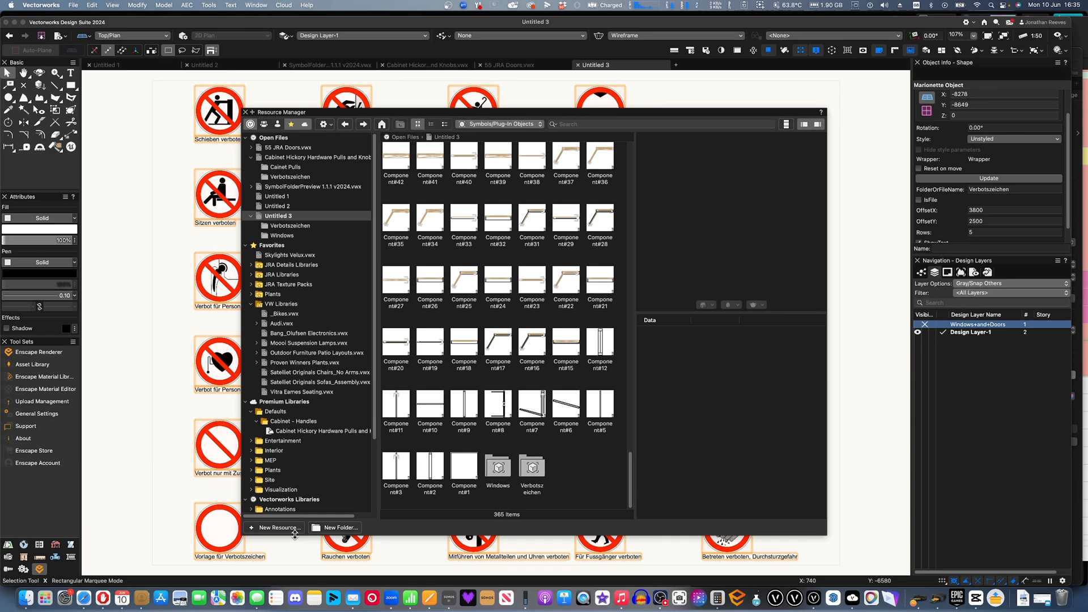
Create a Components symbol folder and scroll through the numbered Component symbols.
click(337, 527)
text(Components)
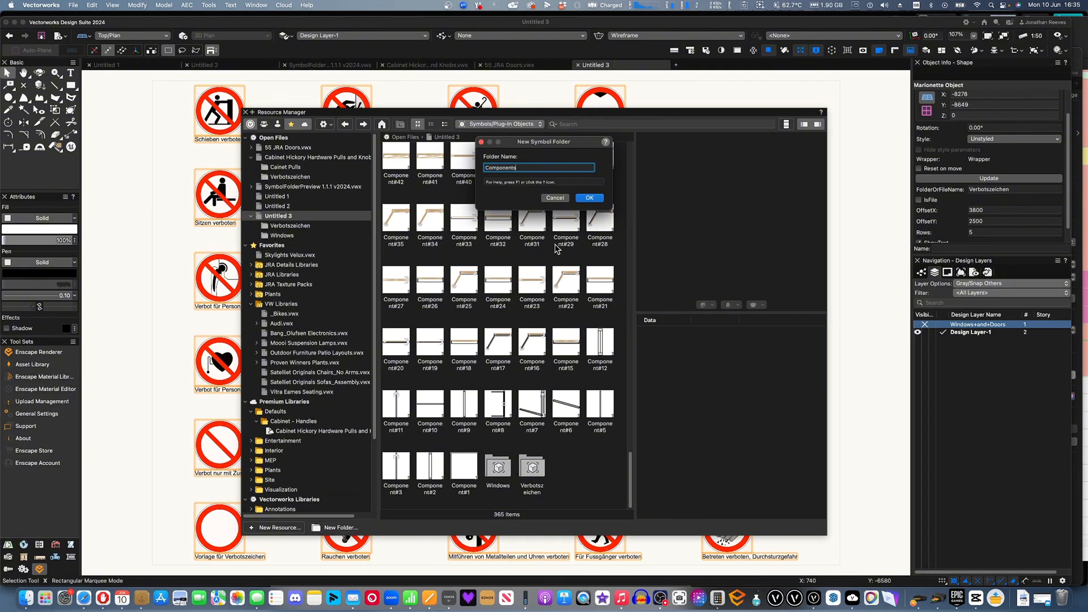
click(588, 197)
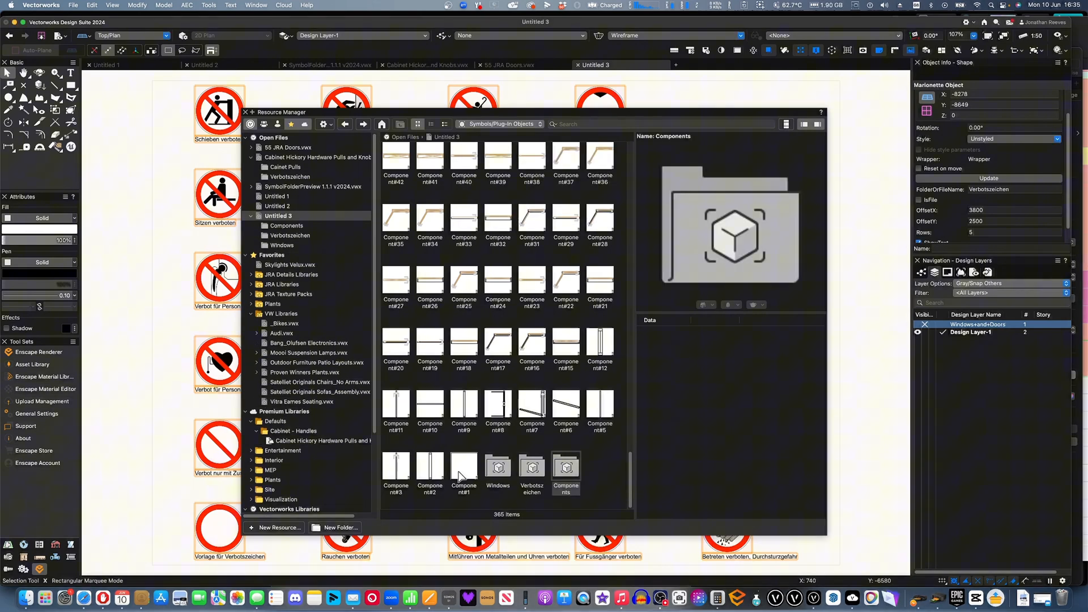
scroll(down, 3)
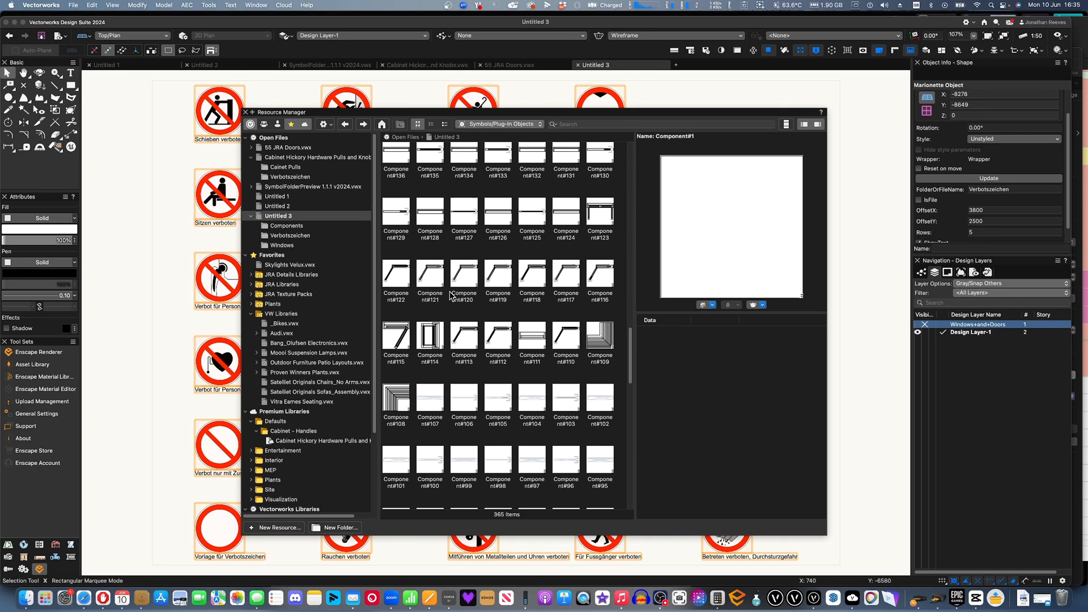
scroll(down, 3)
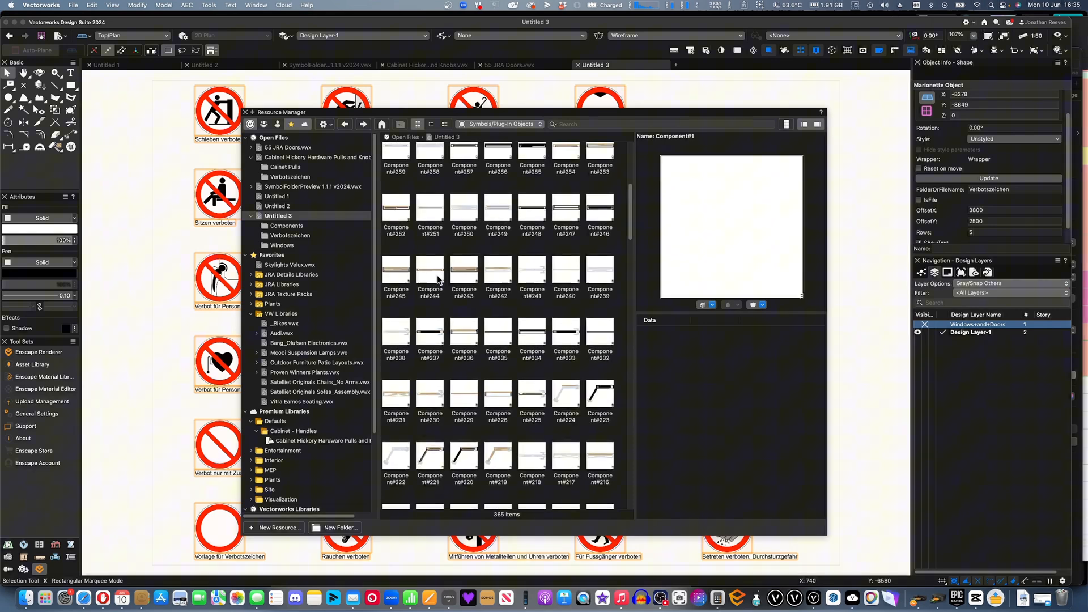
scroll(down, 3)
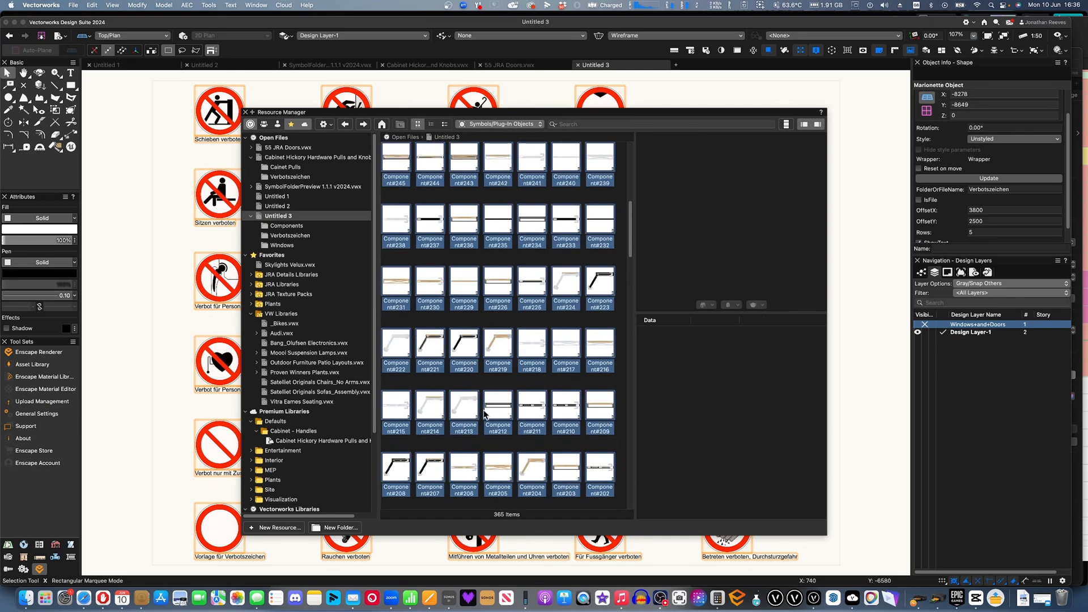
scroll(down, 3)
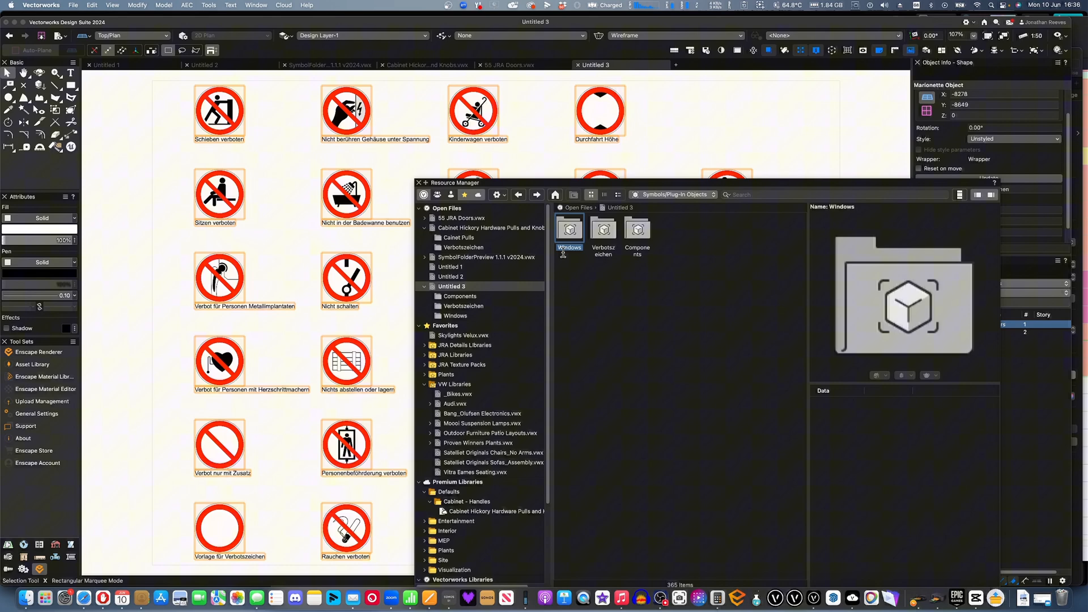
Point the Marionette FolderOrFileName at the Windows folder of imported symbols.
click(569, 229)
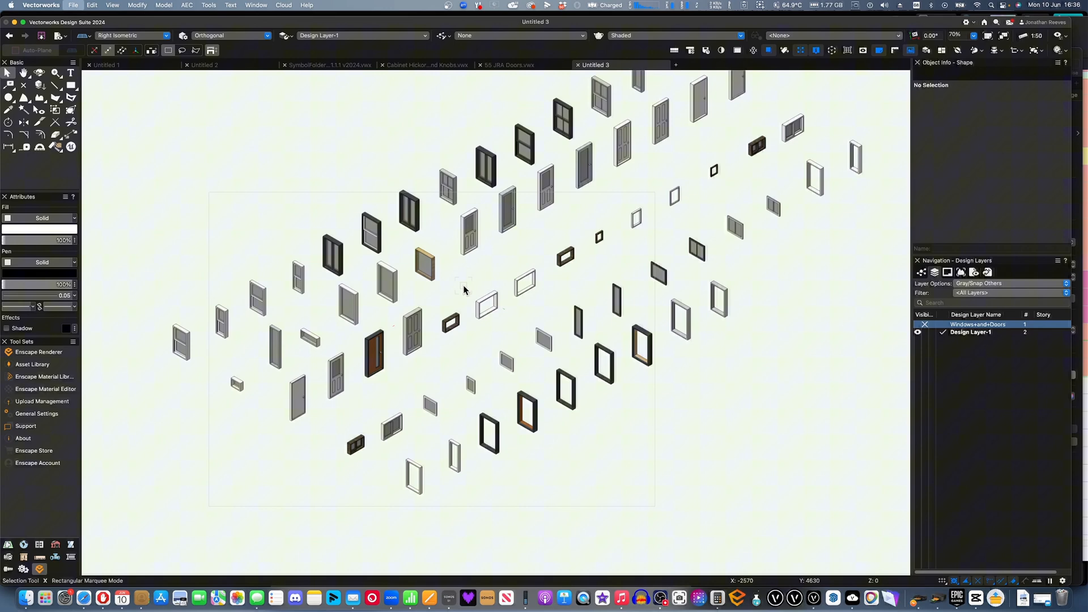
Start Save As and name the drawing 'Windows from SketchUP'.
click(72, 5)
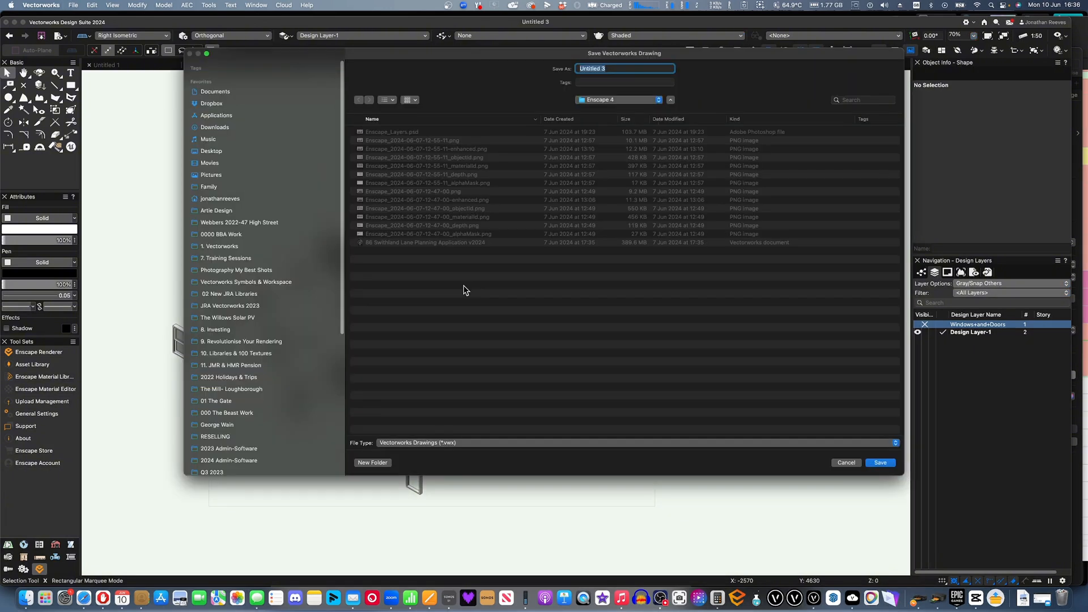
text(Windows from S)
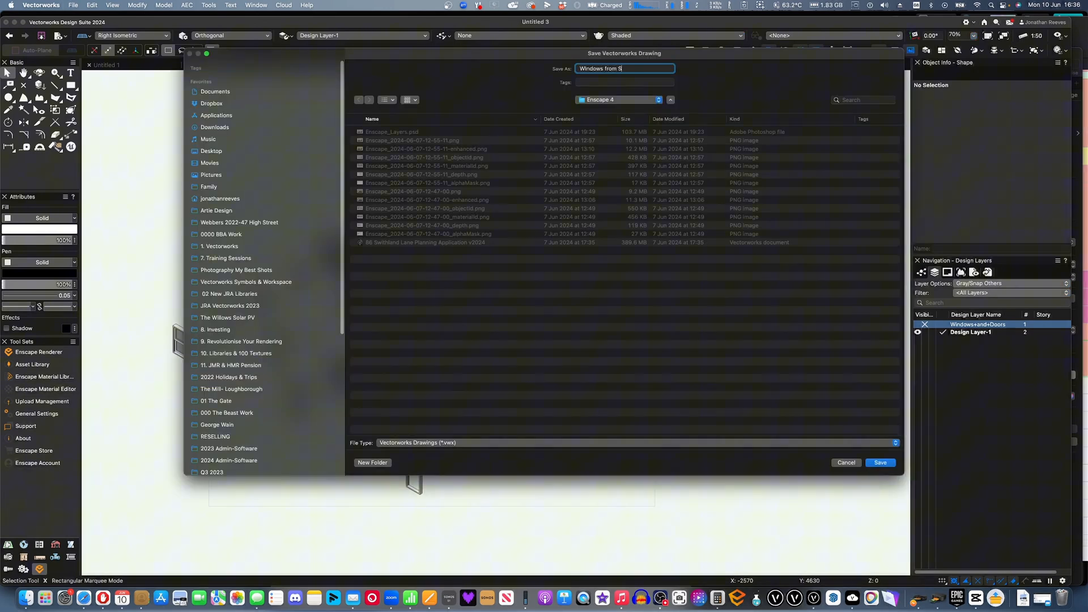
text(ketchUP)
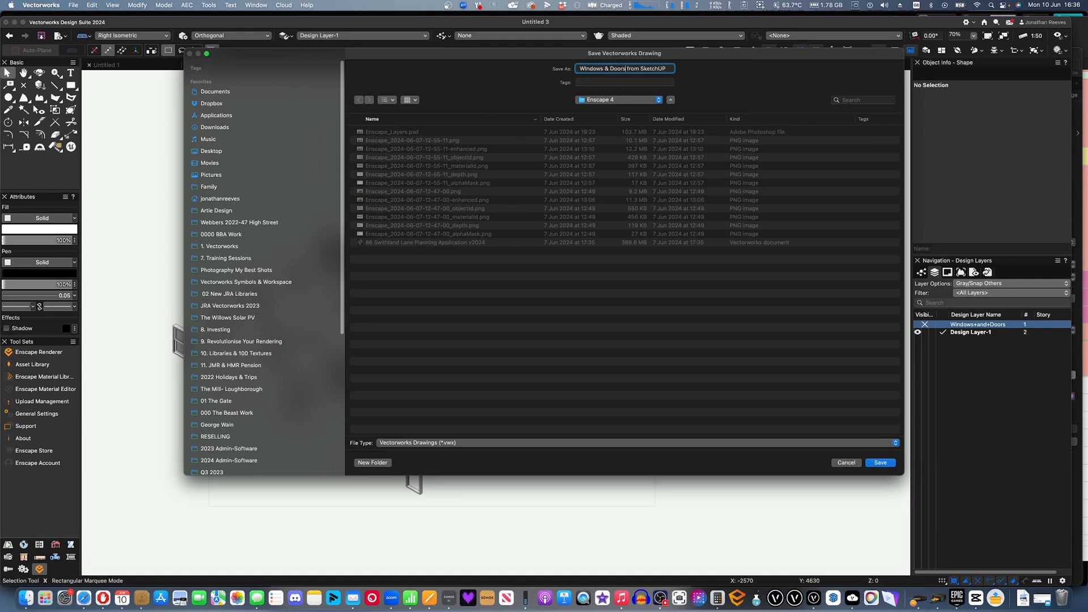
Browse to Vectorworks 2024 Libraries > XX In Progress and edit the name to add the XX prefix.
click(618, 100)
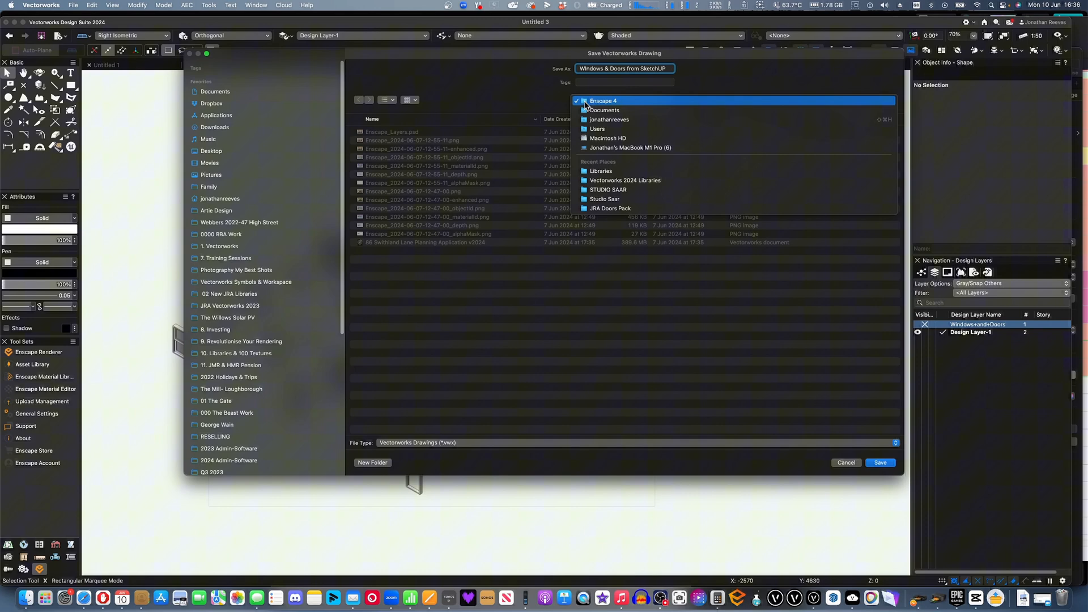
click(225, 257)
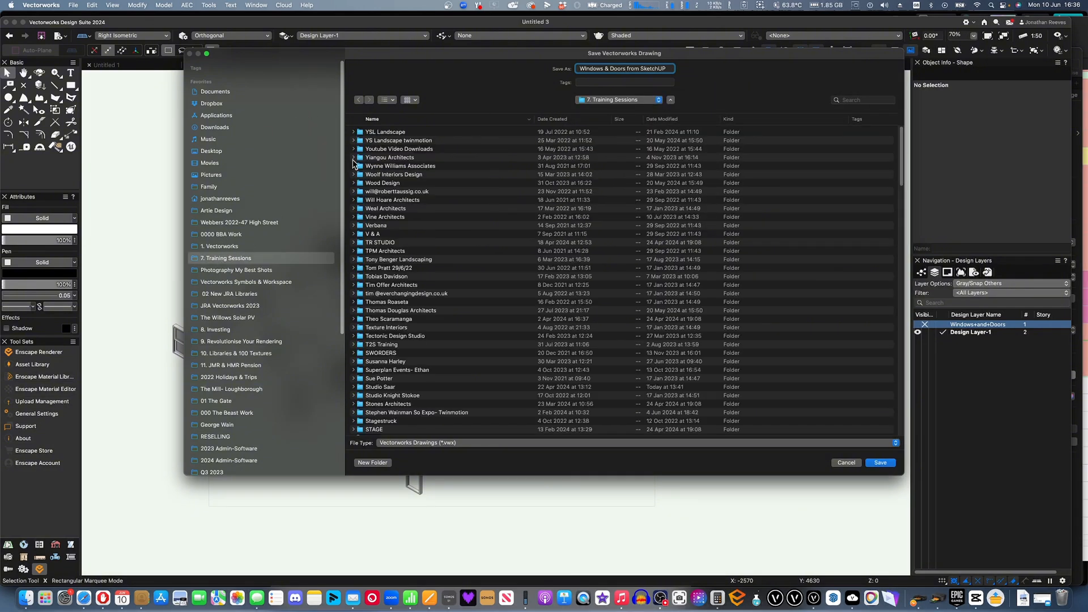
mouse_move(229, 245)
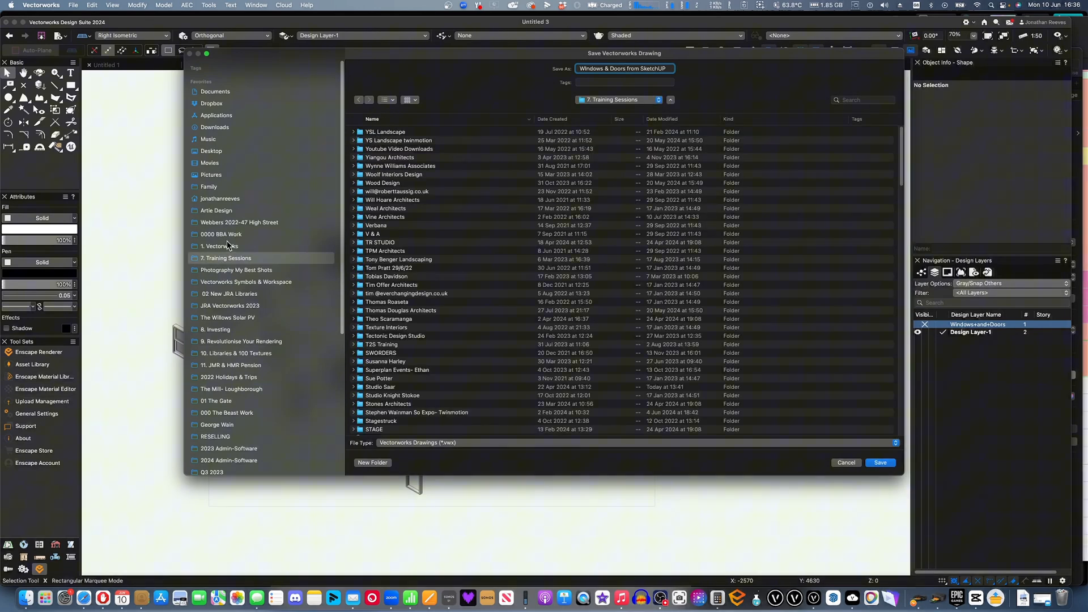
click(230, 294)
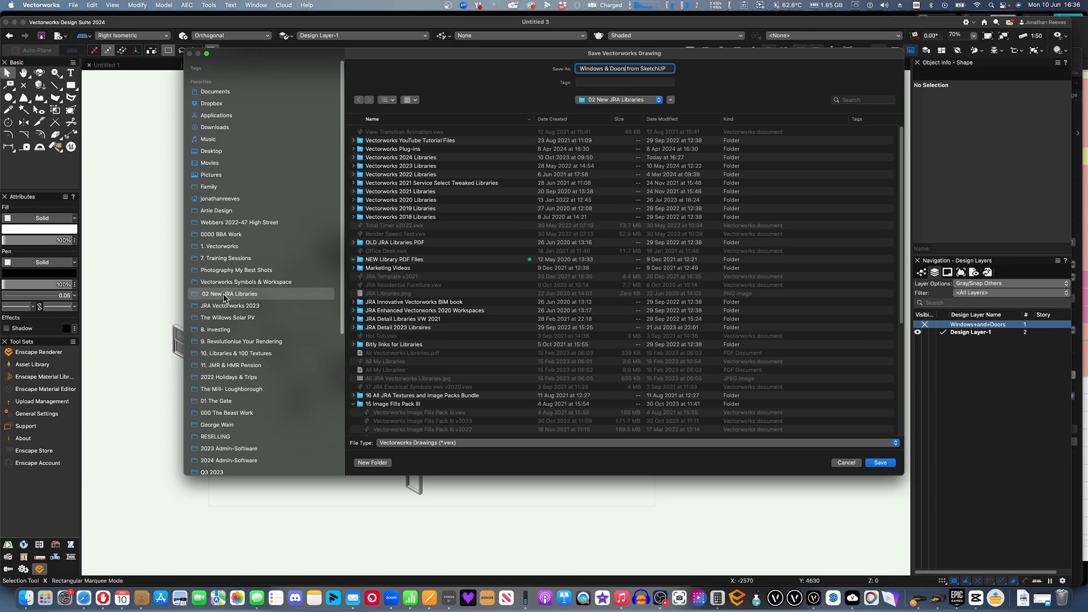
double_click(399, 157)
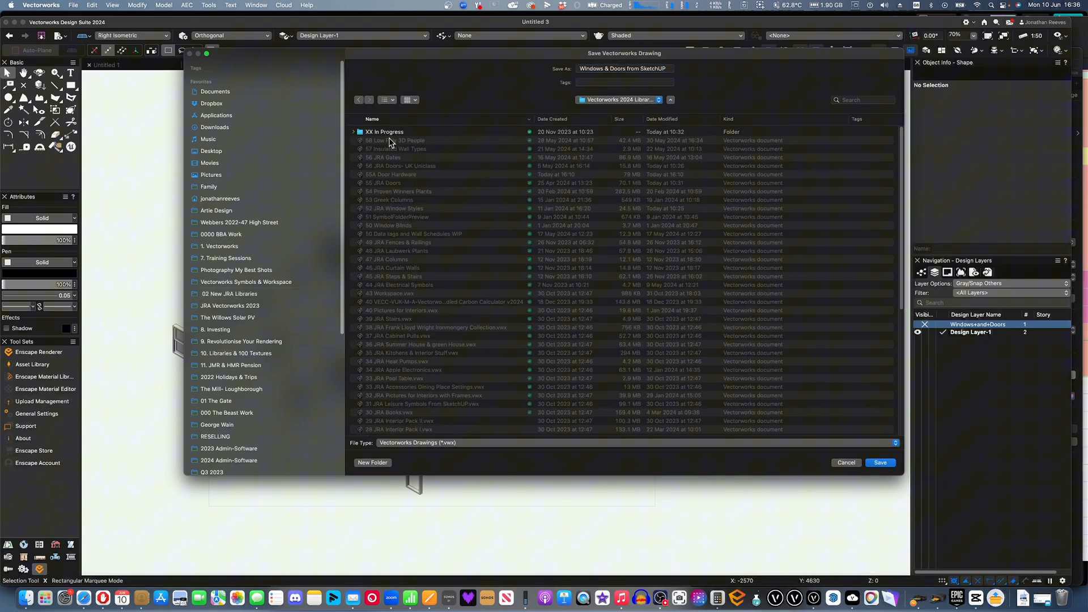
double_click(384, 131)
text(XX )
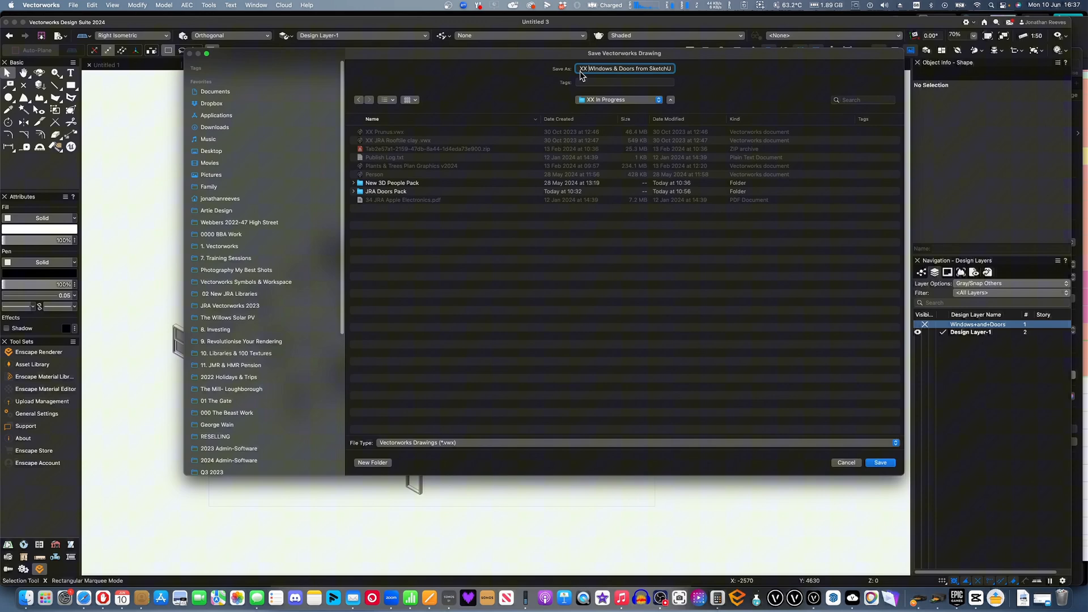
click(879, 463)
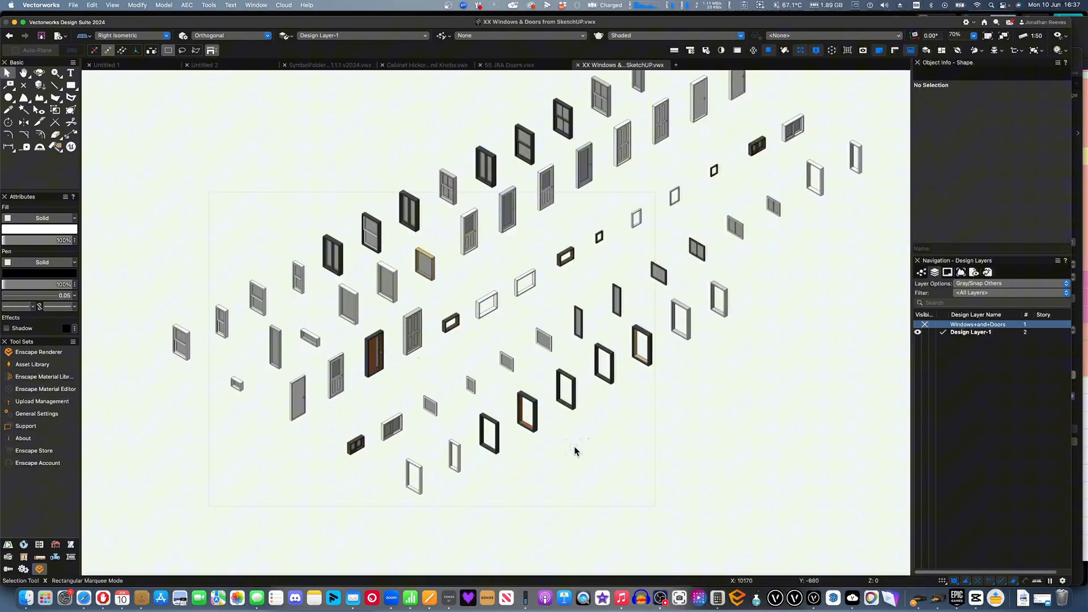
mouse_move(576, 267)
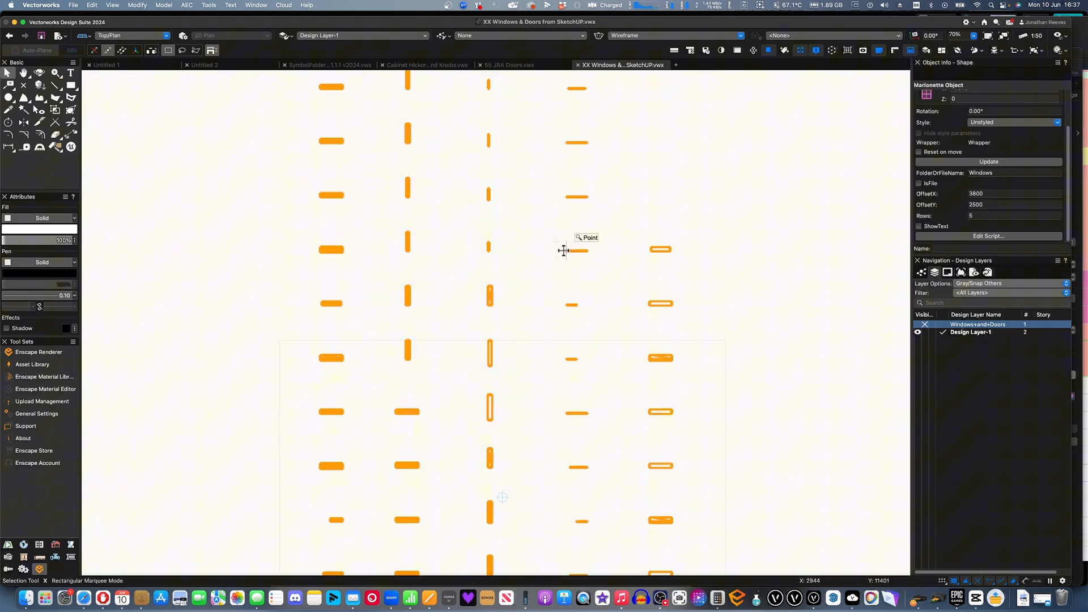
Set the Marionette grid's OffsetX and OffsetY to 2000 and Rows to 10 in Object Info.
scroll(down, 3)
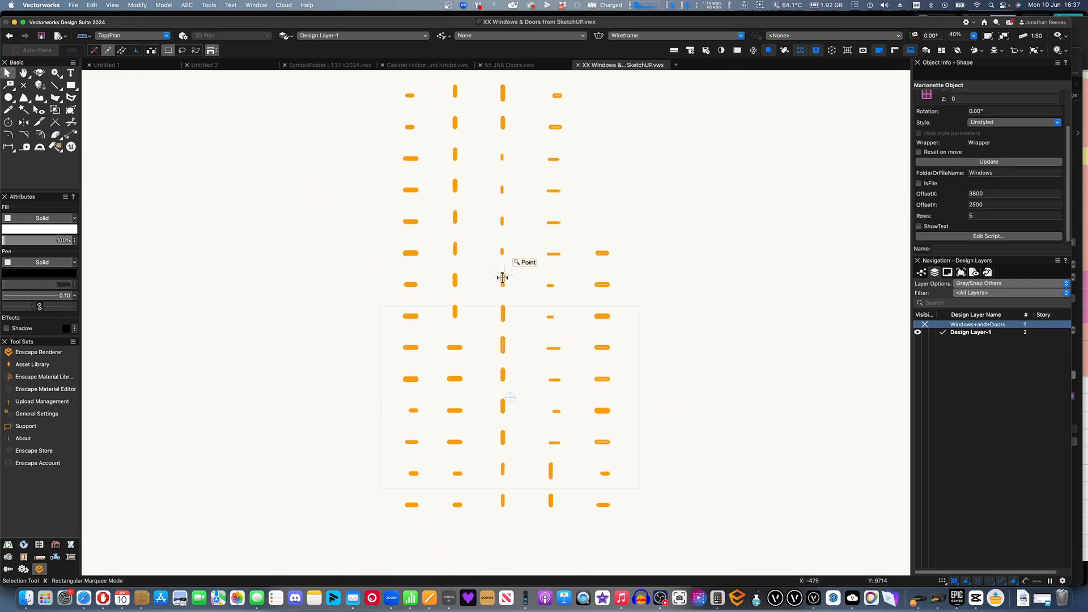
click(686, 336)
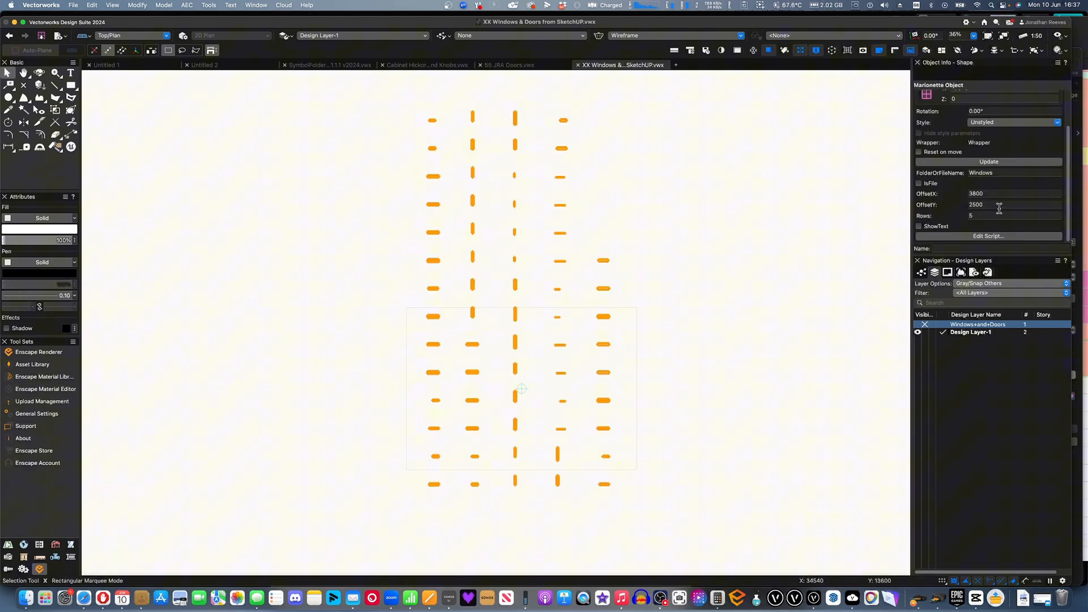
click(1013, 194)
text(2000)
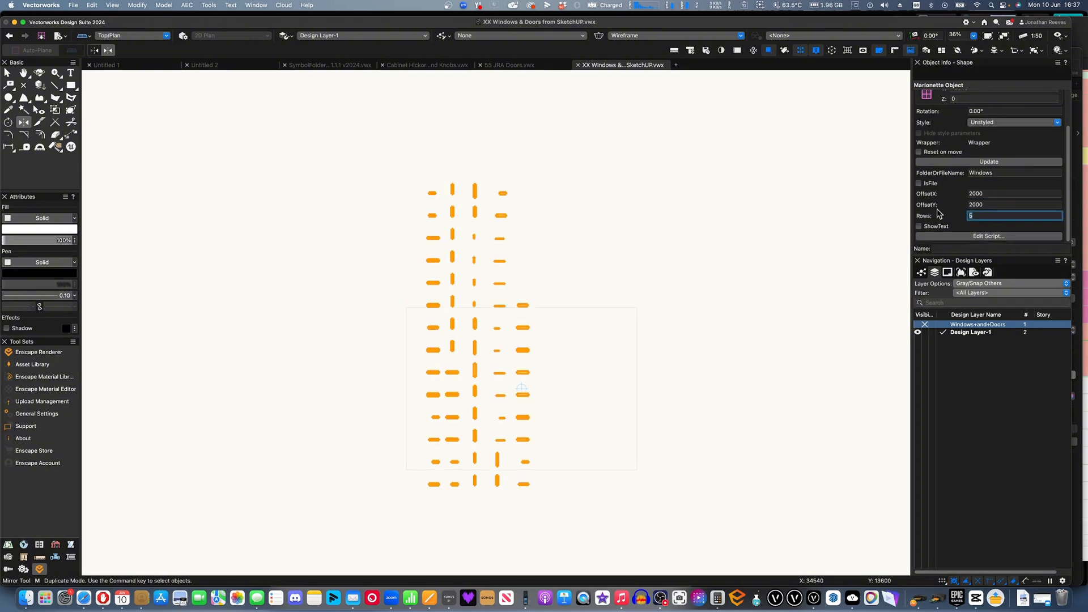
text(10)
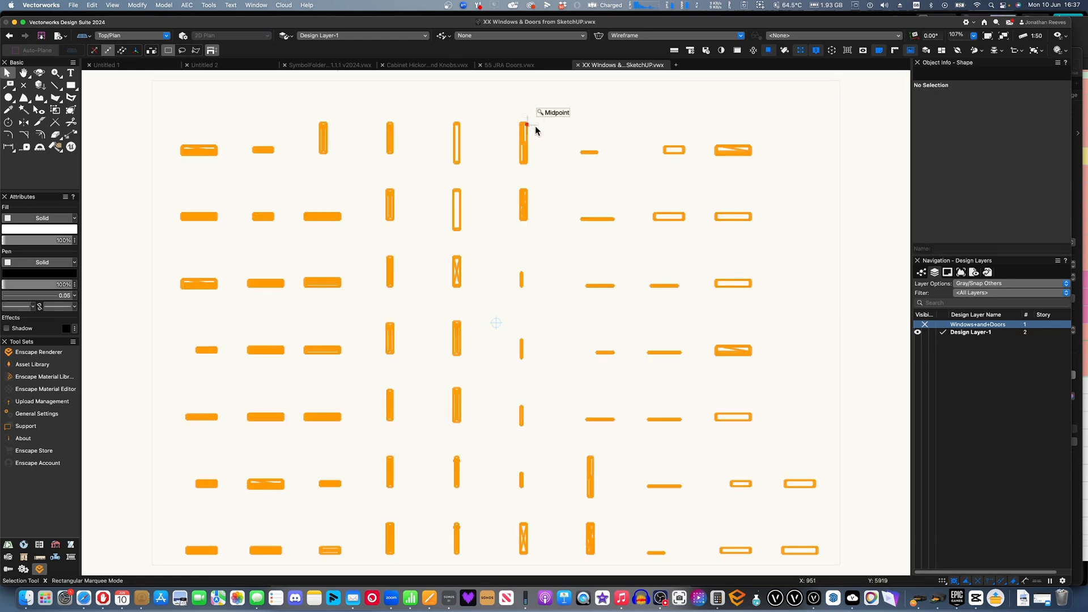
click(91, 5)
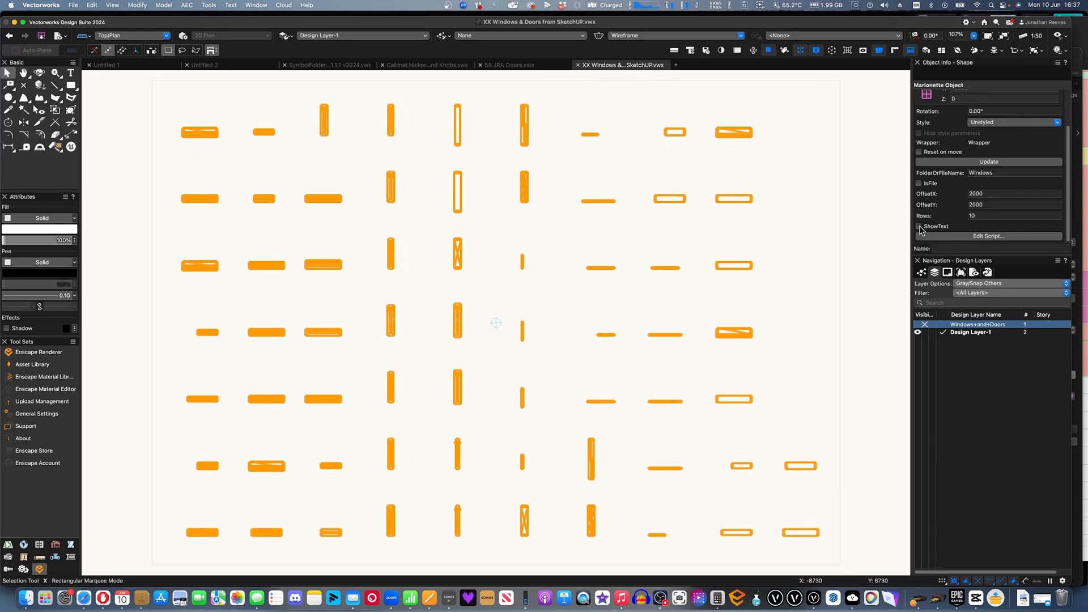
Tick ShowText so symbol names label each component, then switch to 55 JRA Barn Doors.vwx.
click(919, 226)
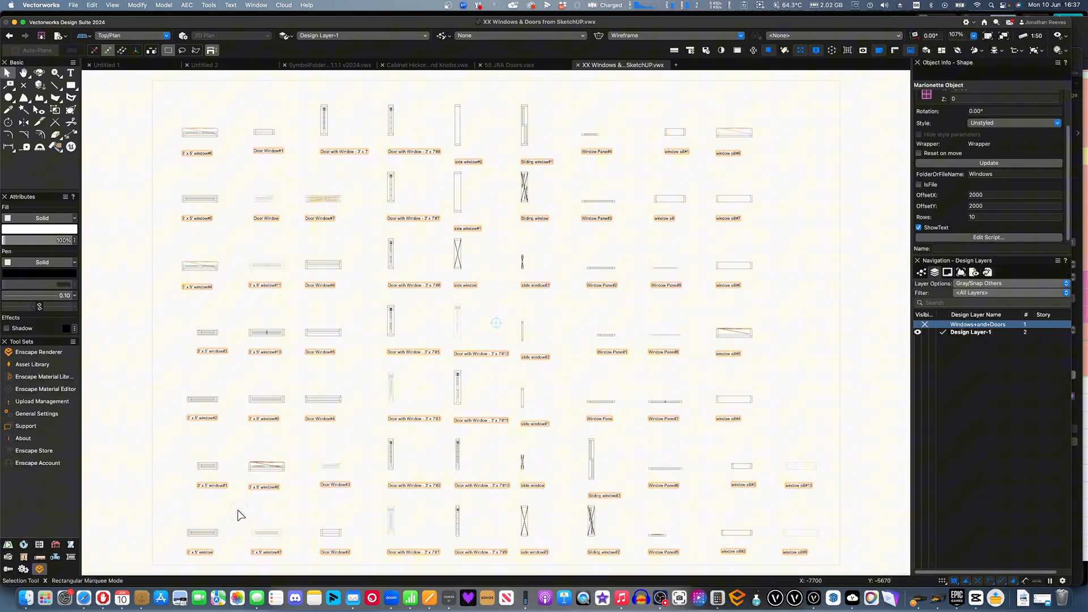
click(508, 65)
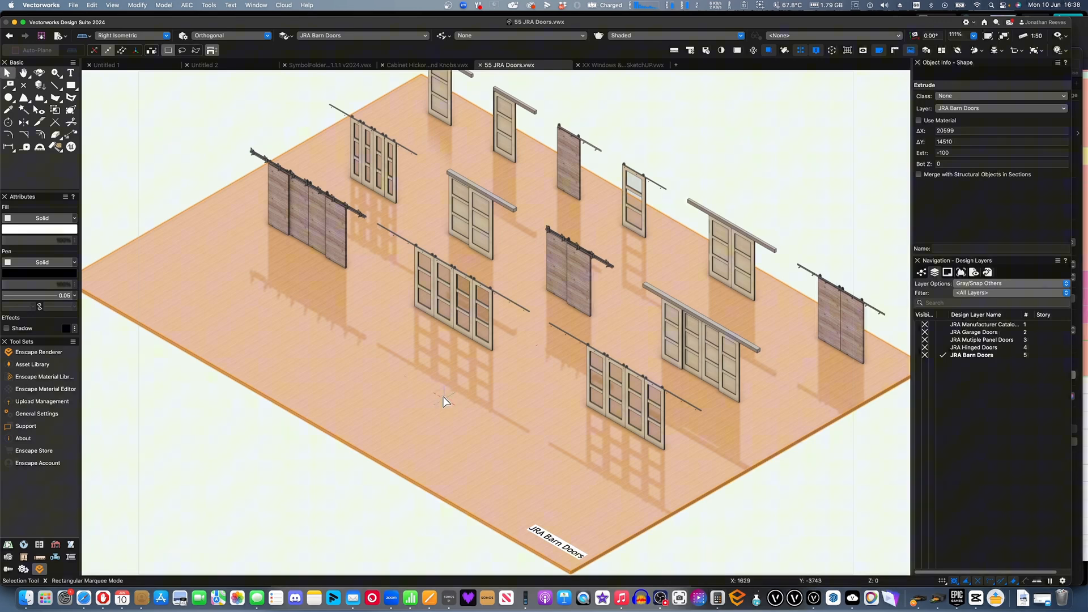
Copy the floor extrude into the windows file at Bot Z -905 and view it in Right Isometric.
click(621, 65)
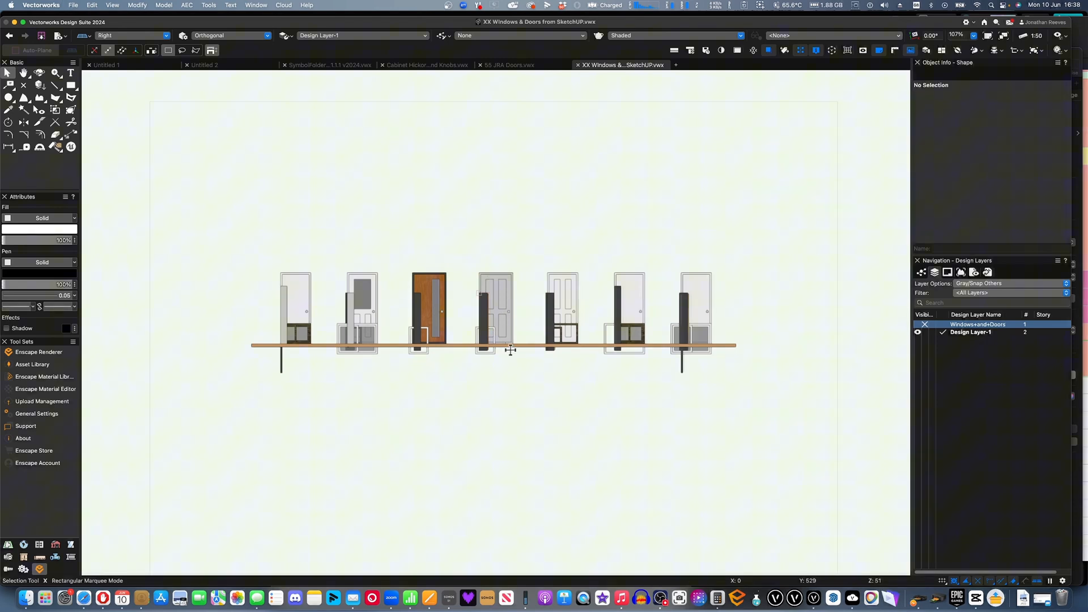
click(512, 345)
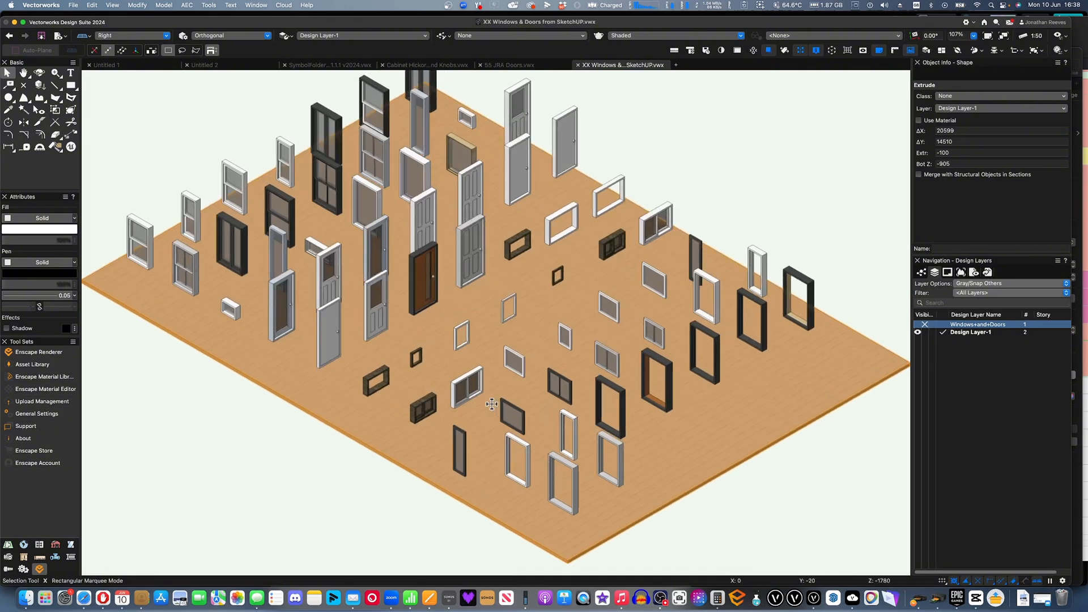
click(675, 36)
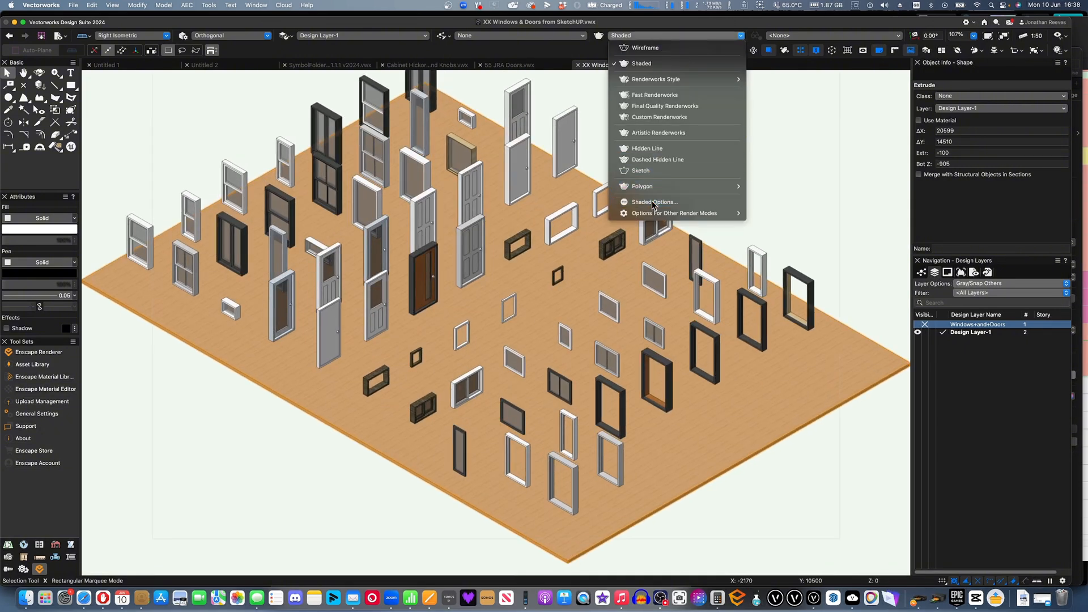
In Shaded Options General, enable Environment lighting, Environment reflections and Object reflections.
click(654, 201)
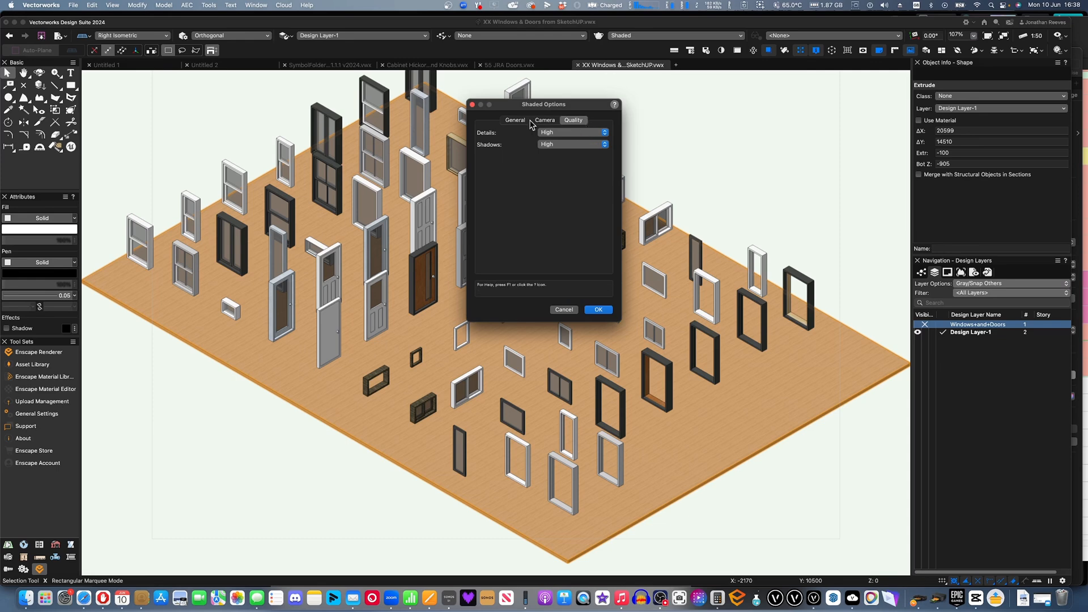
click(514, 120)
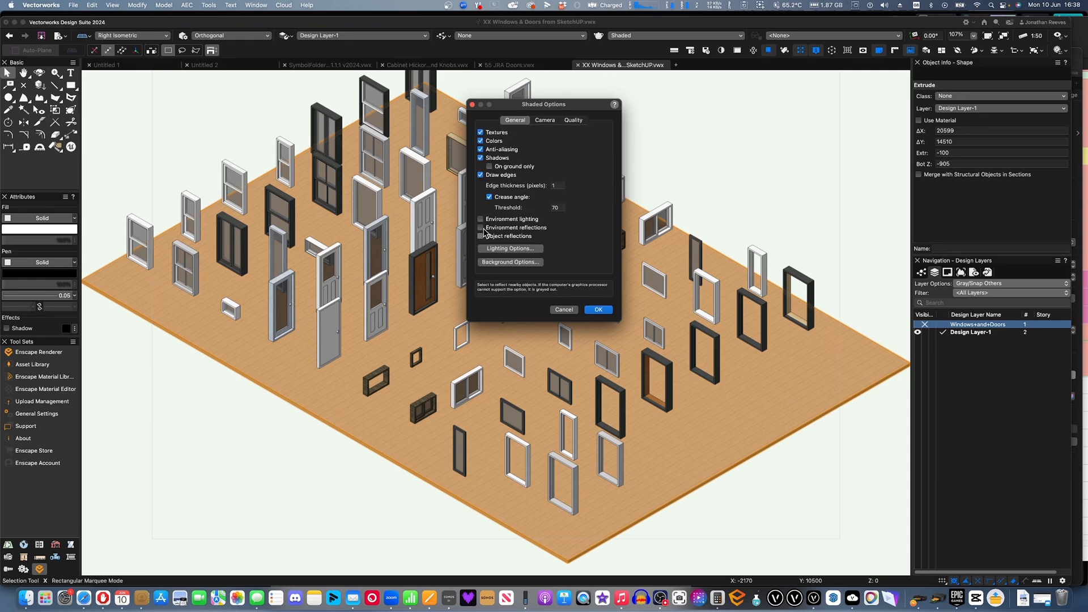
click(480, 218)
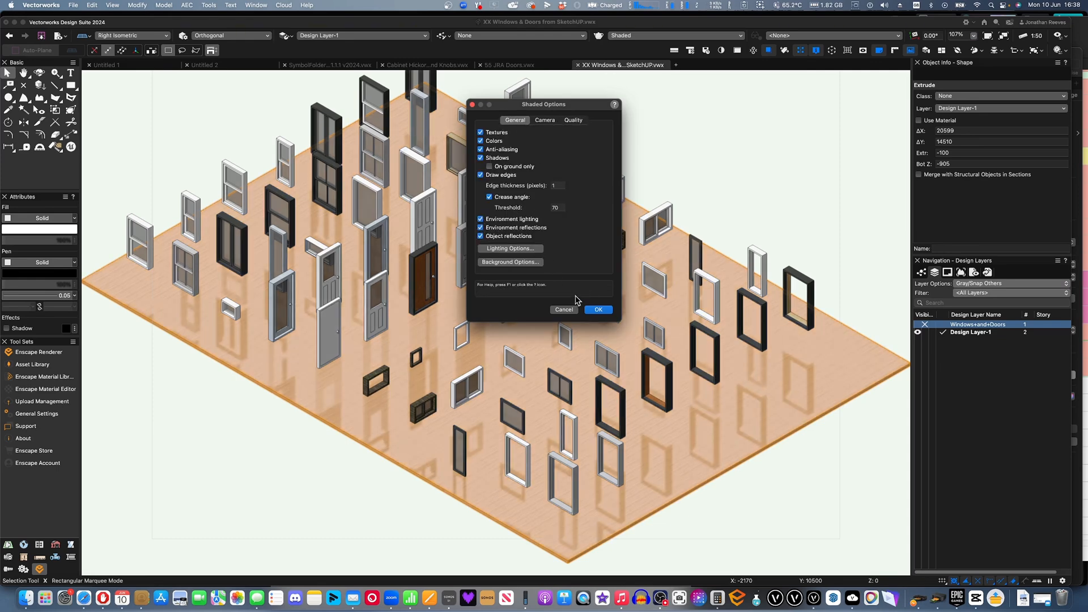
click(597, 309)
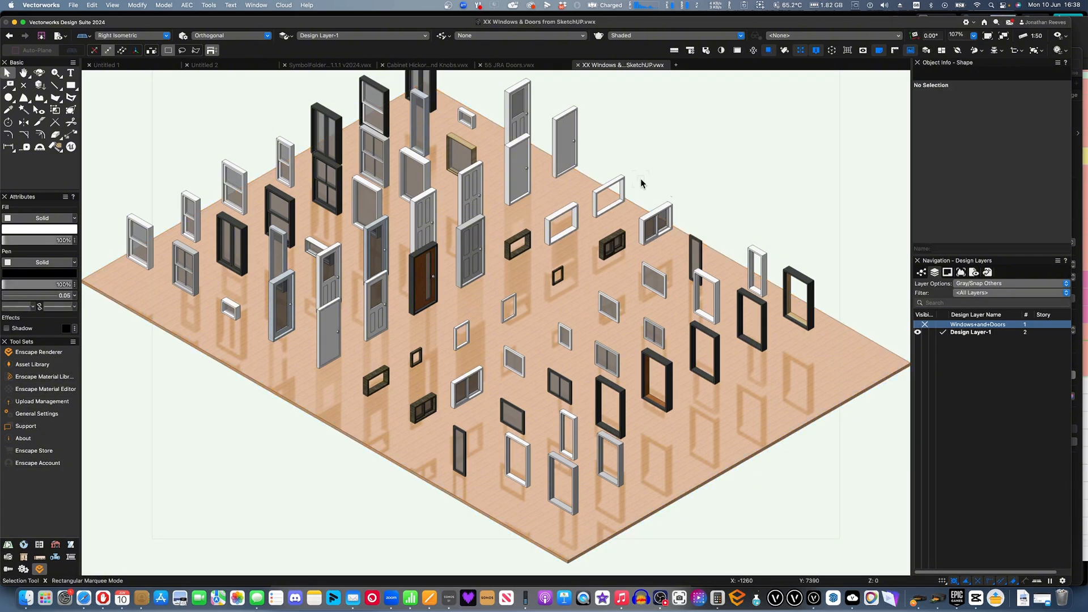
scroll(down, 3)
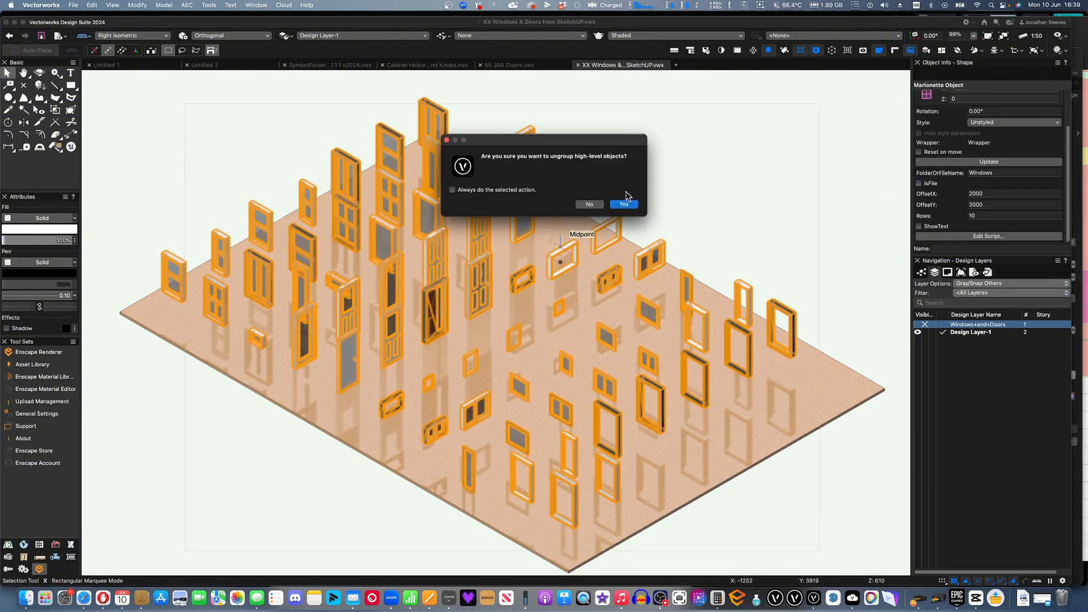
Select the 3' x 5' window#10 symbol and bring up the design layer list's layer options.
click(623, 204)
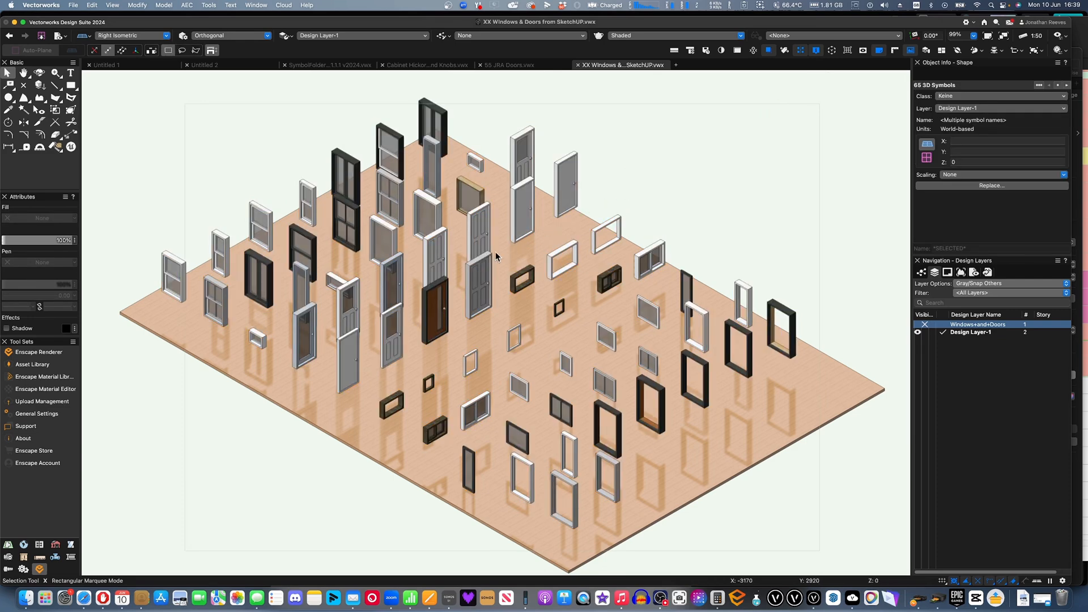
click(477, 271)
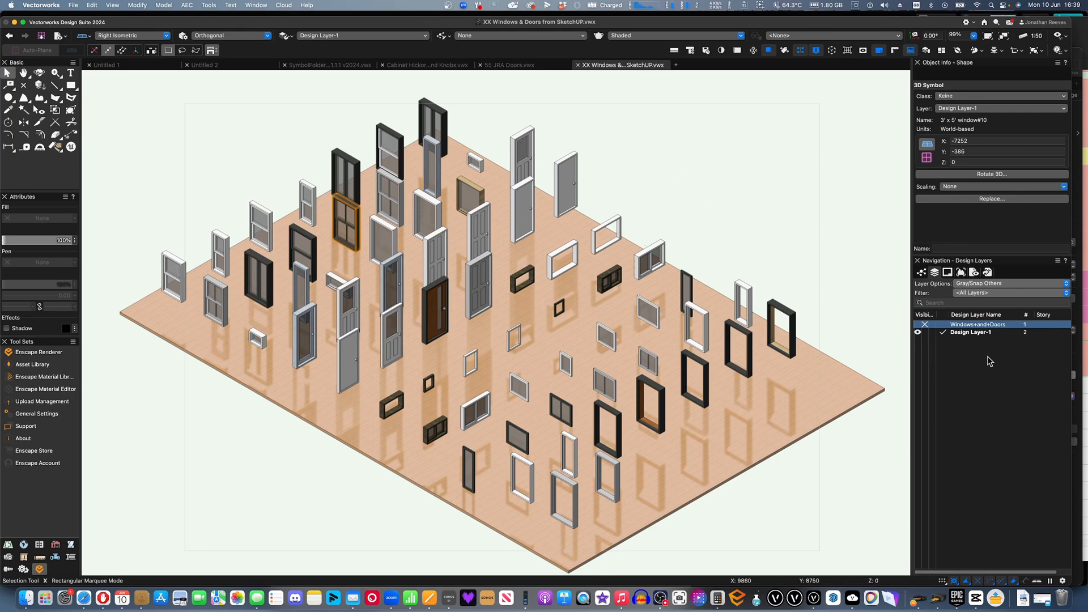
click(978, 324)
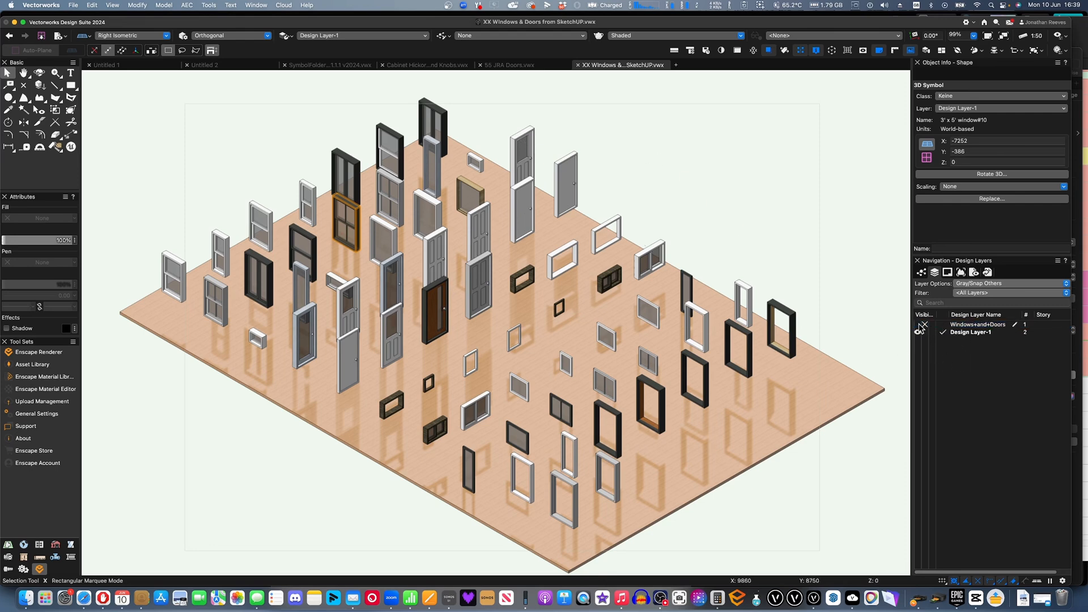
right_click(977, 332)
text(Wall)
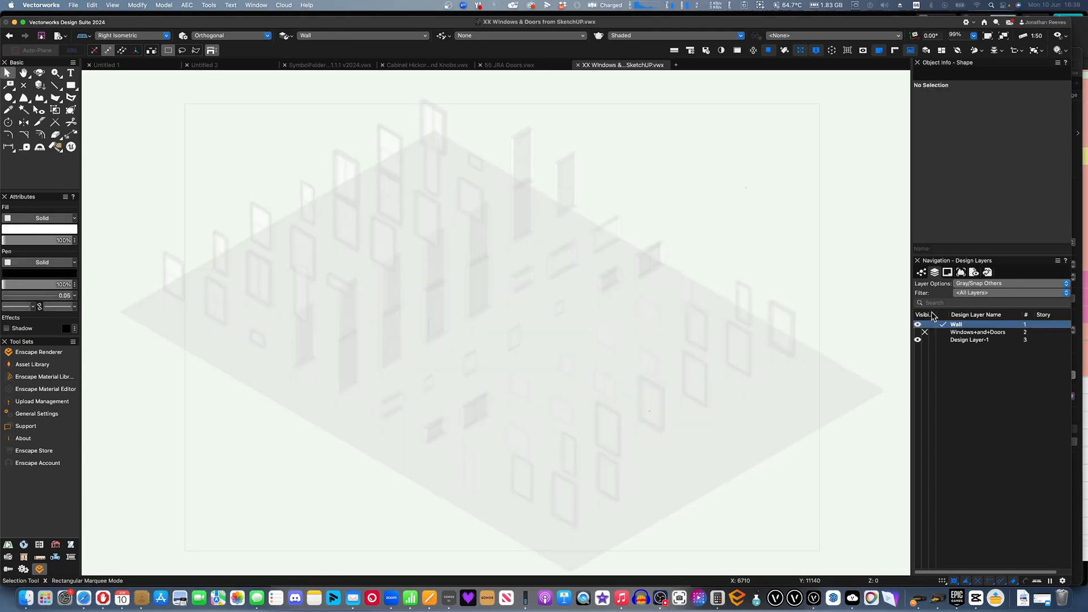
Hide Design Layer-1 and choose a ClayBrk cavity wall style from the JRA UK nbl Walls library.
click(917, 340)
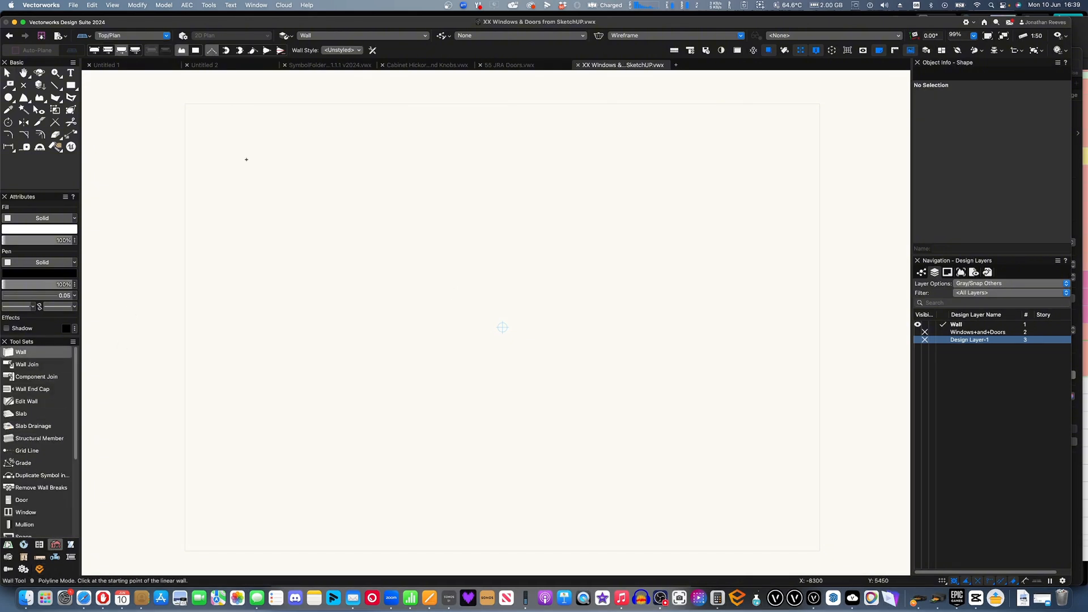
click(340, 50)
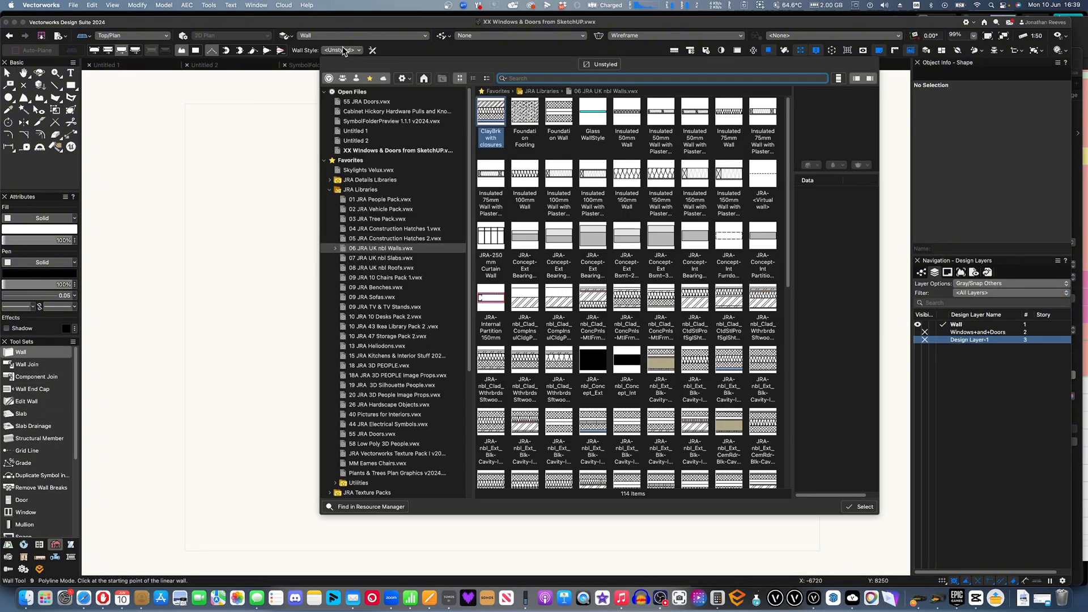
scroll(down, 3)
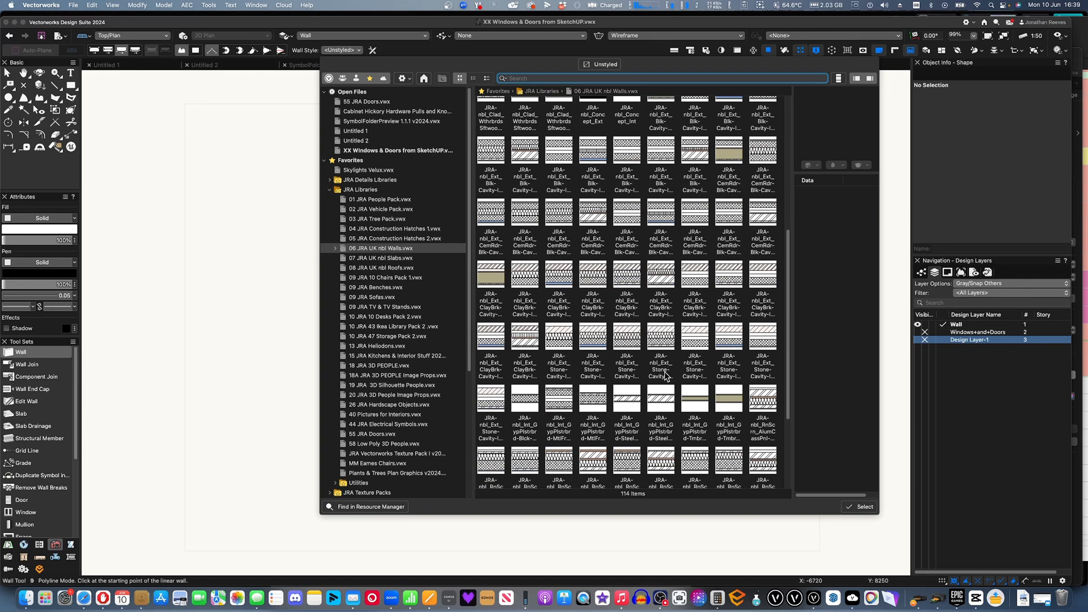
click(380, 249)
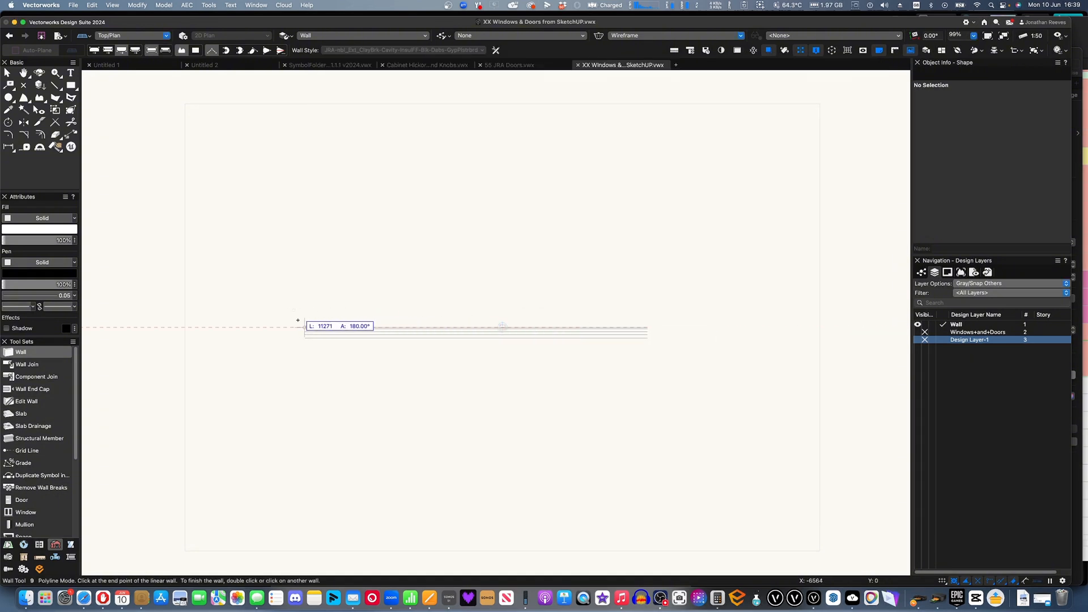
Finish the straight cavity wall and open Edit Design Layers for the Wall layer's height.
double_click(502, 326)
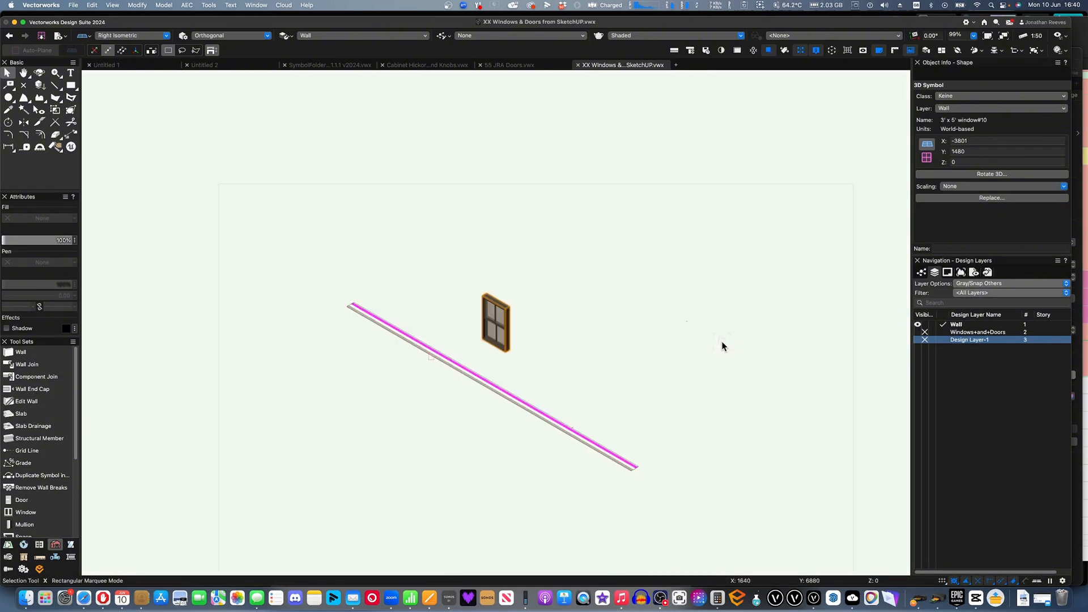
right_click(971, 332)
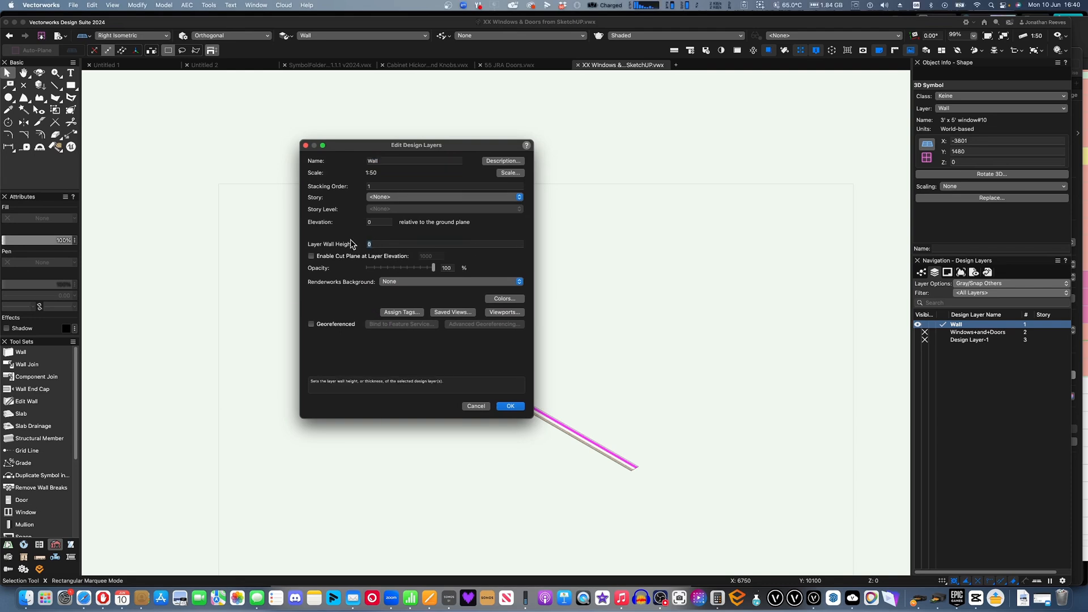
click(509, 405)
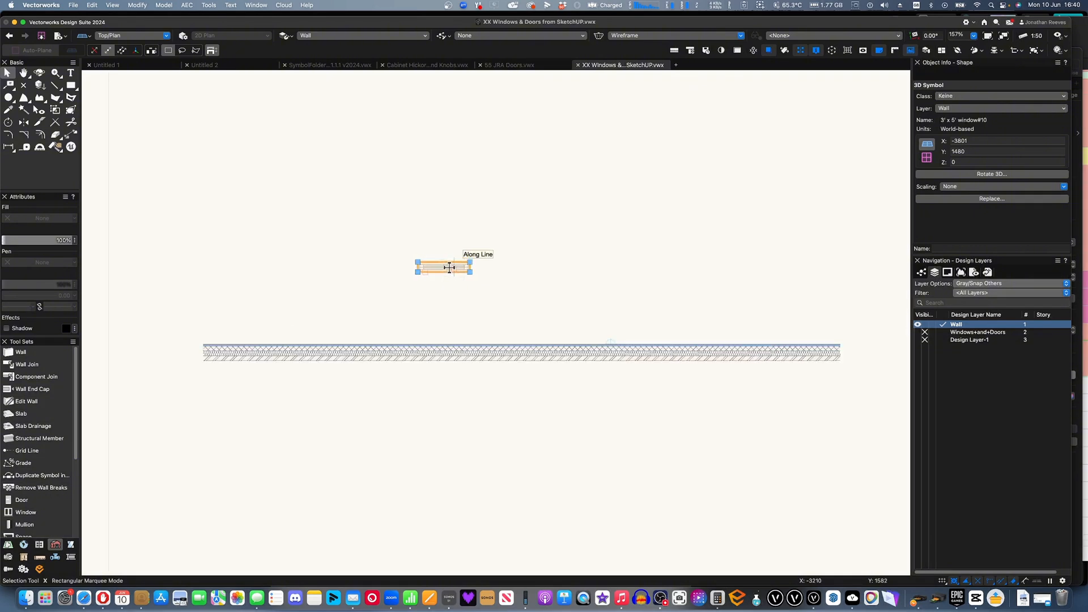
Drag the window onto the wall centreline so the wall breaks around it, enter the symbol and exit.
drag(444, 268, 413, 354)
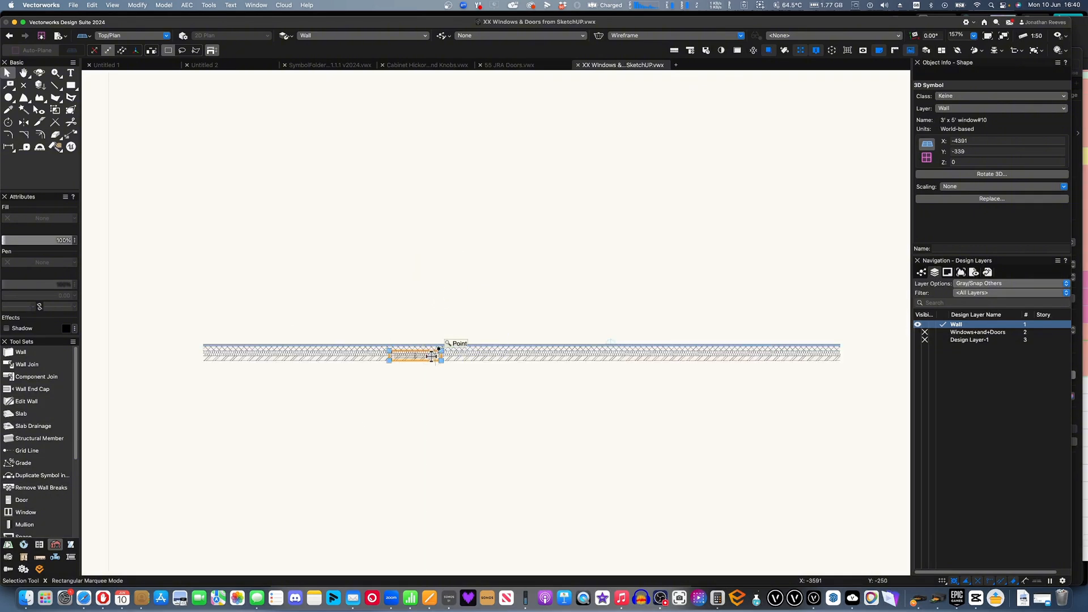
drag(414, 355, 444, 268)
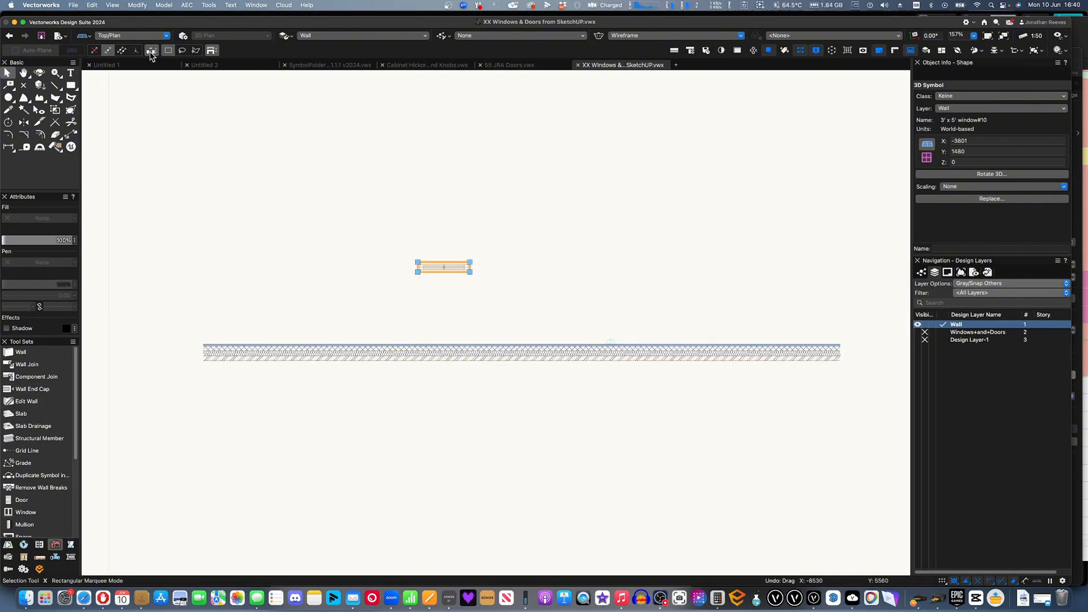
drag(444, 268, 381, 354)
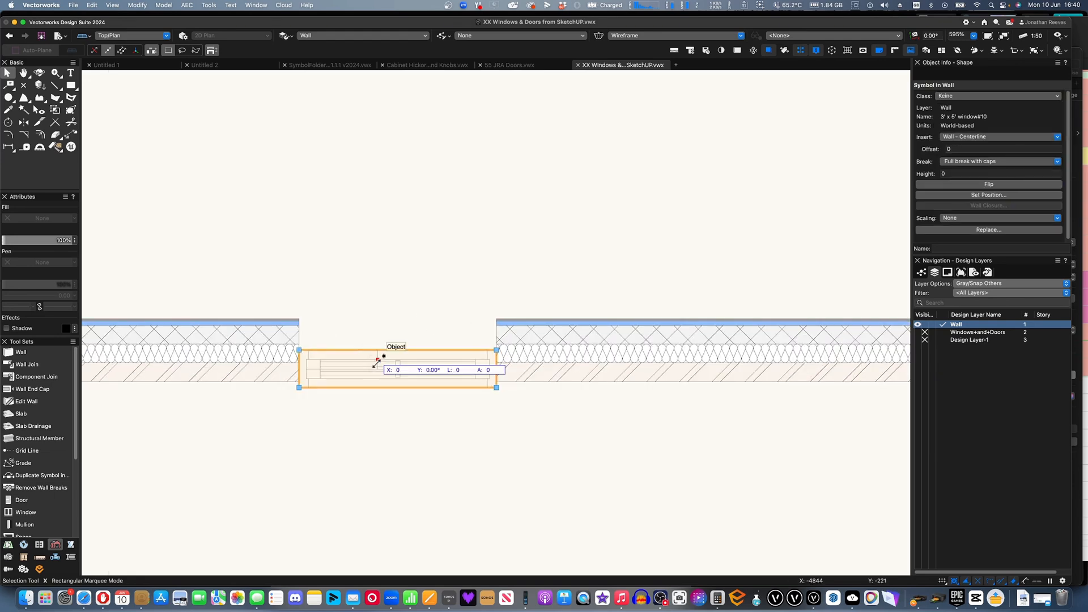
double_click(396, 367)
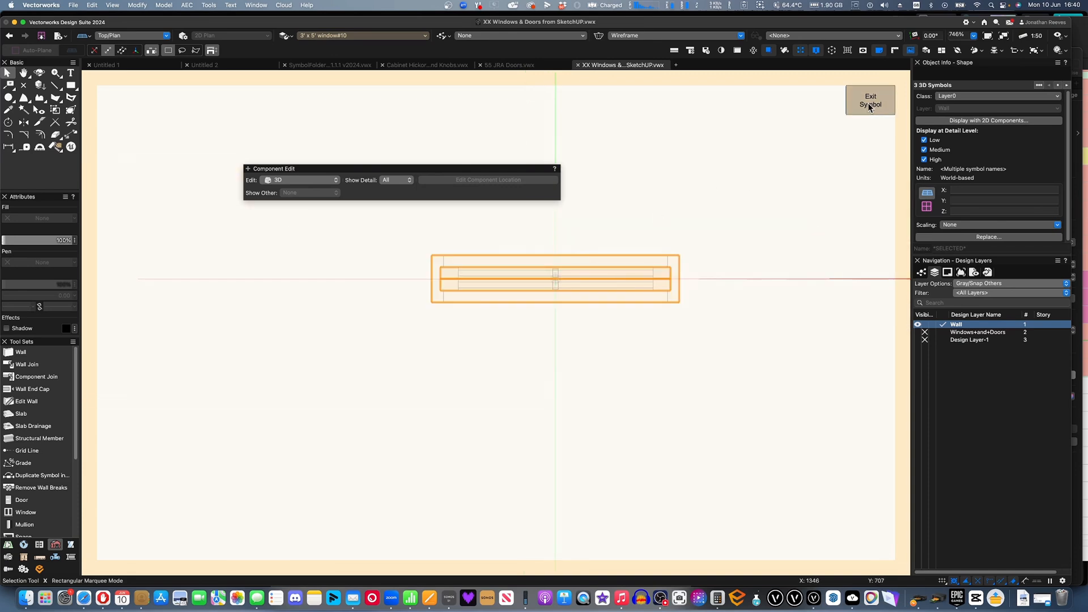
click(870, 101)
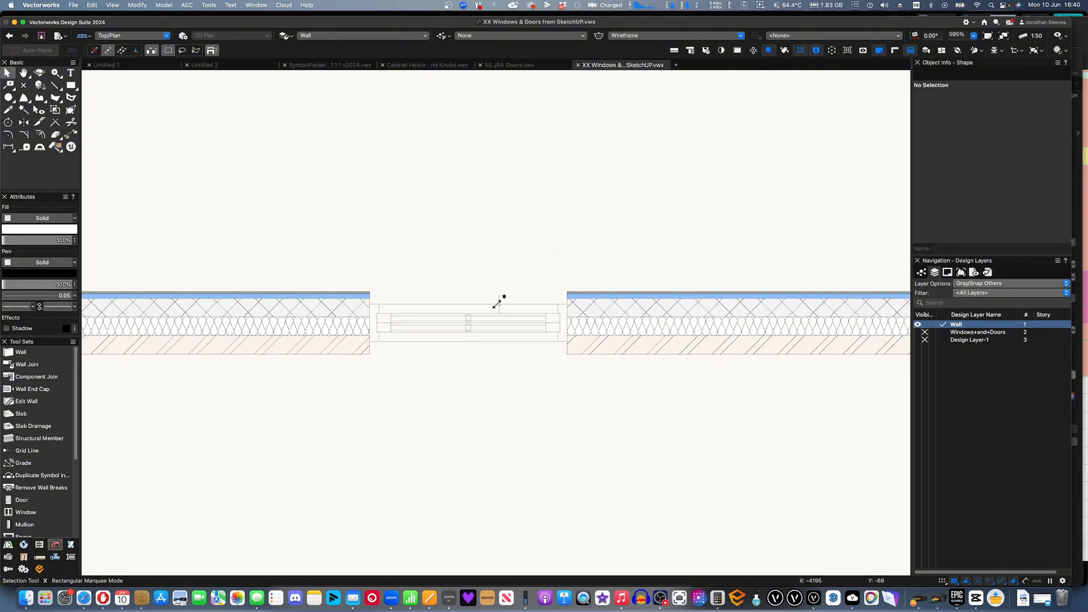
Via Edit 2D Components, generate the window's 2D graphics from its 3D component with Wireframe Rendering.
right_click(468, 323)
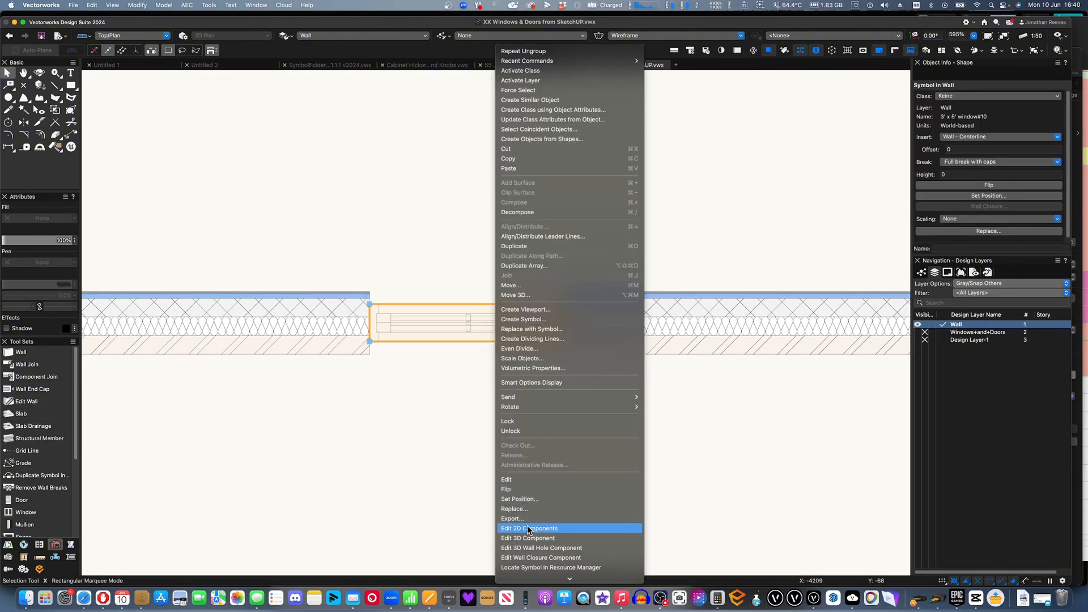
click(530, 527)
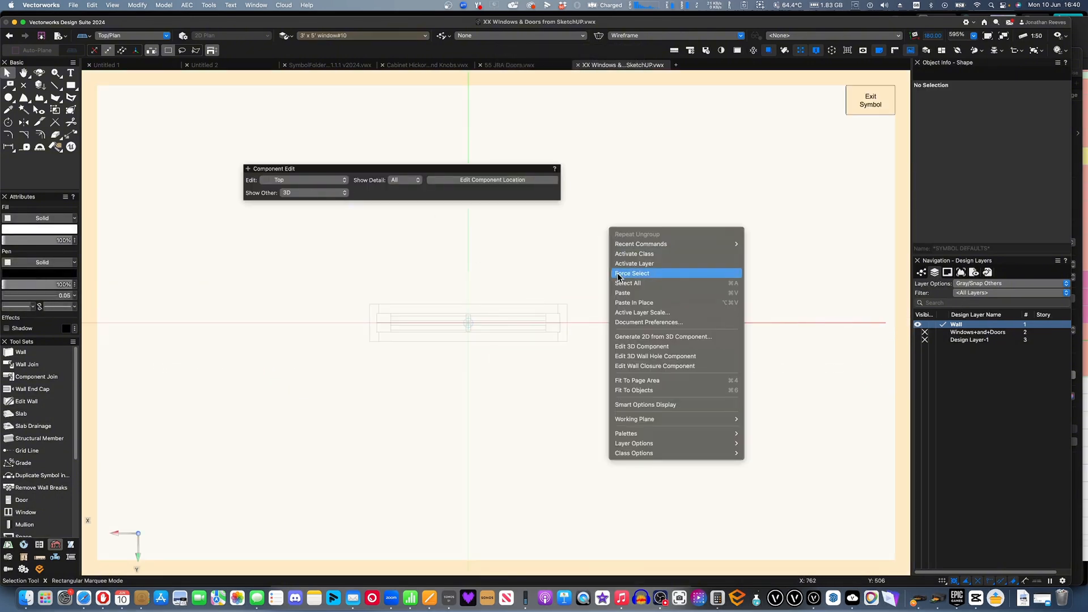
click(662, 337)
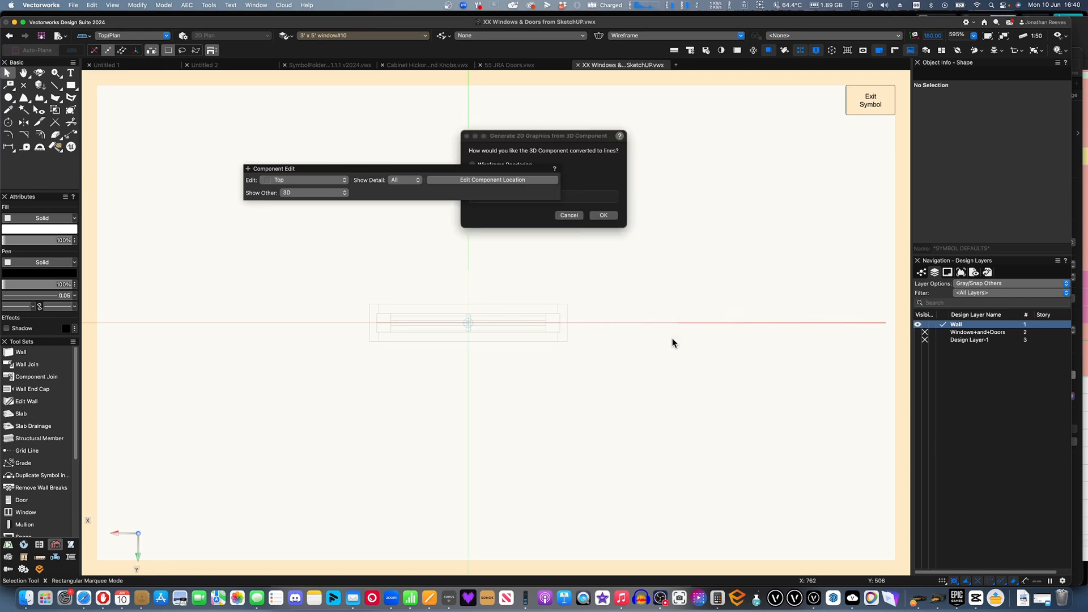
click(601, 215)
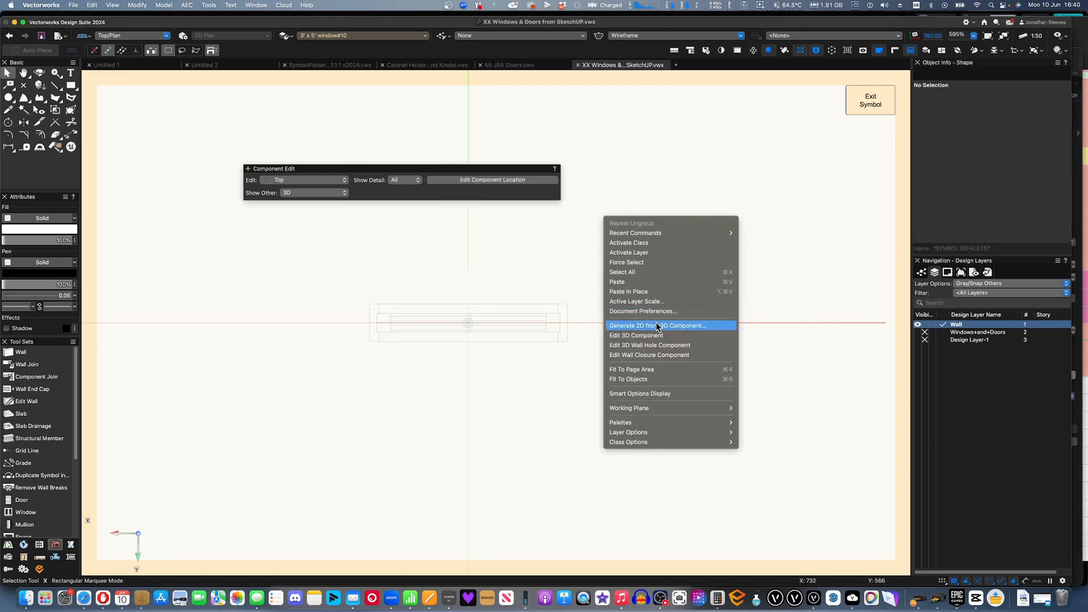
click(656, 325)
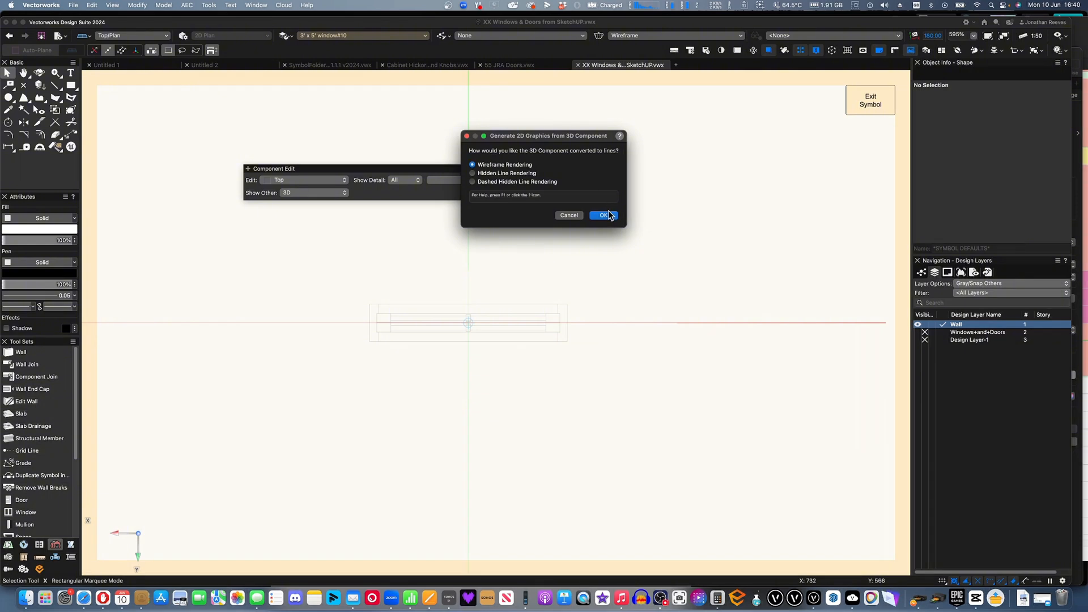
click(602, 215)
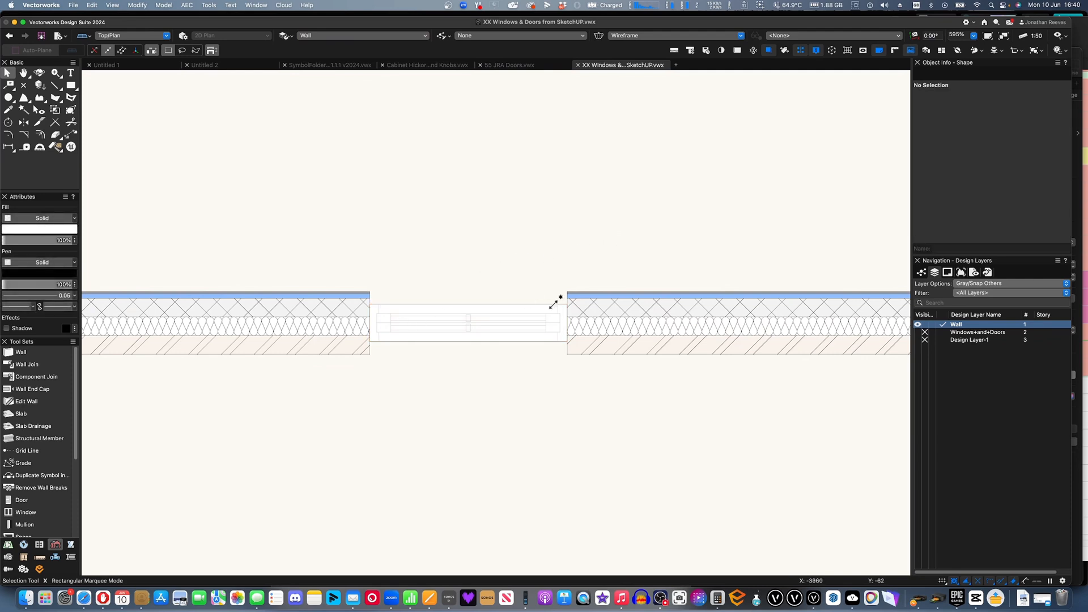
In Front view select the three windows, set their Height to 1000, and fly over to inspect.
scroll(down, 3)
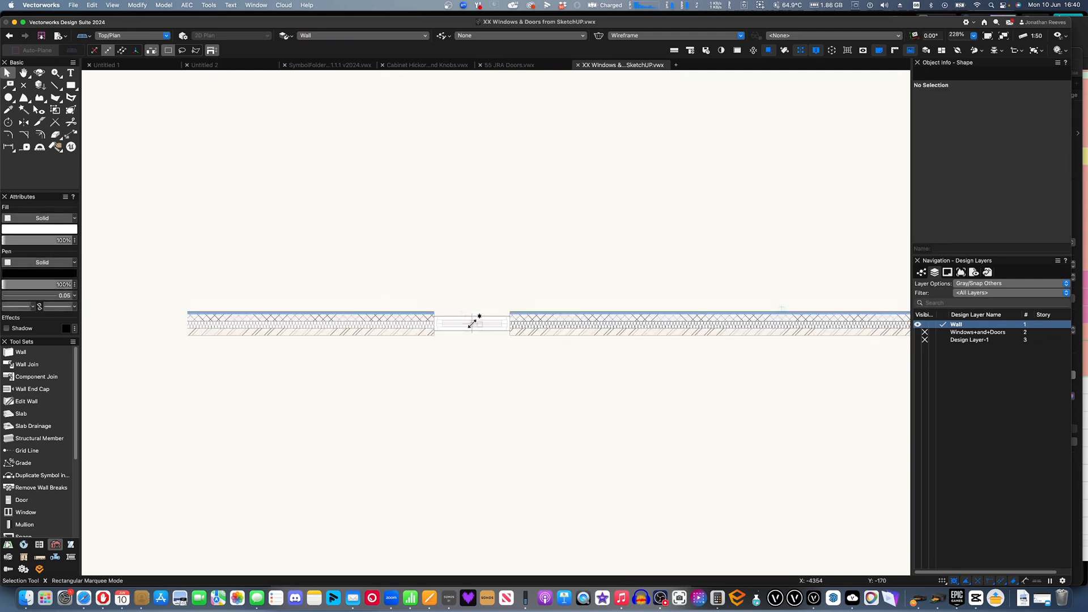
click(586, 323)
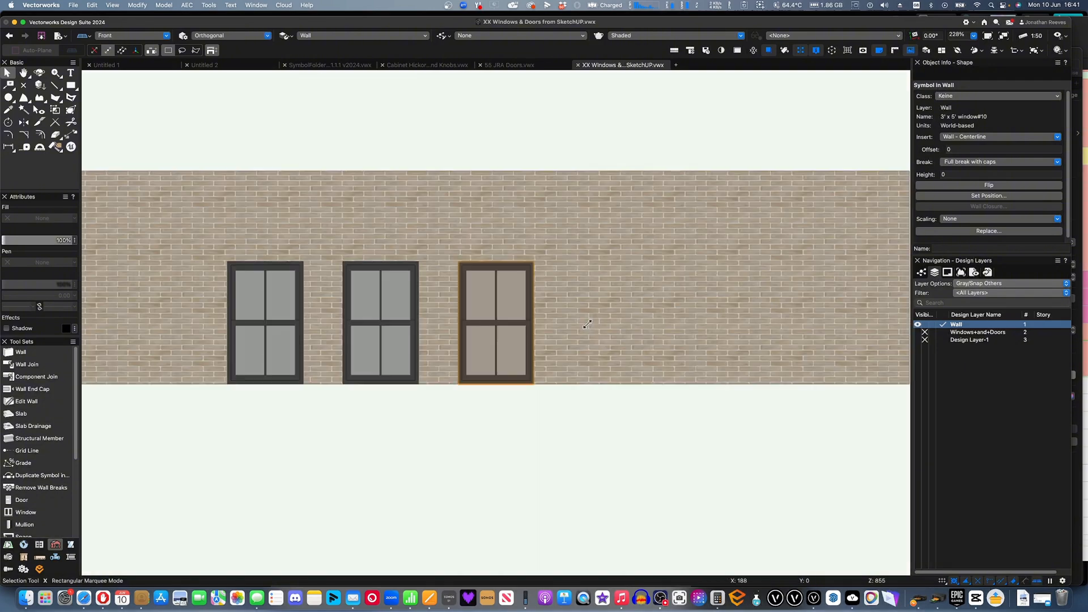
click(131, 35)
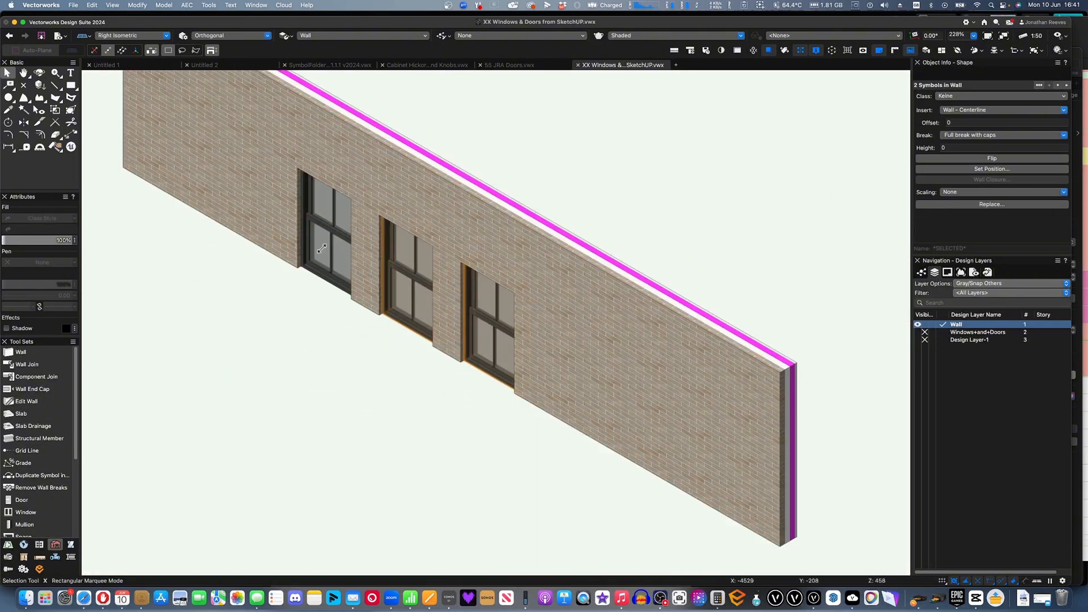
click(132, 35)
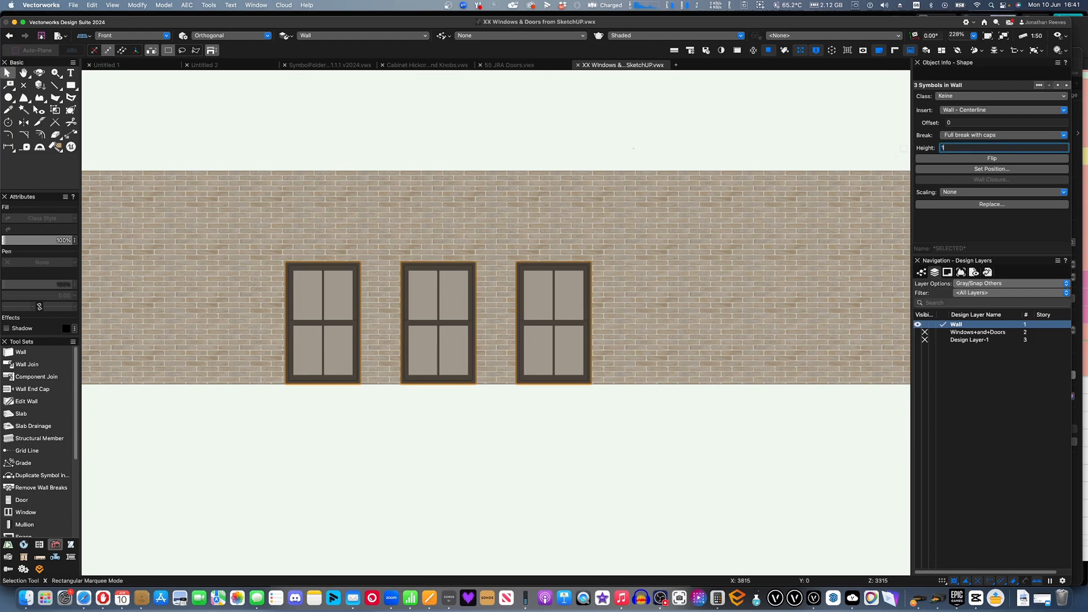
text(1000)
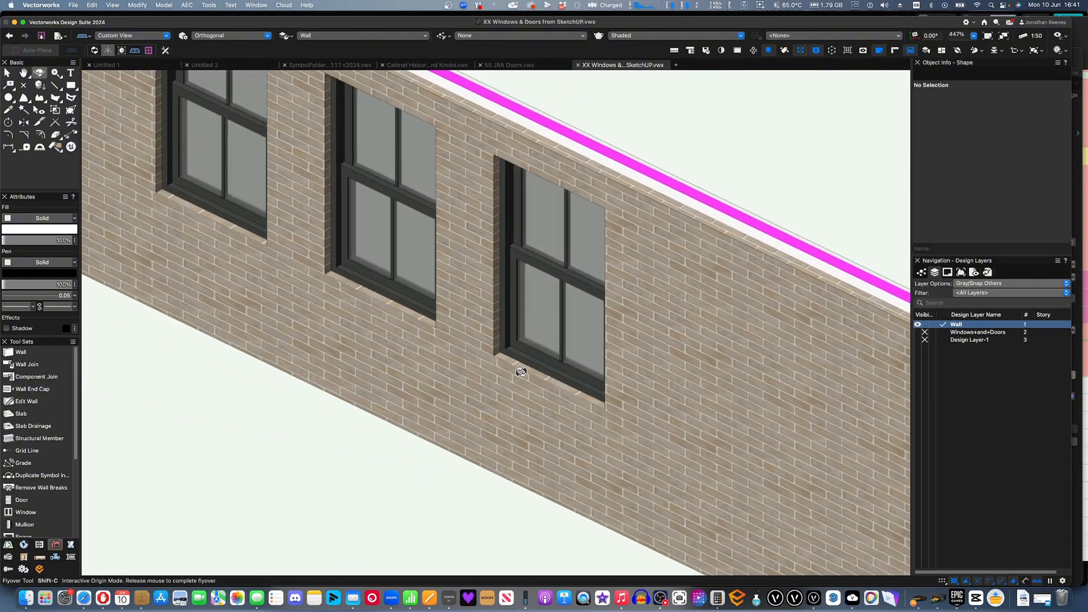
click(552, 333)
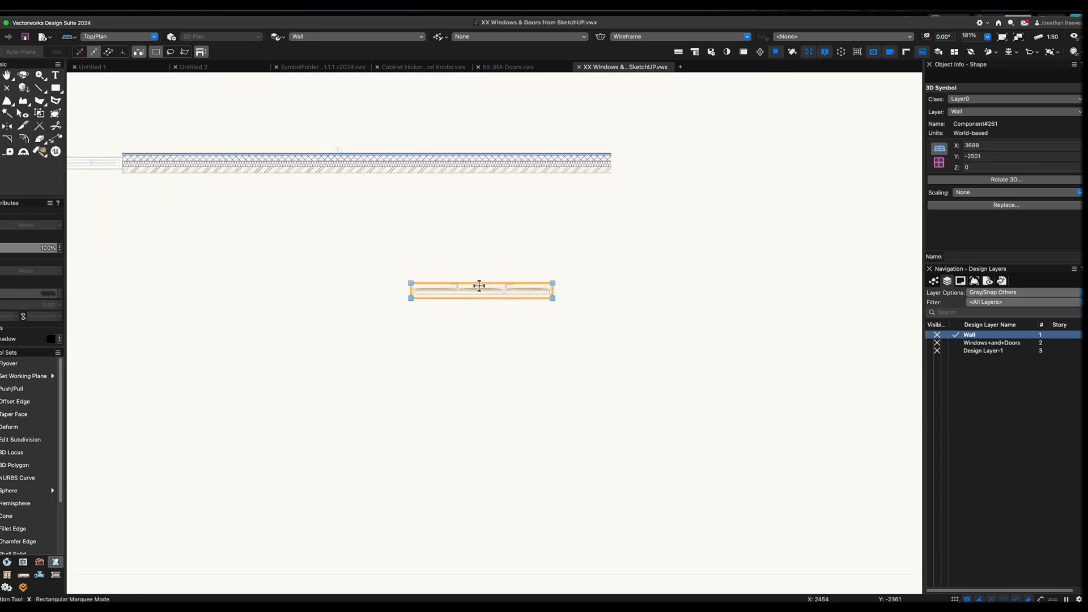
Enter the Component#261 door symbol by double-click, then exit back to the wall.
double_click(480, 290)
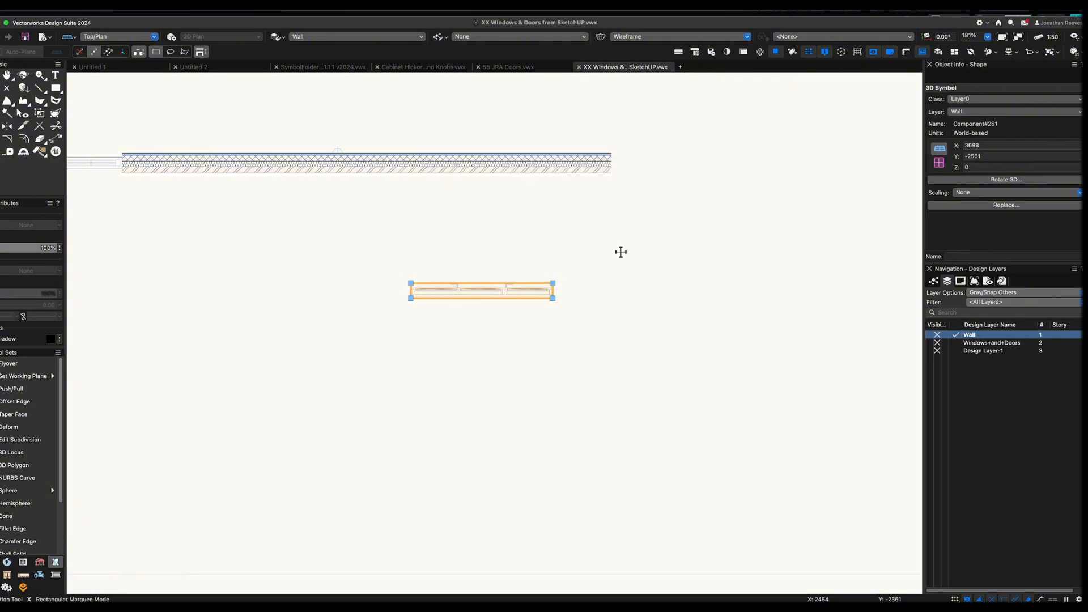
double_click(481, 290)
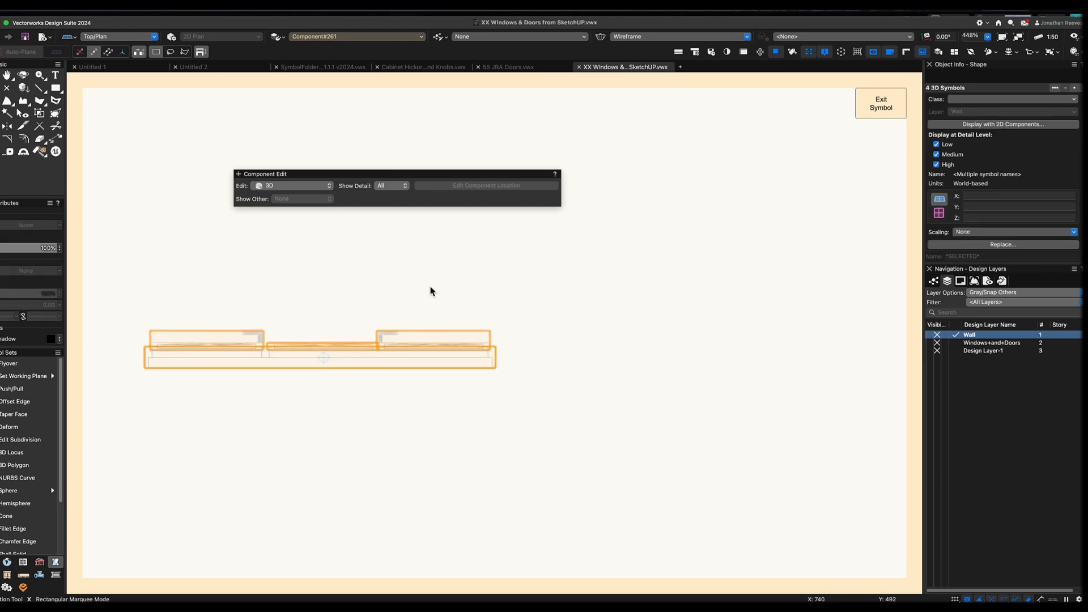
click(880, 103)
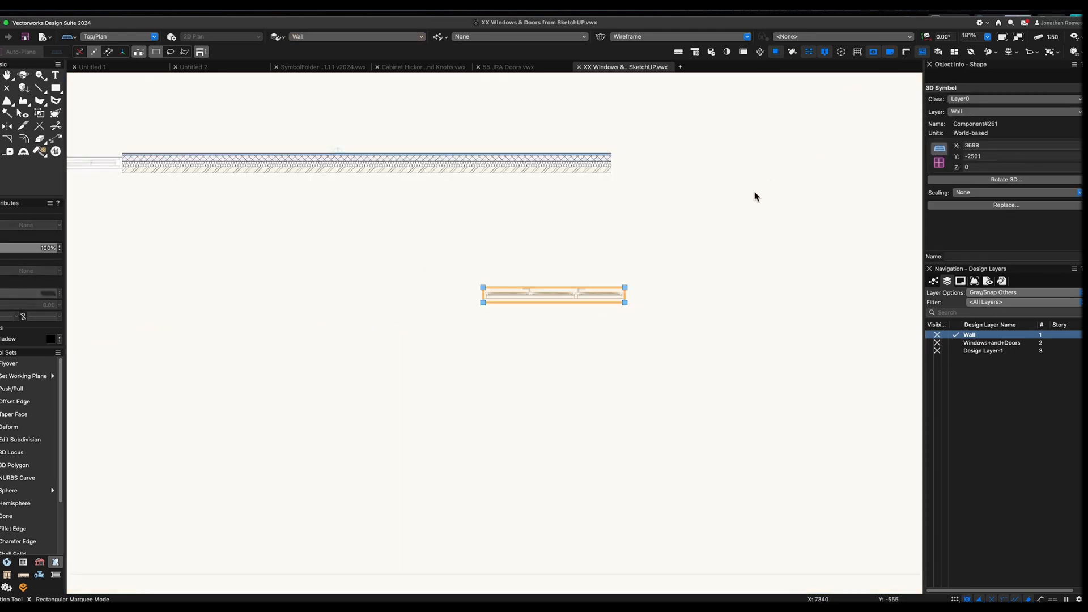
Re-enter the door symbol choosing its 2D Components for editing.
double_click(553, 294)
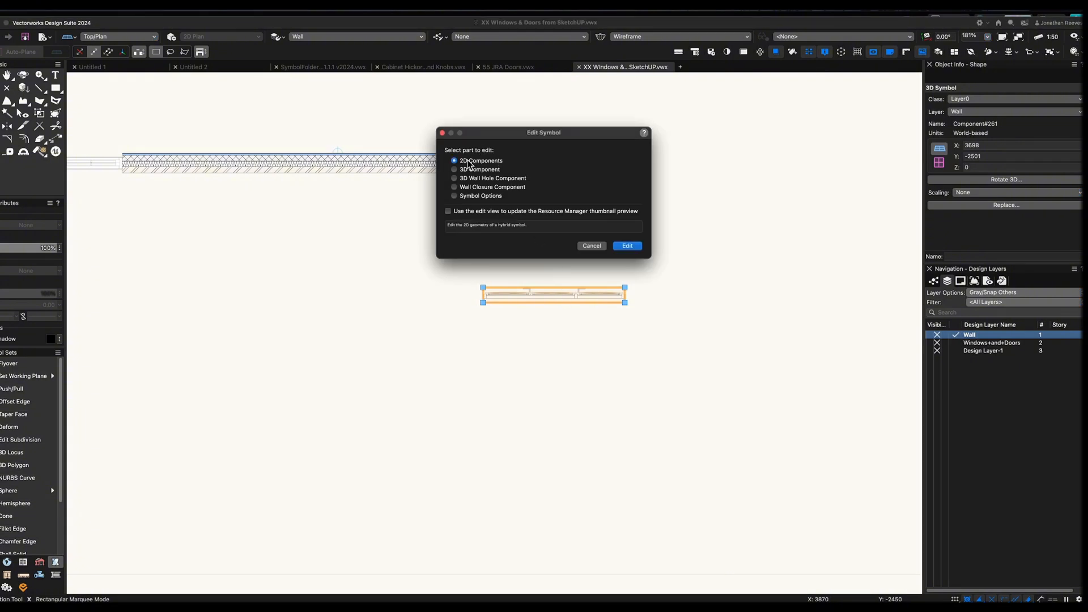
click(626, 245)
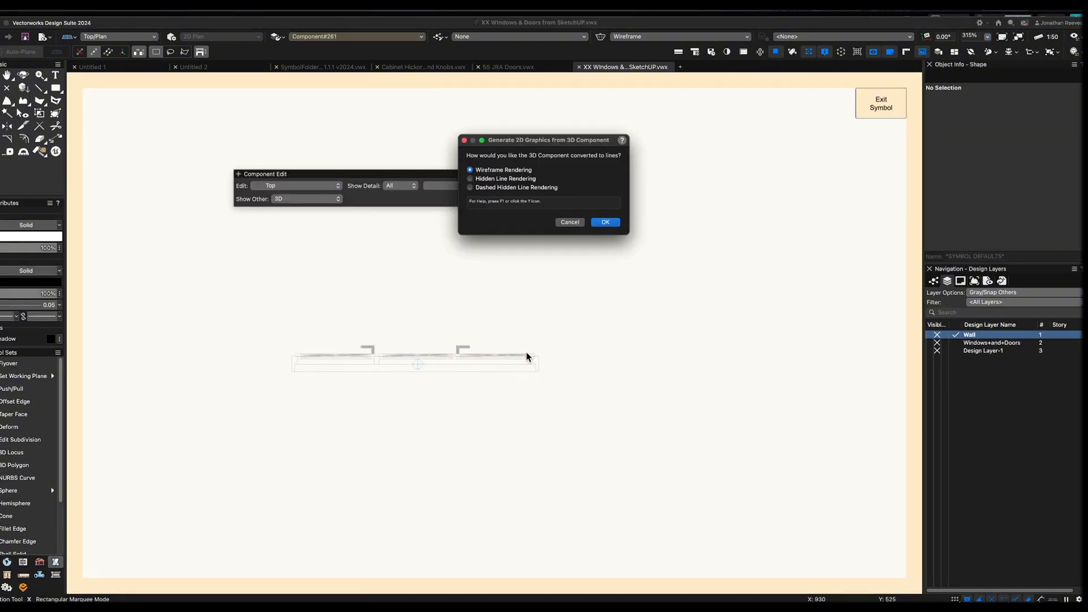
Generate the door's 2D plan lines with Wireframe Rendering and exit the symbol to the wall.
click(604, 222)
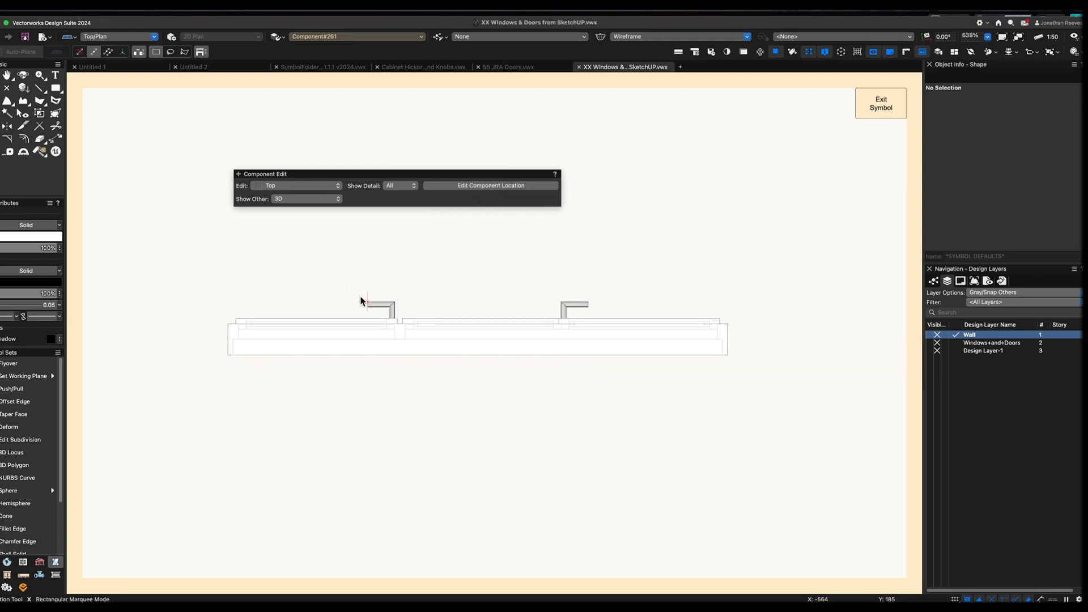
scroll(down, 3)
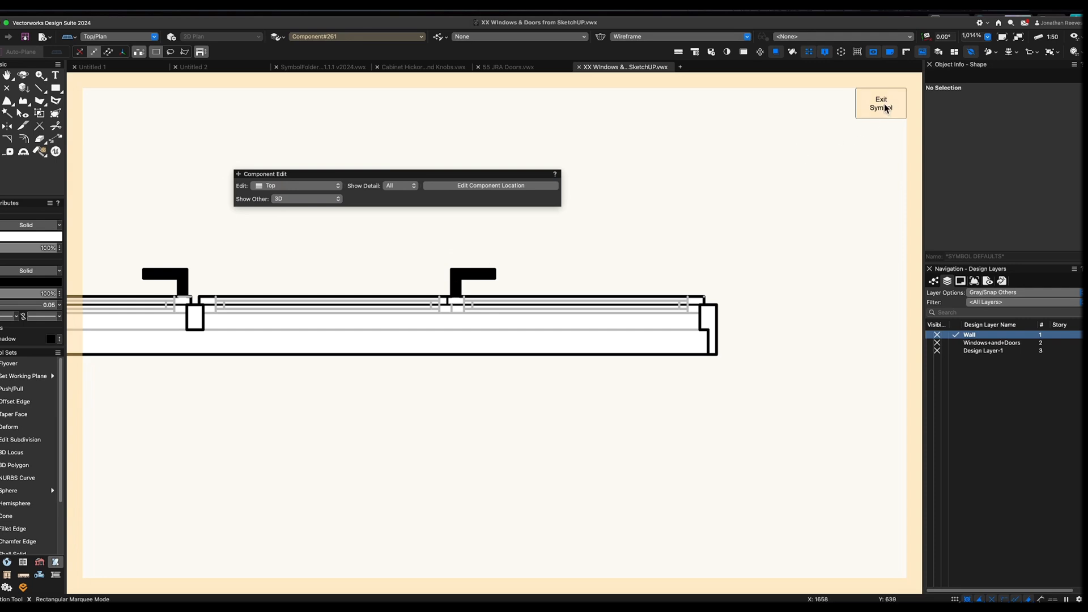
click(879, 103)
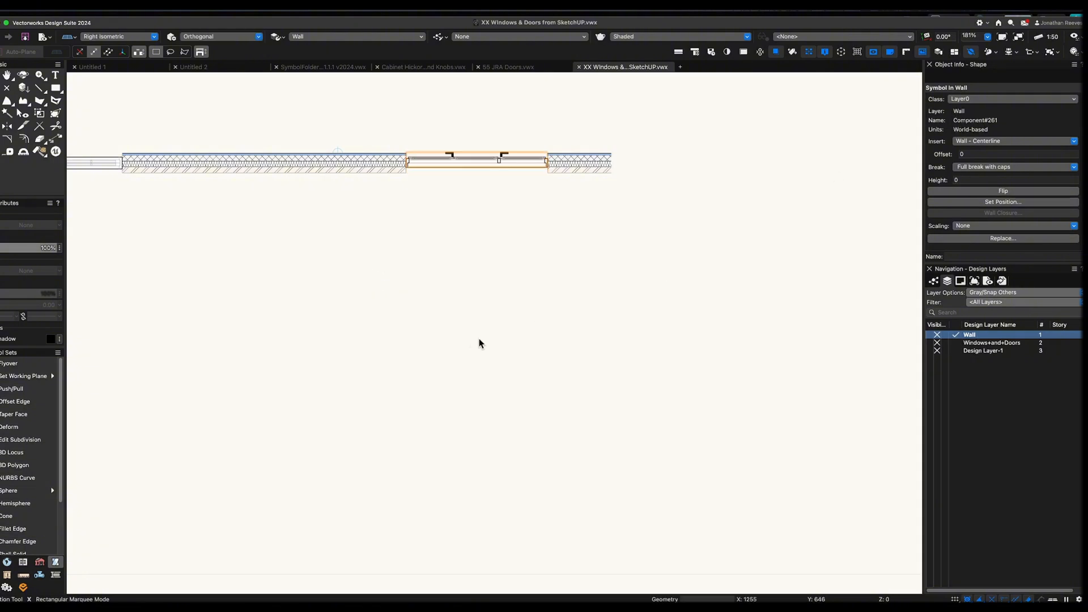
Inspect the glazed door in the wall, then give it an insertion offset of 100.
scroll(down, 3)
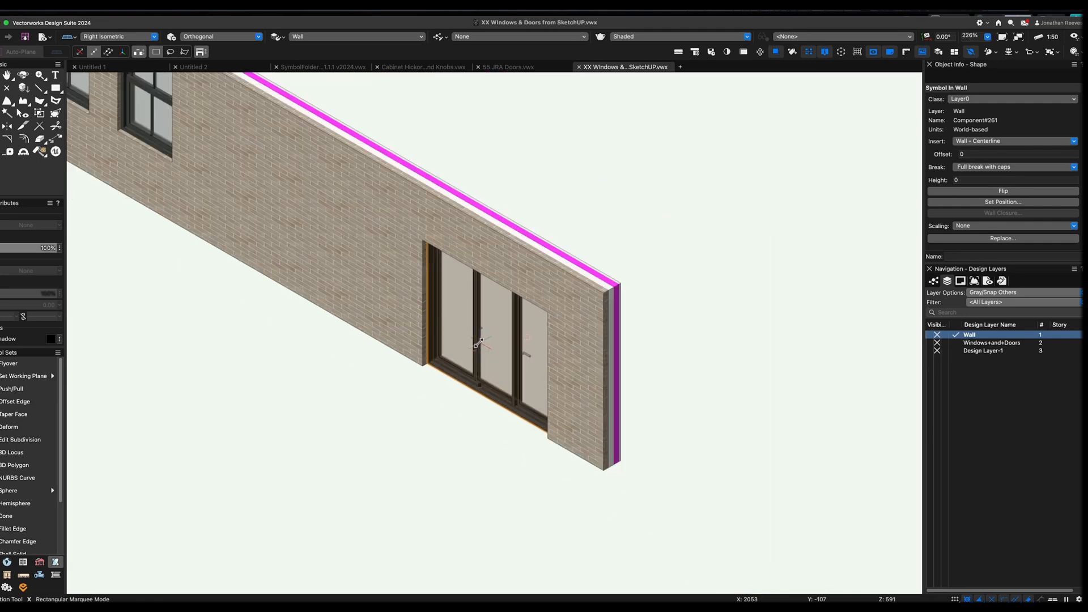
right_click(478, 343)
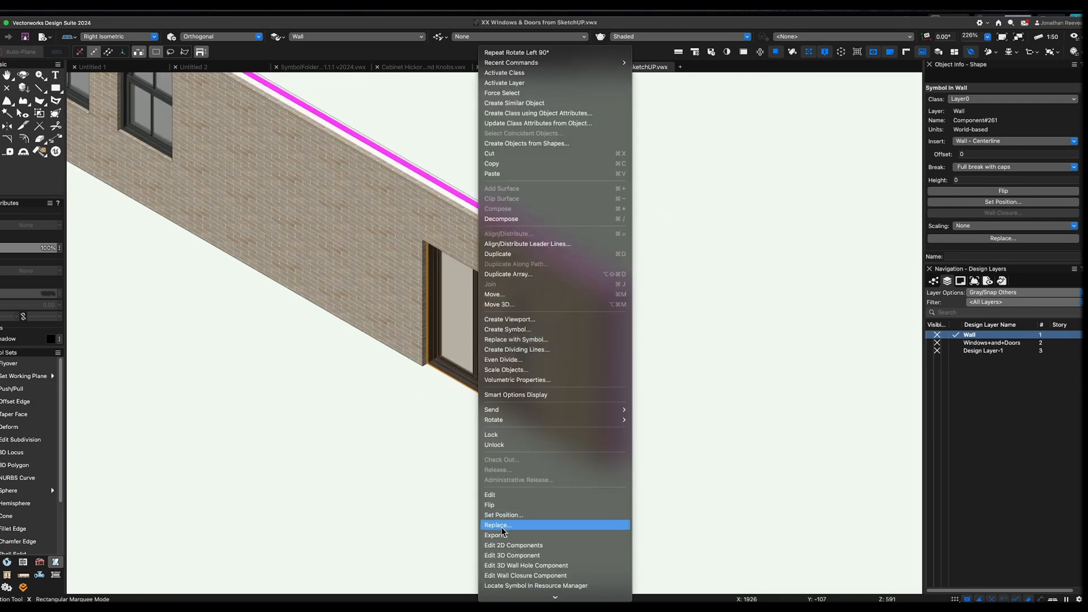
mouse_move(512, 545)
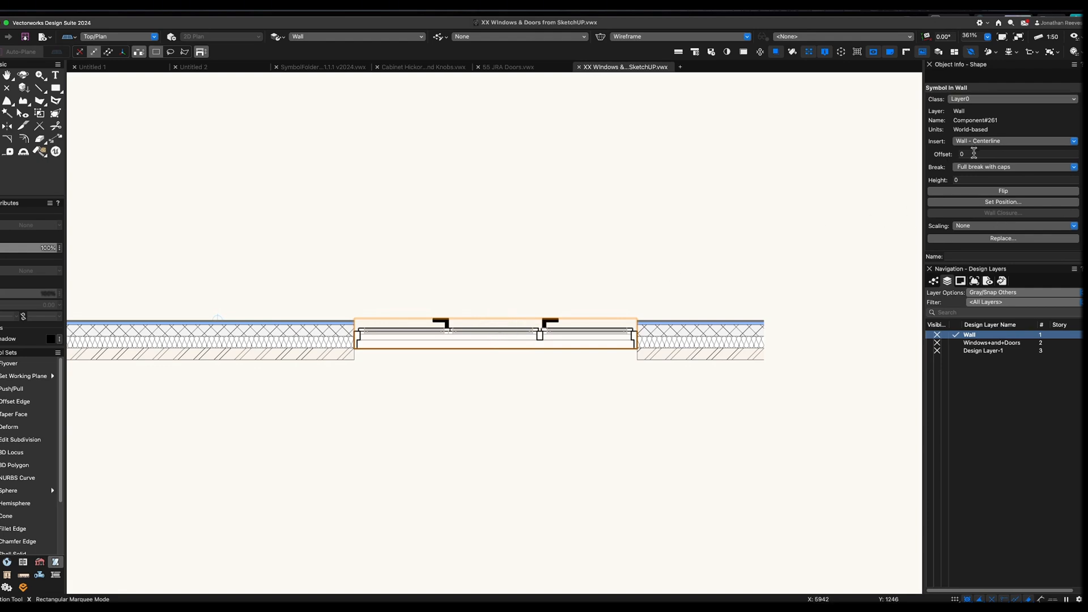
text(100)
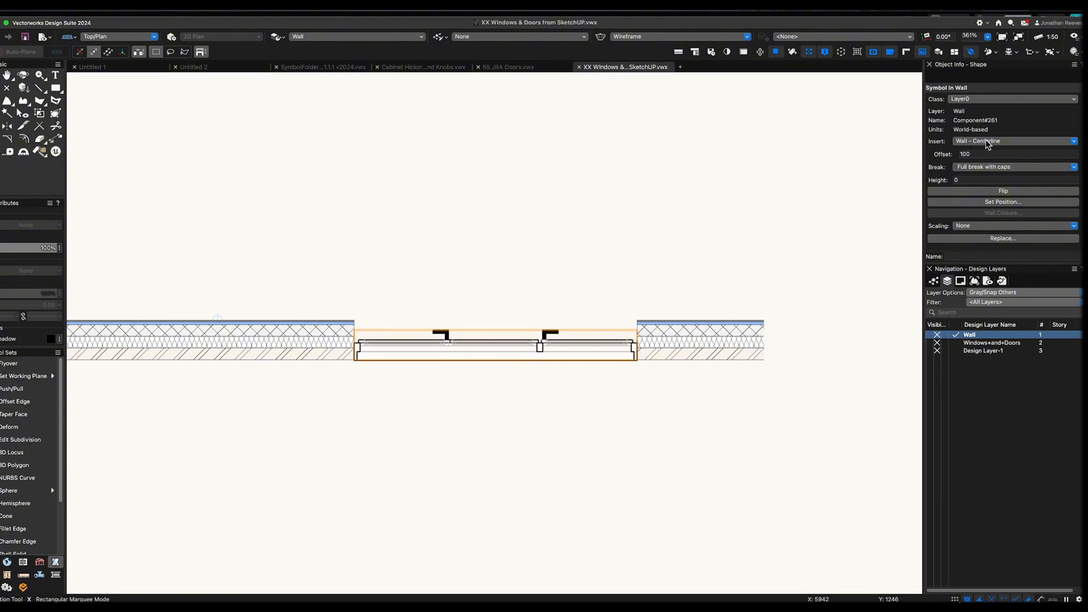
Set the door's Insert alignment to Wall - Left Edge in Object Info.
click(1014, 140)
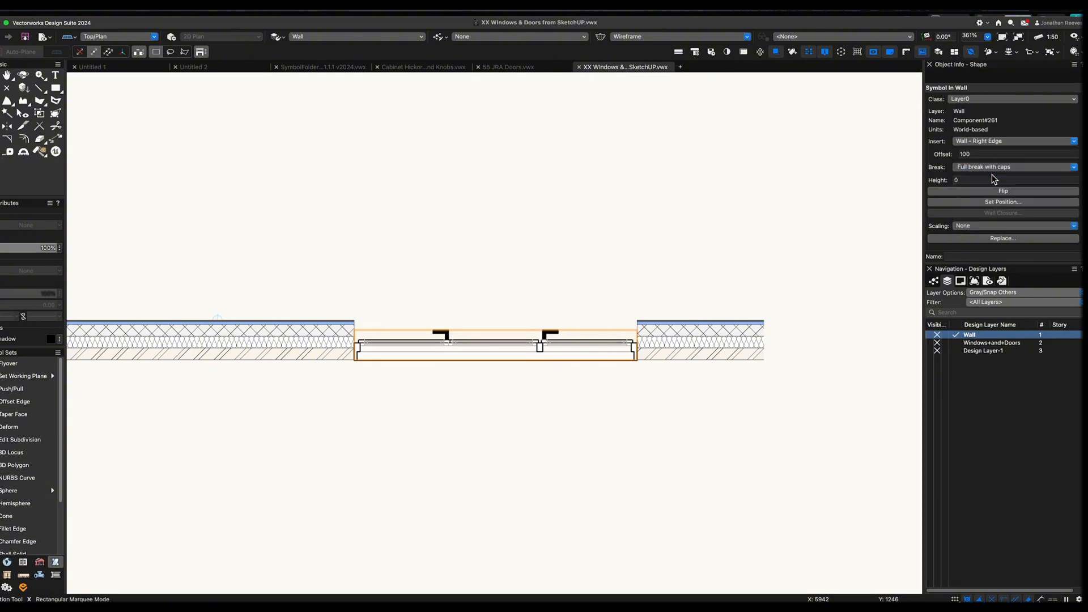
click(1013, 140)
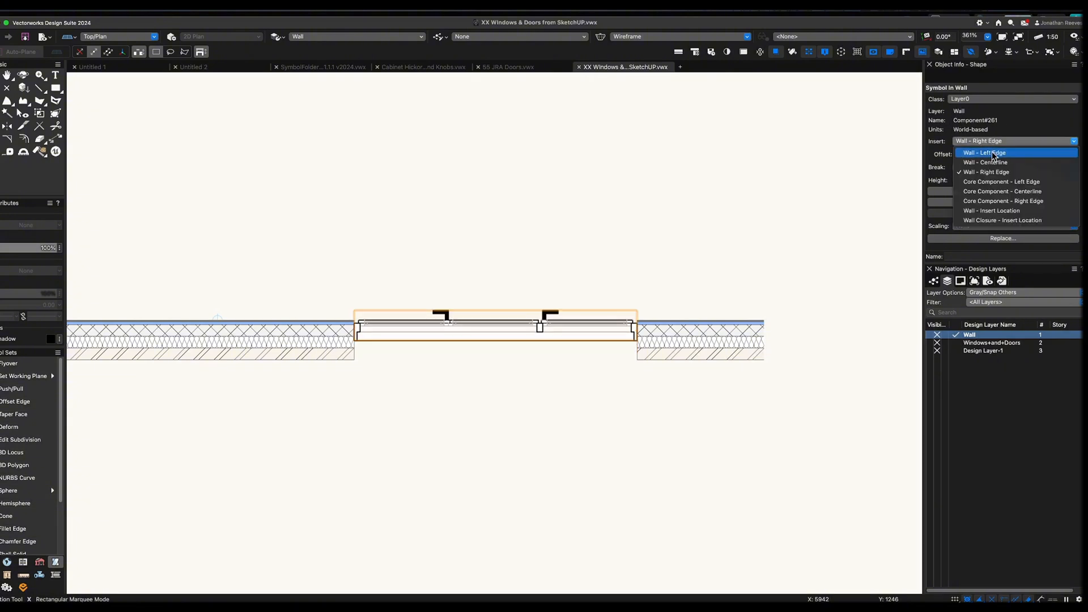
click(983, 152)
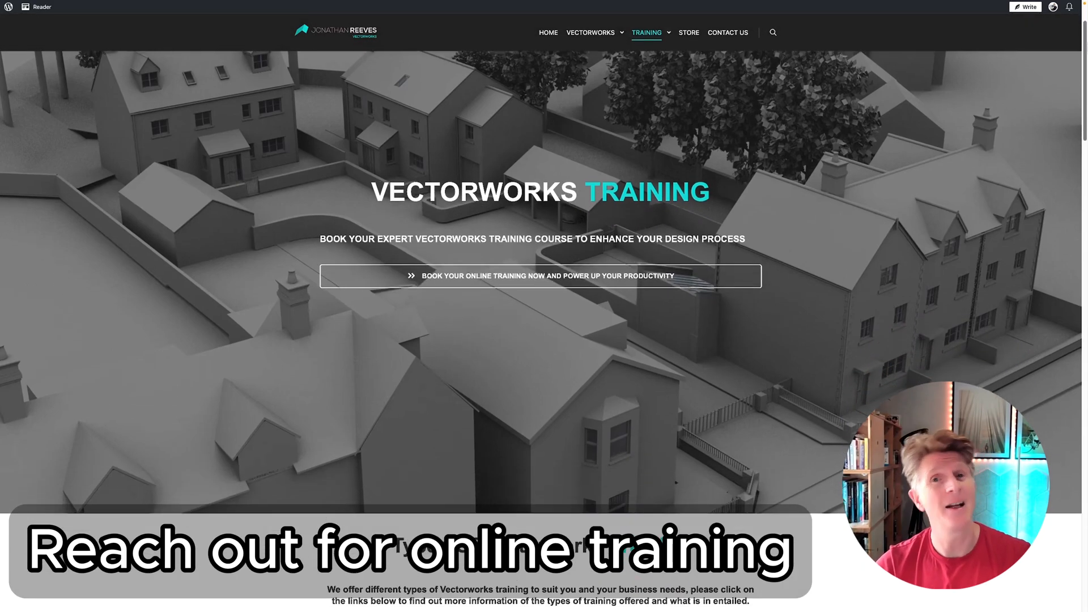
Scroll the Training page past on-site, in-house and online options to the Vectorworks Training Courses levels.
scroll(down, 3)
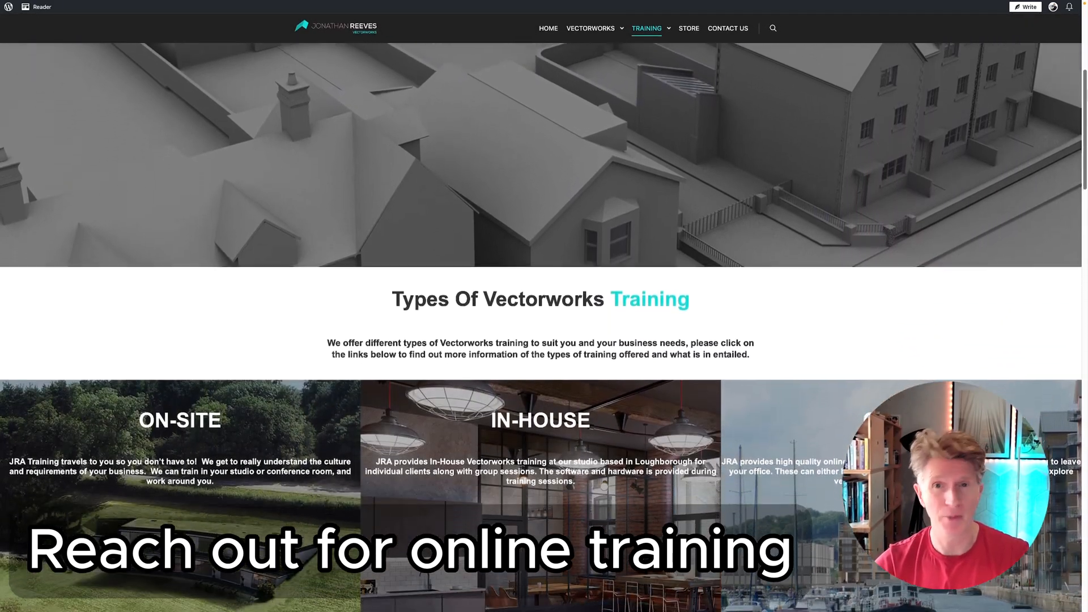
scroll(down, 3)
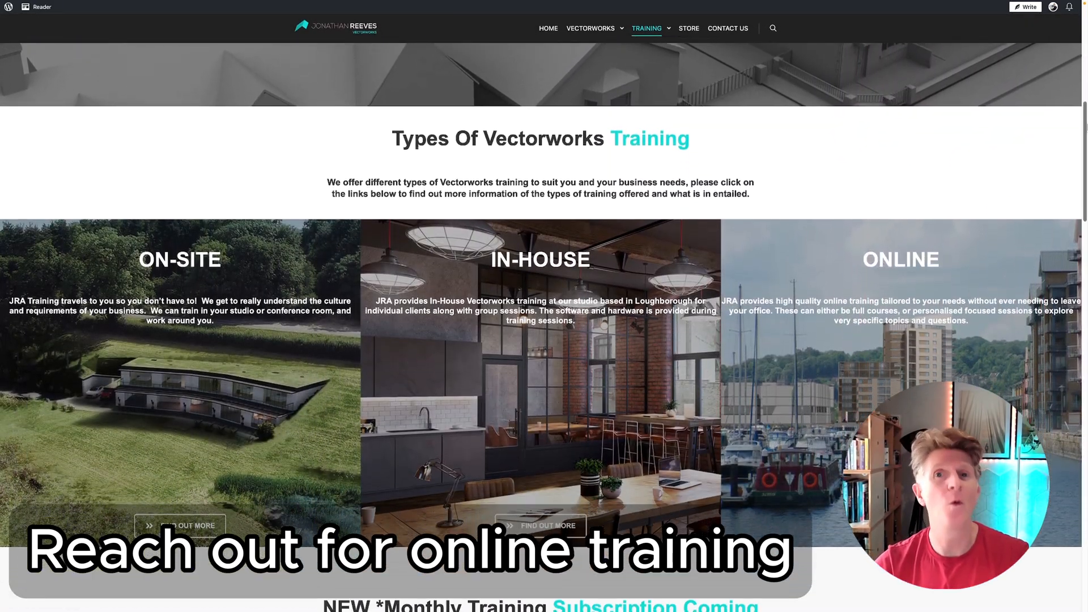
scroll(down, 3)
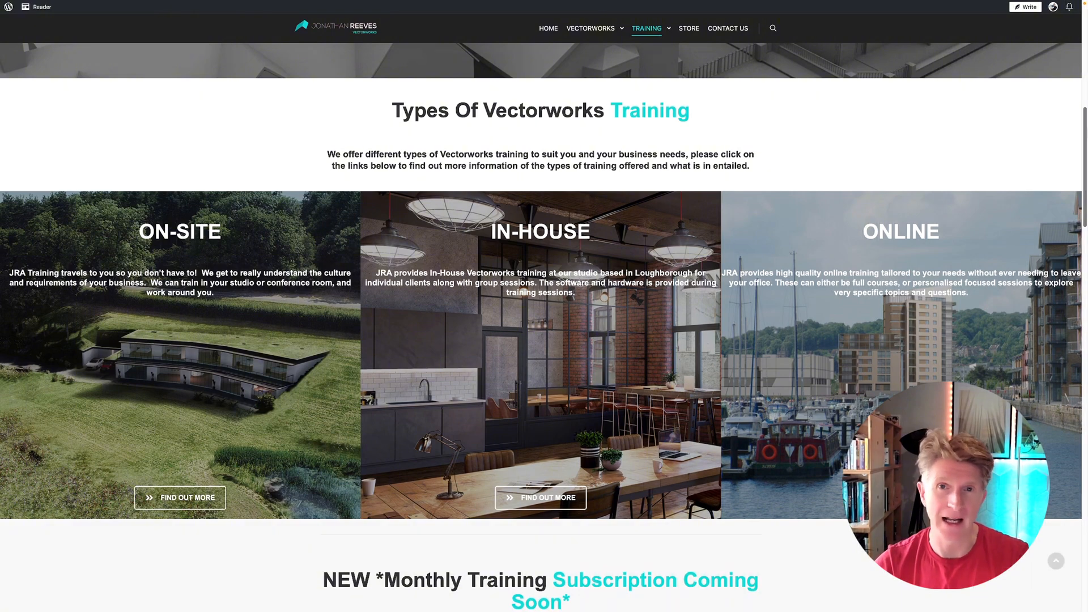
scroll(down, 3)
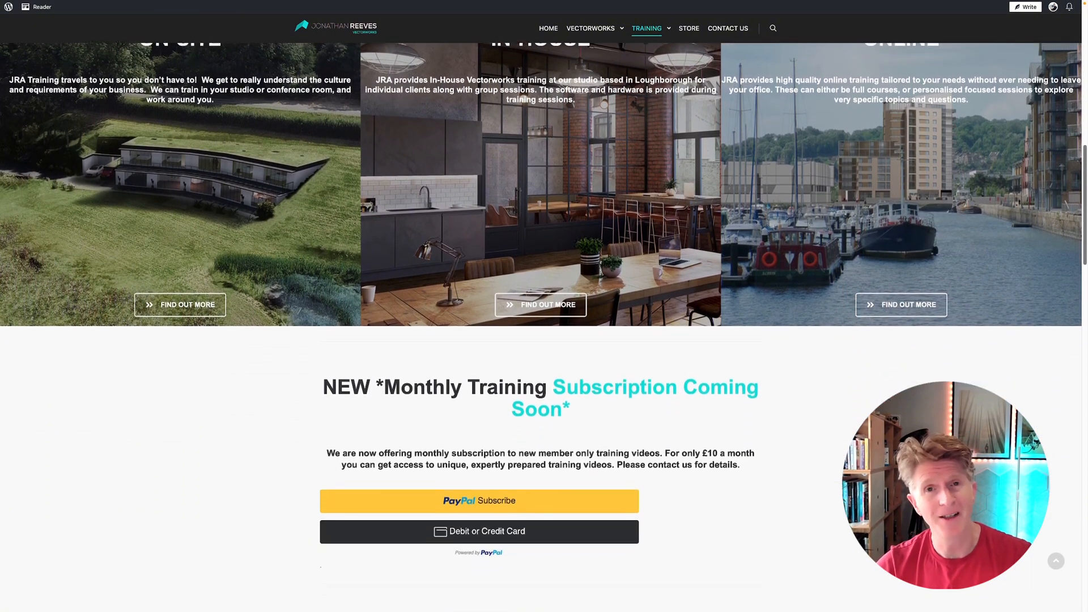
scroll(down, 3)
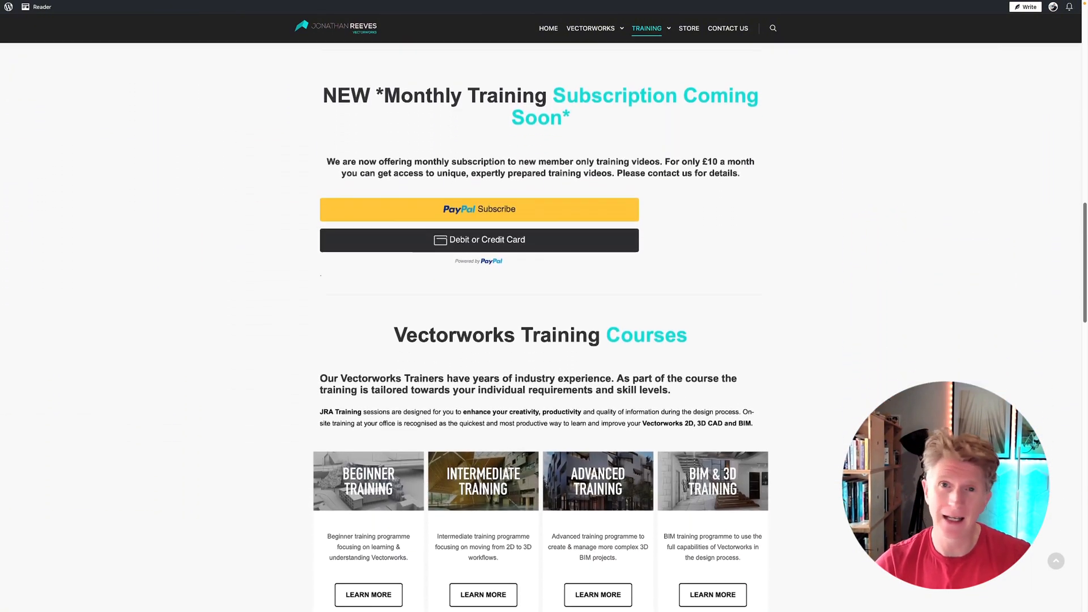
scroll(down, 3)
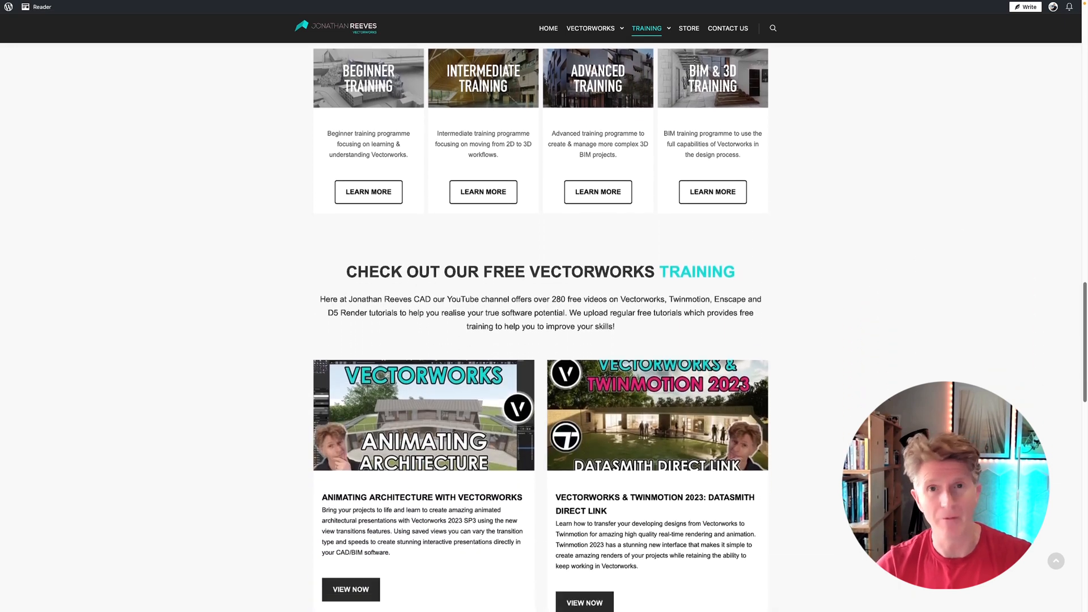
scroll(down, 3)
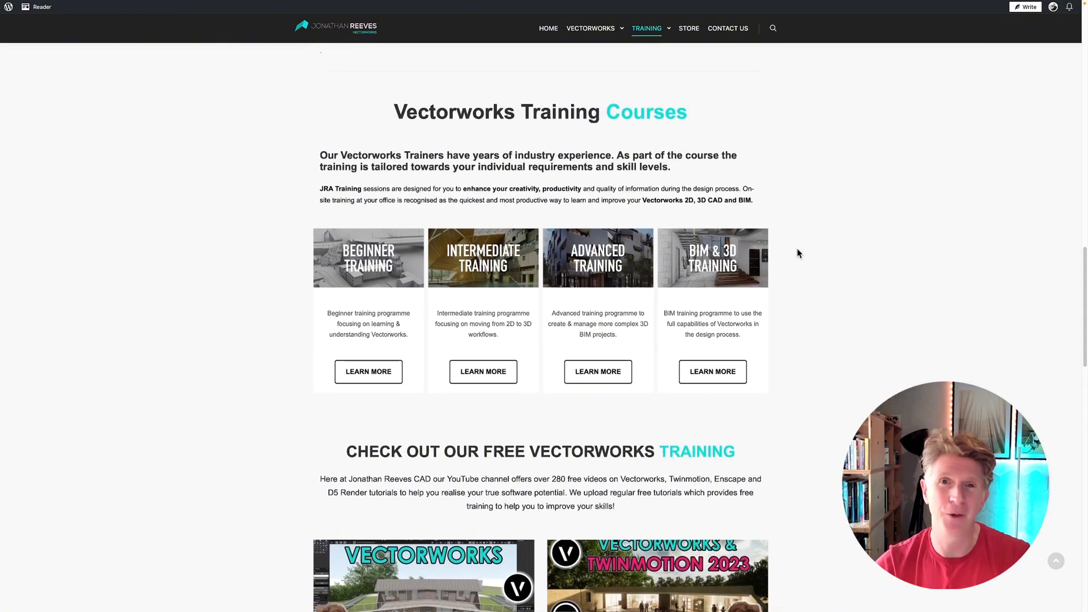
mouse_move(597, 371)
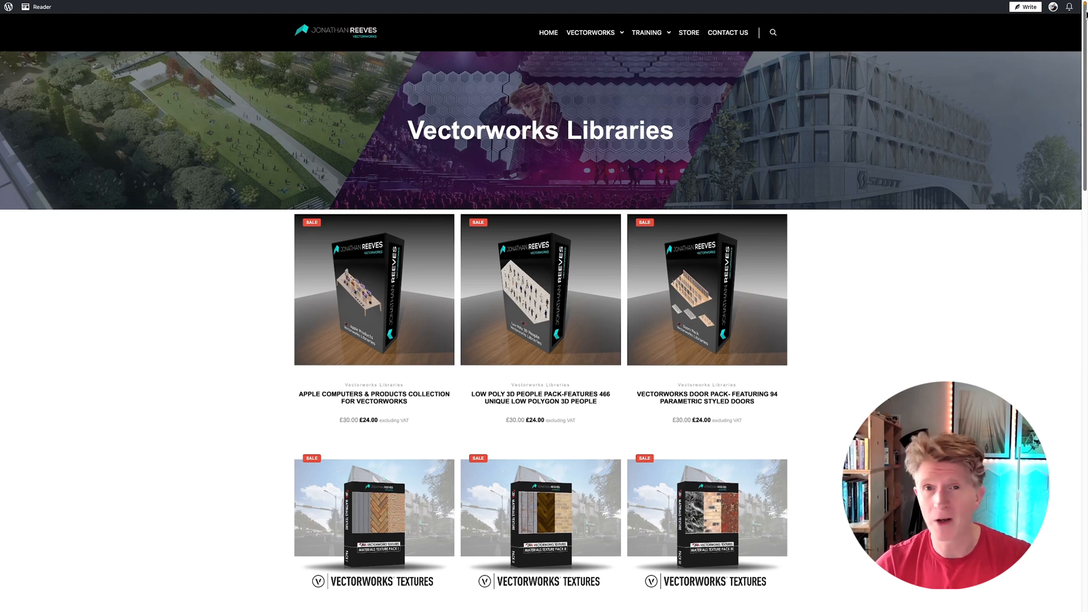
Scroll the Vectorworks Libraries store grid through texture, hatch and furniture pack products.
scroll(down, 3)
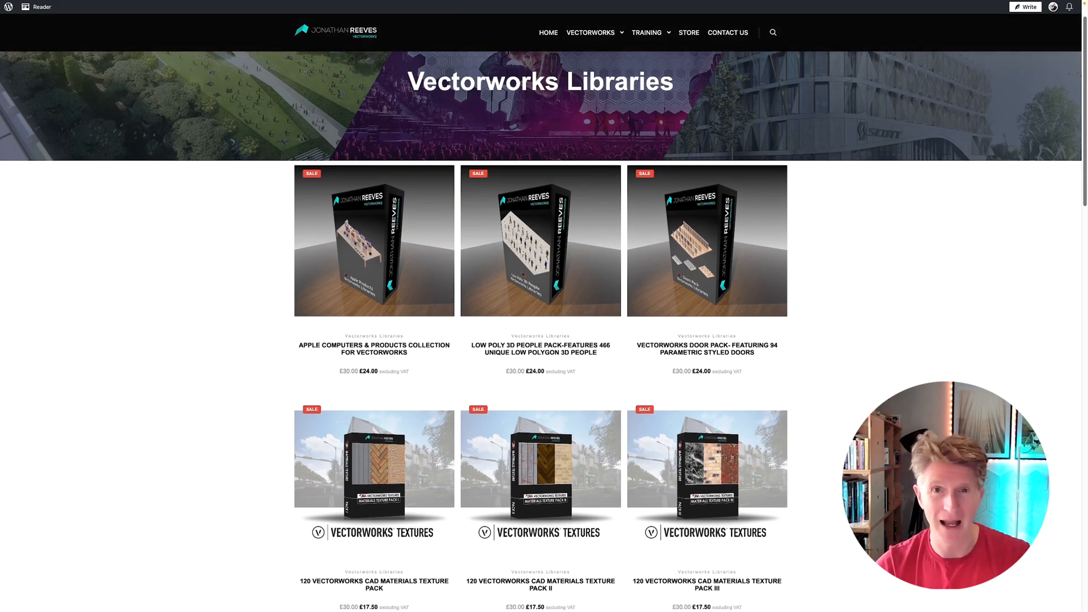
scroll(down, 3)
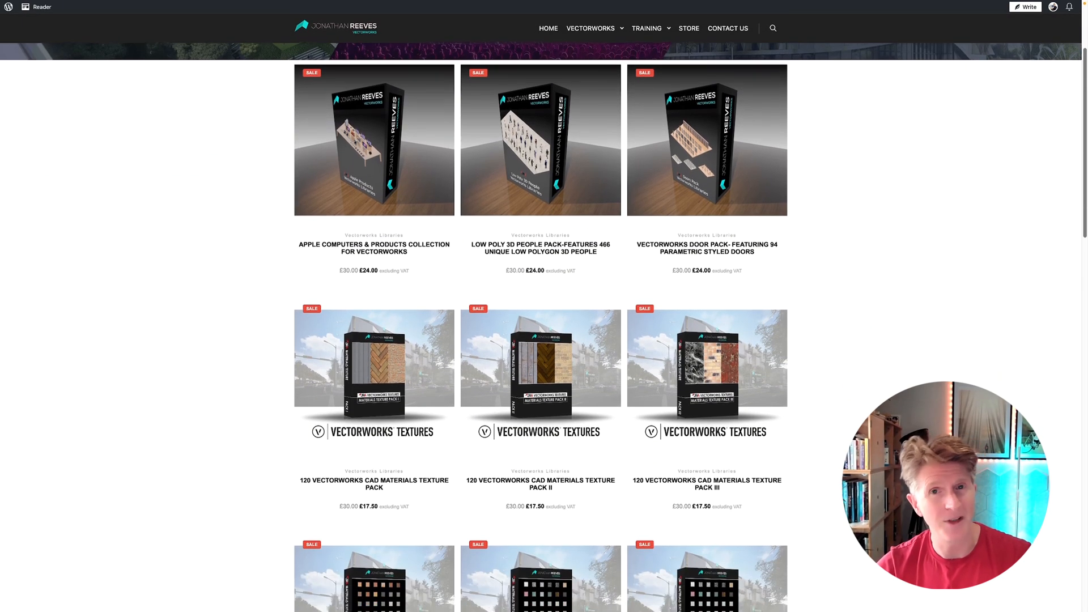
scroll(down, 3)
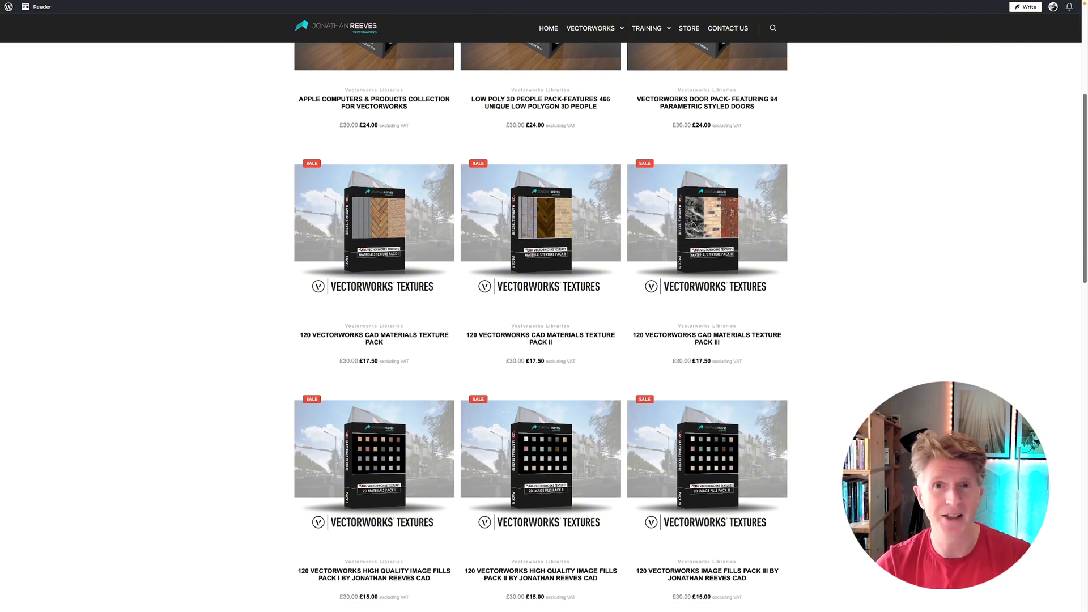
scroll(down, 3)
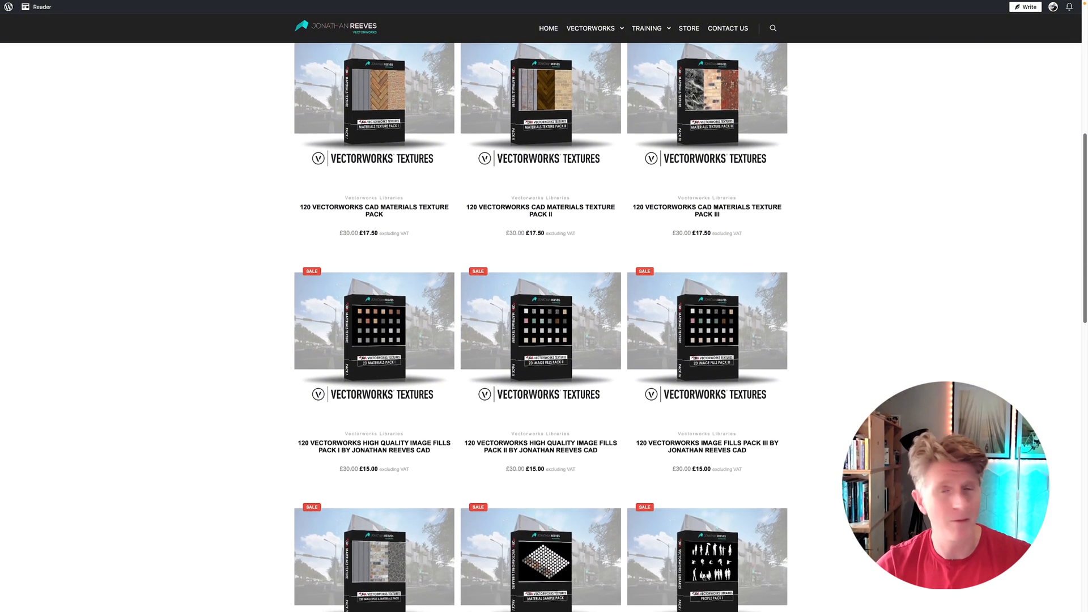
scroll(down, 3)
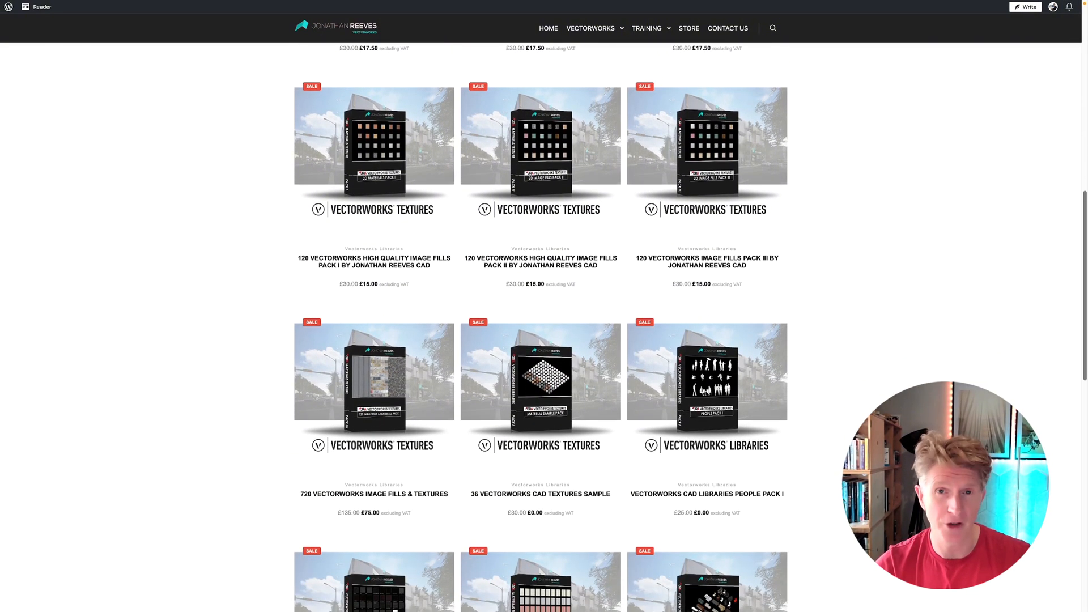
scroll(down, 3)
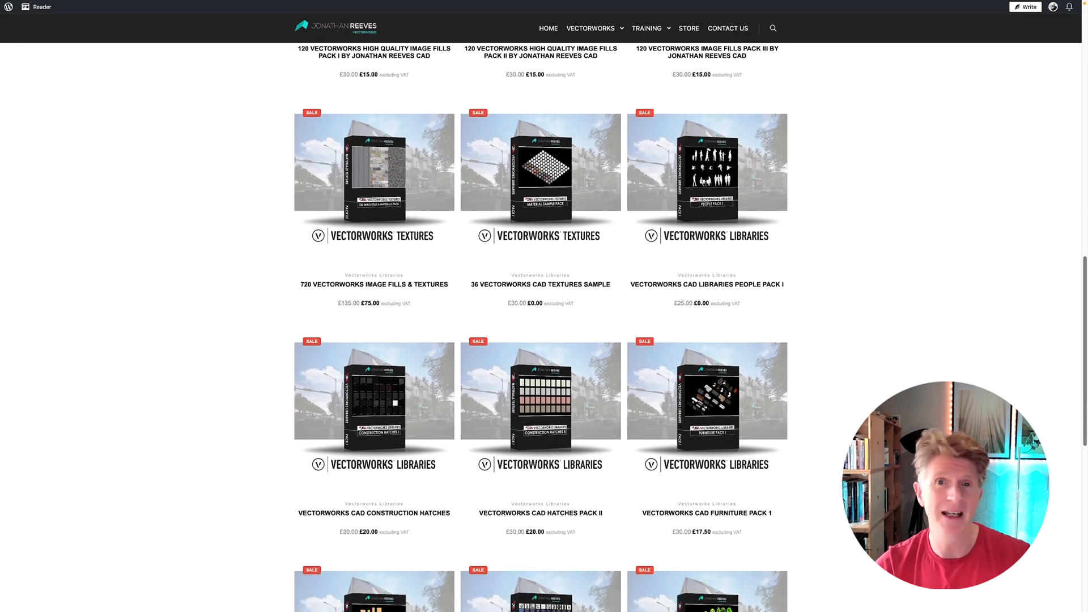
scroll(down, 3)
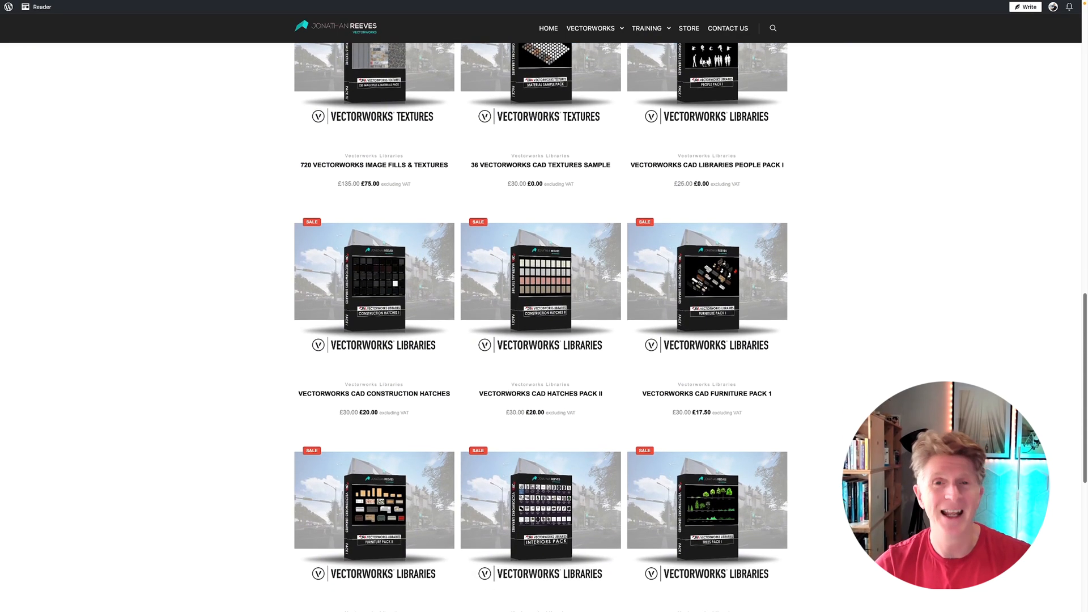